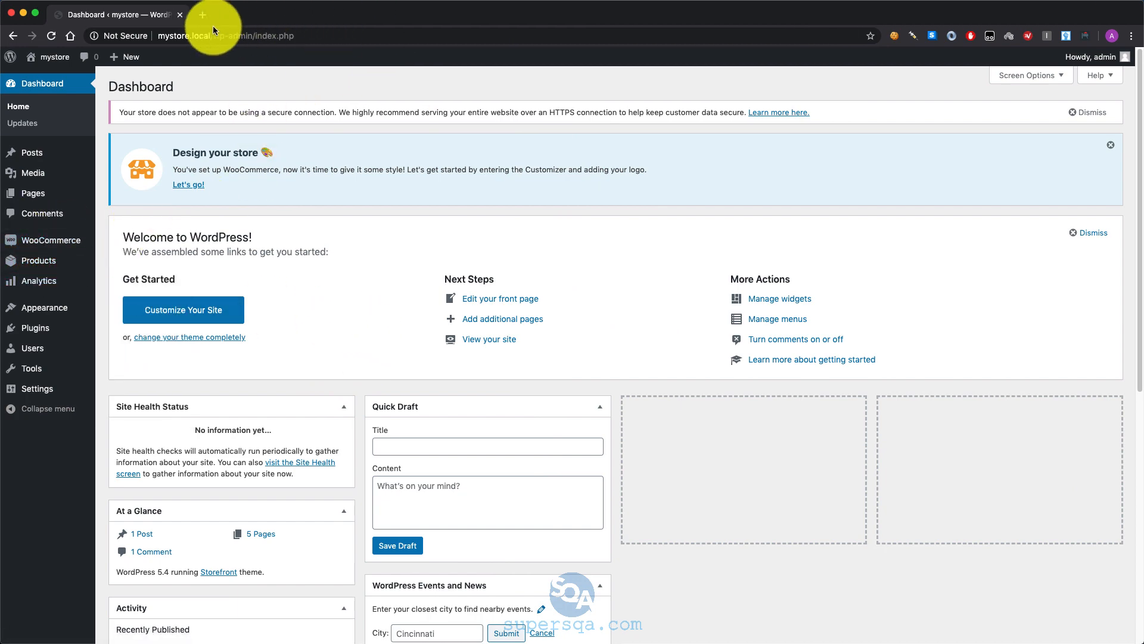
# Search Google for 'woocommece' in a new browser tab to find the WooCommerce API docs.
pyautogui.click(202, 14)
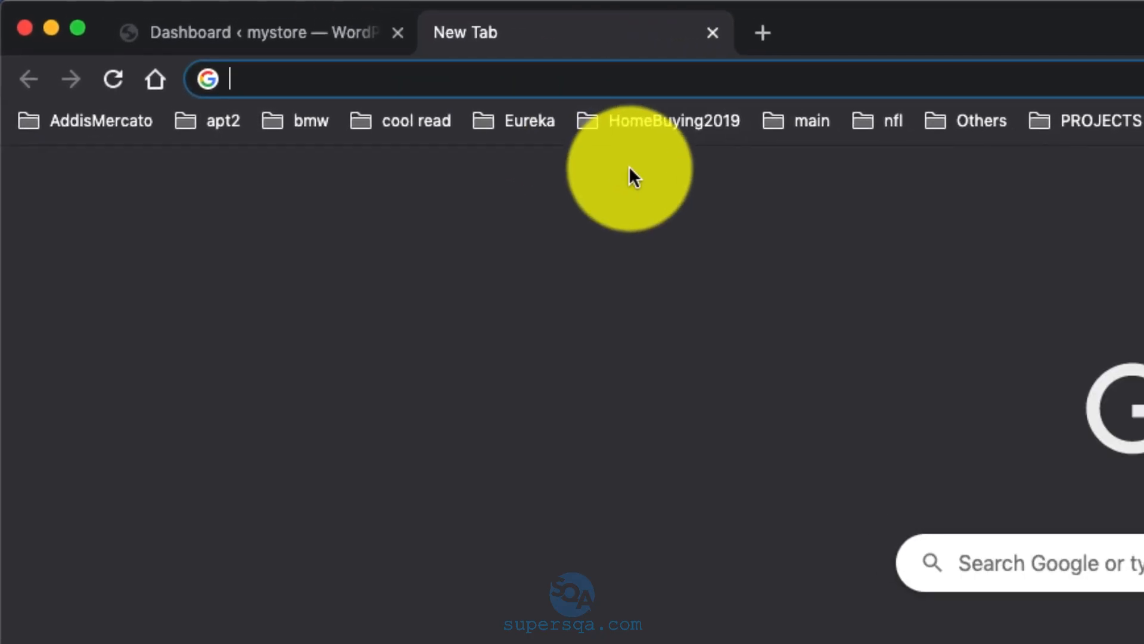
pyautogui.write('woocommece')
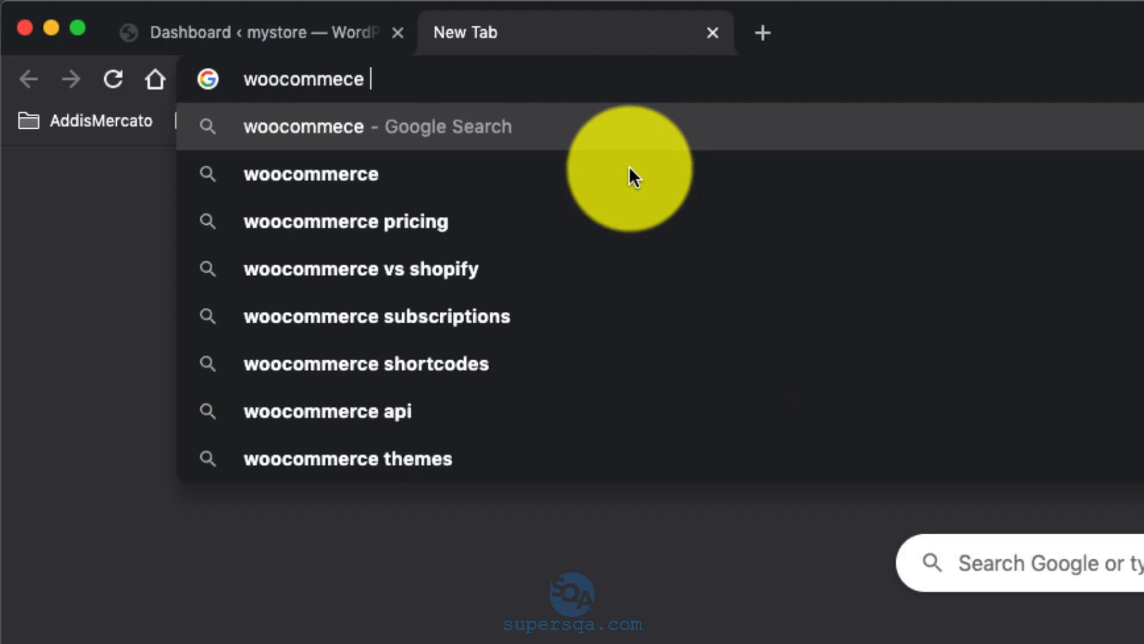
pyautogui.click(327, 411)
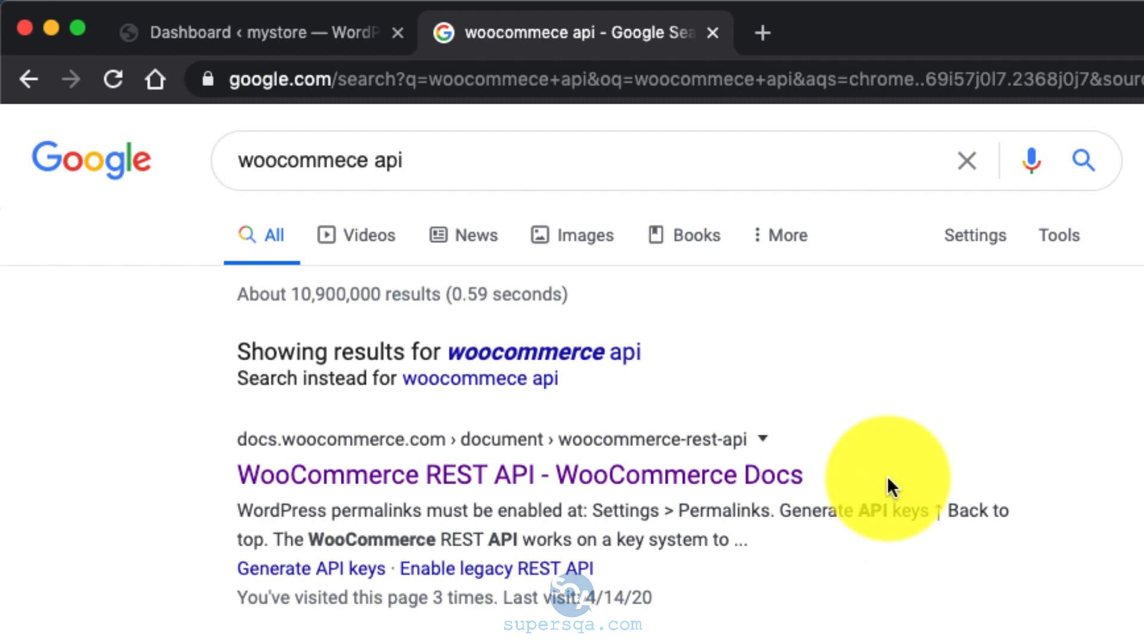
pyautogui.moveTo(382, 484)
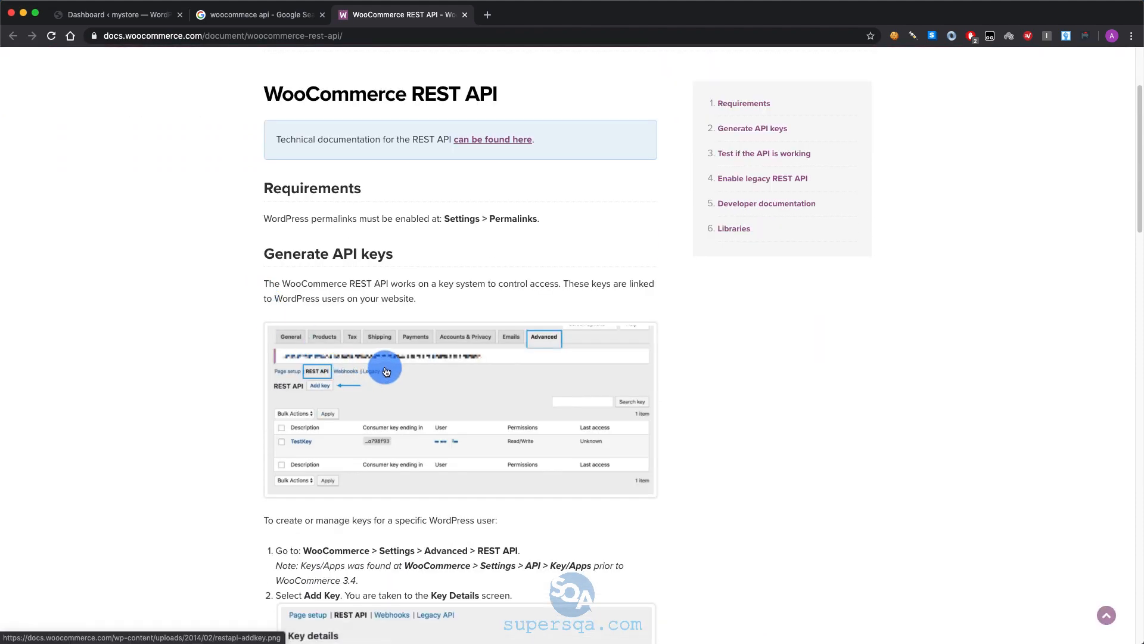
# Scroll through the REST API guide and follow the link to the technical REST API documentation.
pyautogui.scroll(-3)
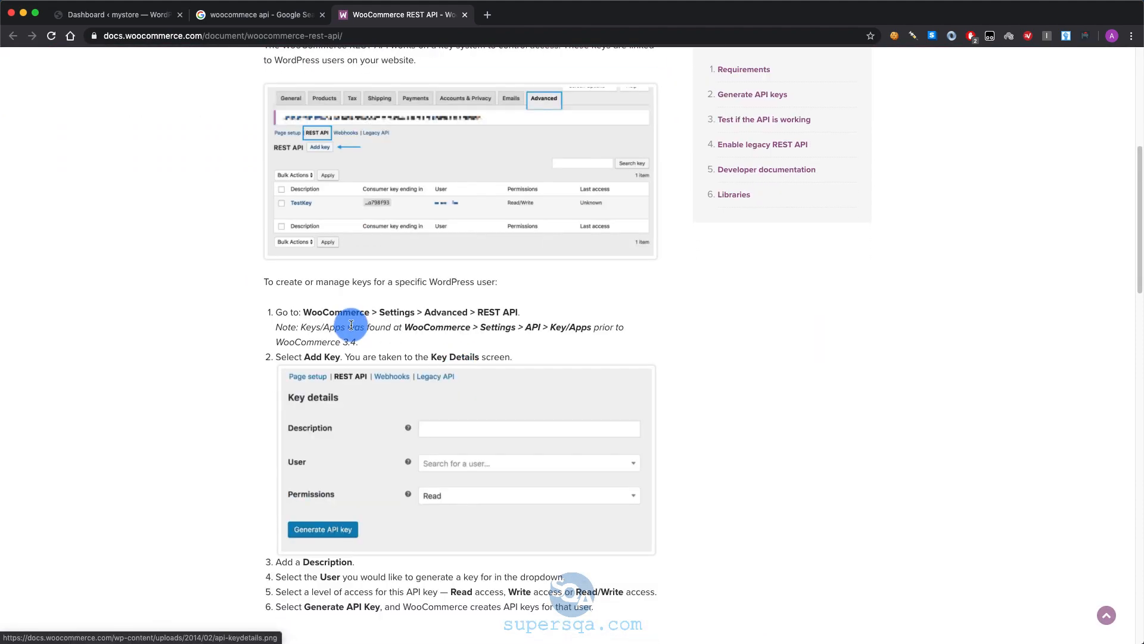
pyautogui.scroll(-3)
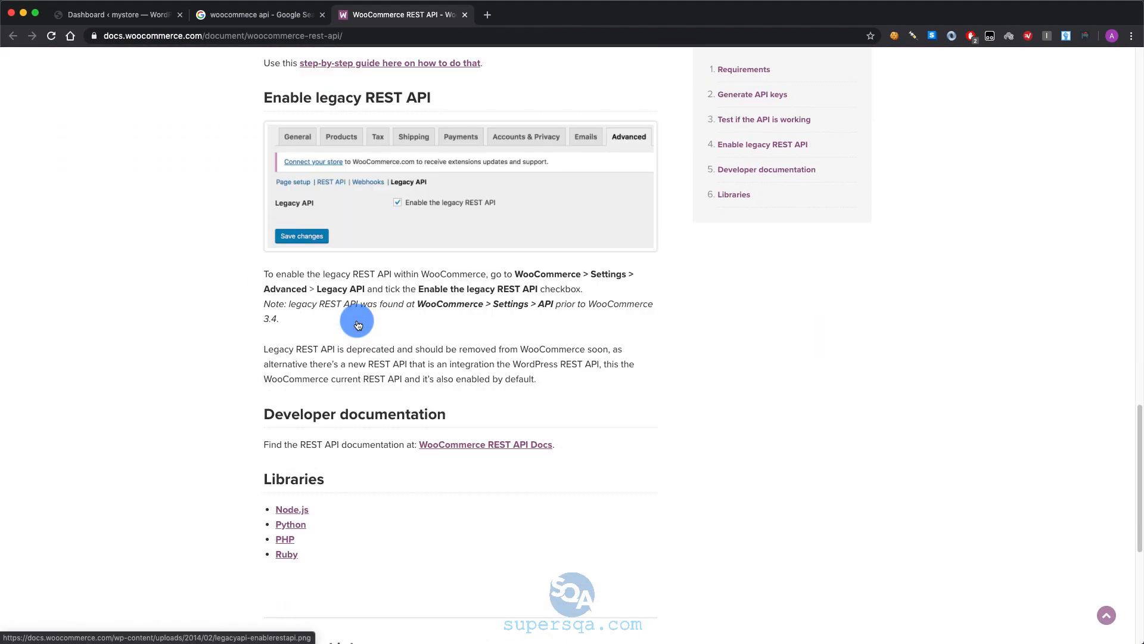
pyautogui.scroll(-3)
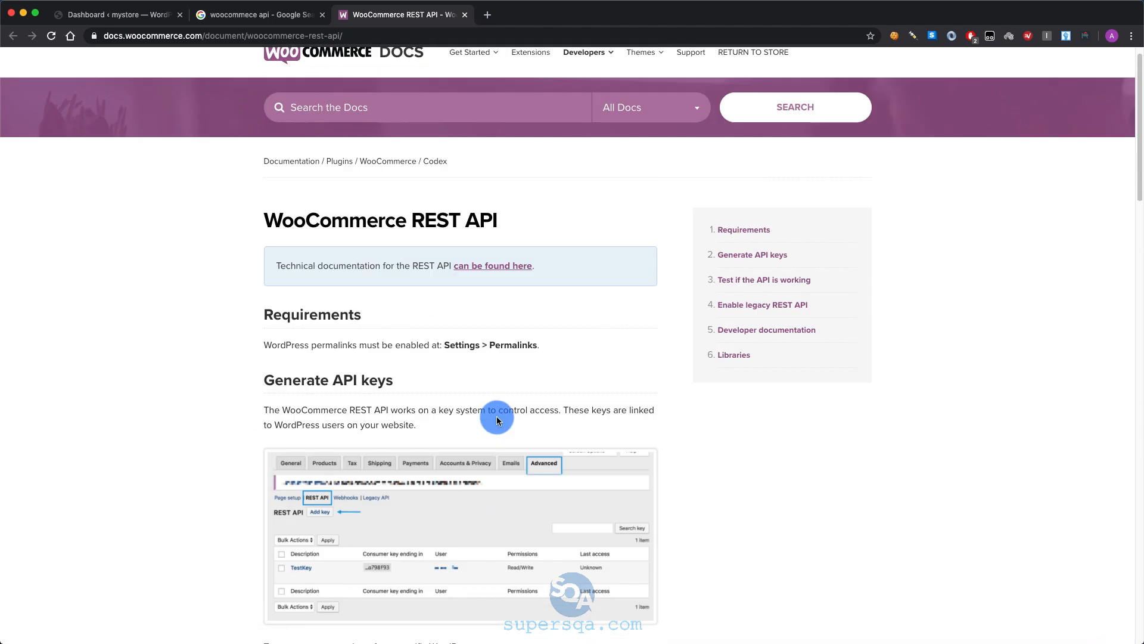
pyautogui.click(492, 265)
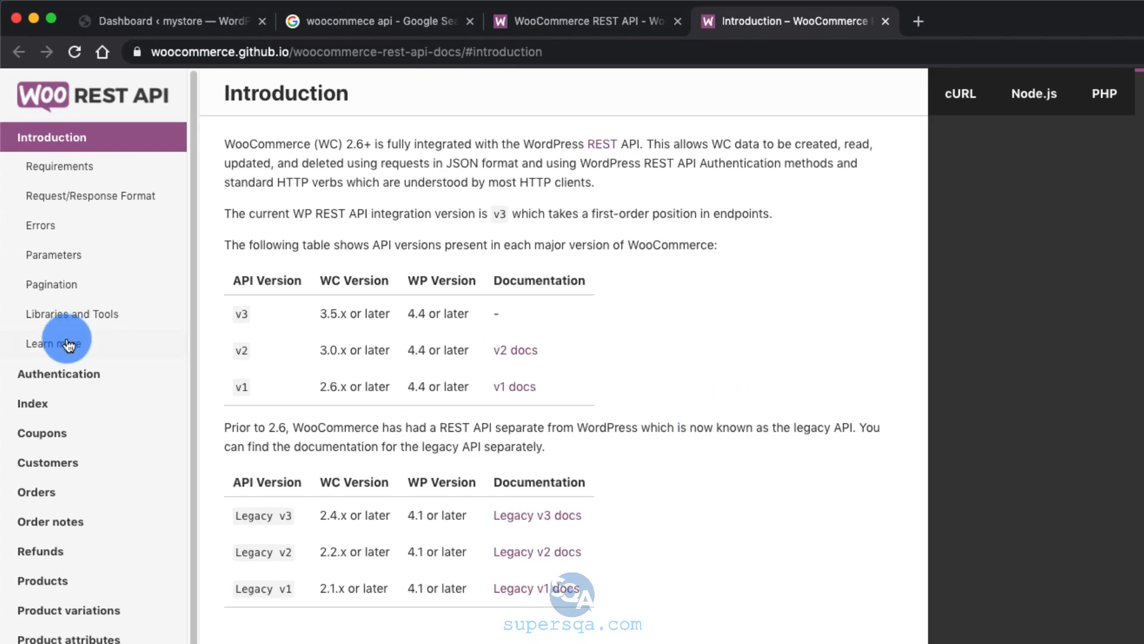
pyautogui.moveTo(54, 255)
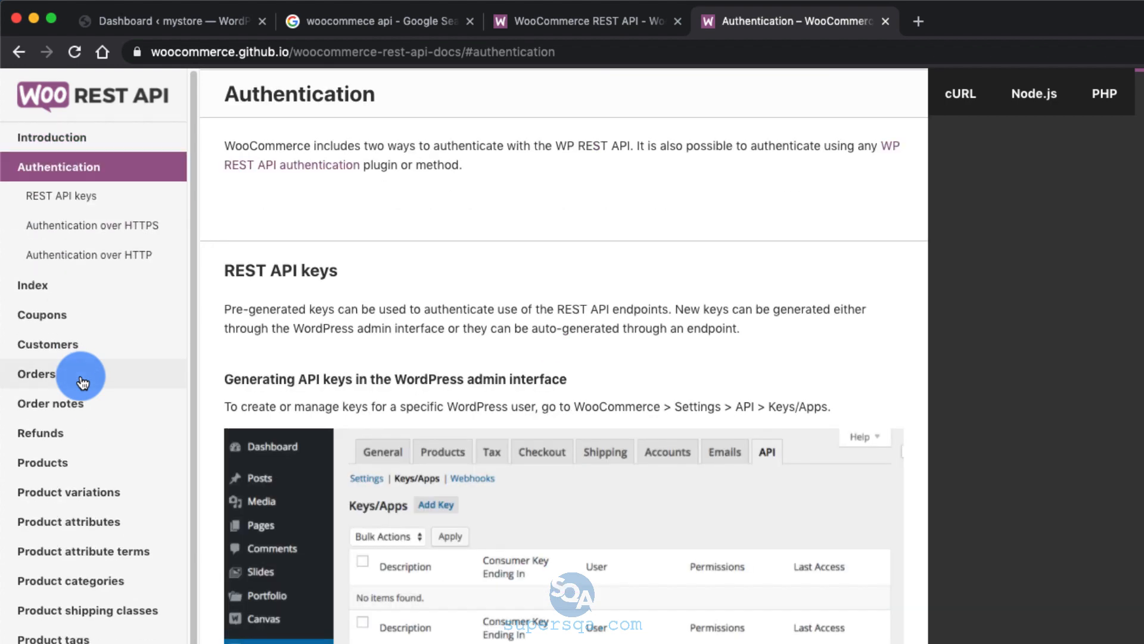
# Browse the Orders API reference in the docs, then return to the store's WordPress dashboard tab.
pyautogui.click(36, 373)
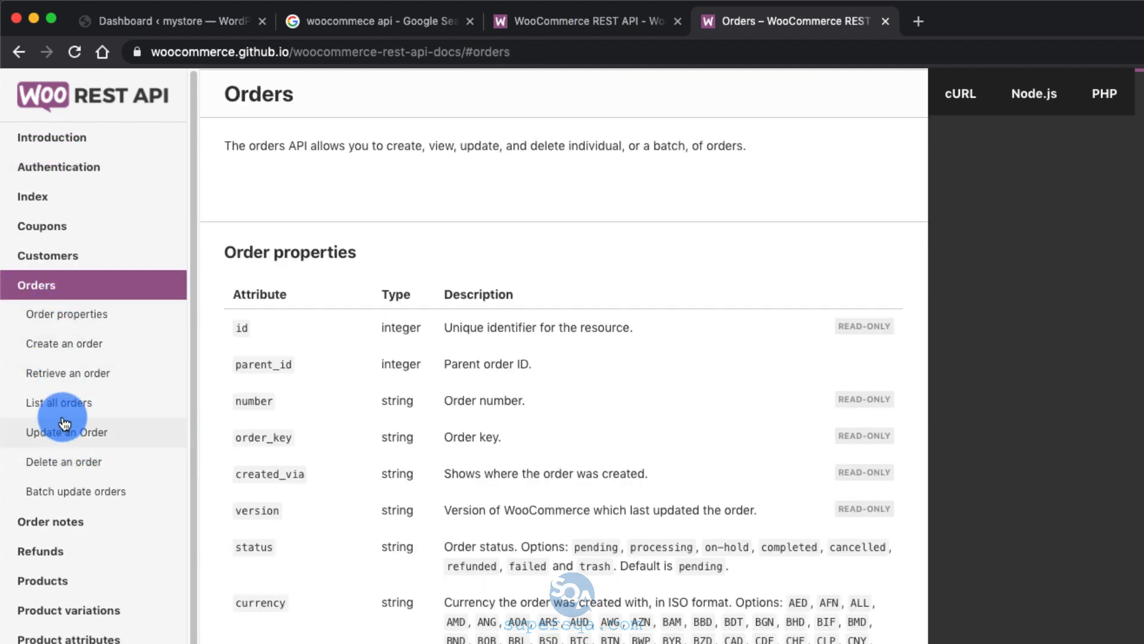
pyautogui.moveTo(59, 347)
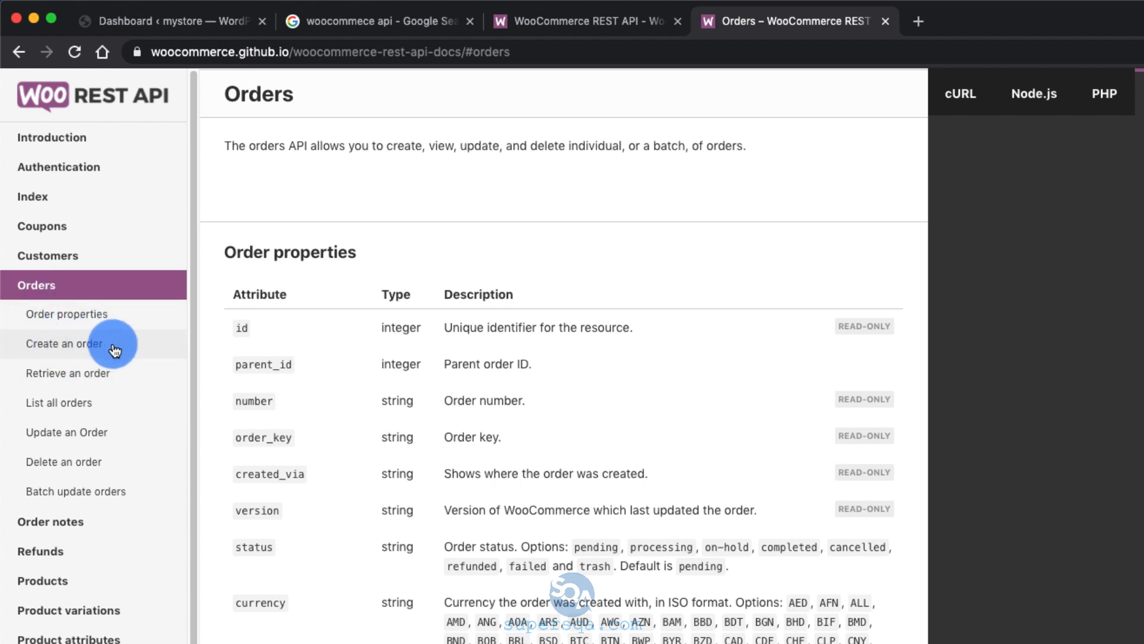
pyautogui.moveTo(358, 540)
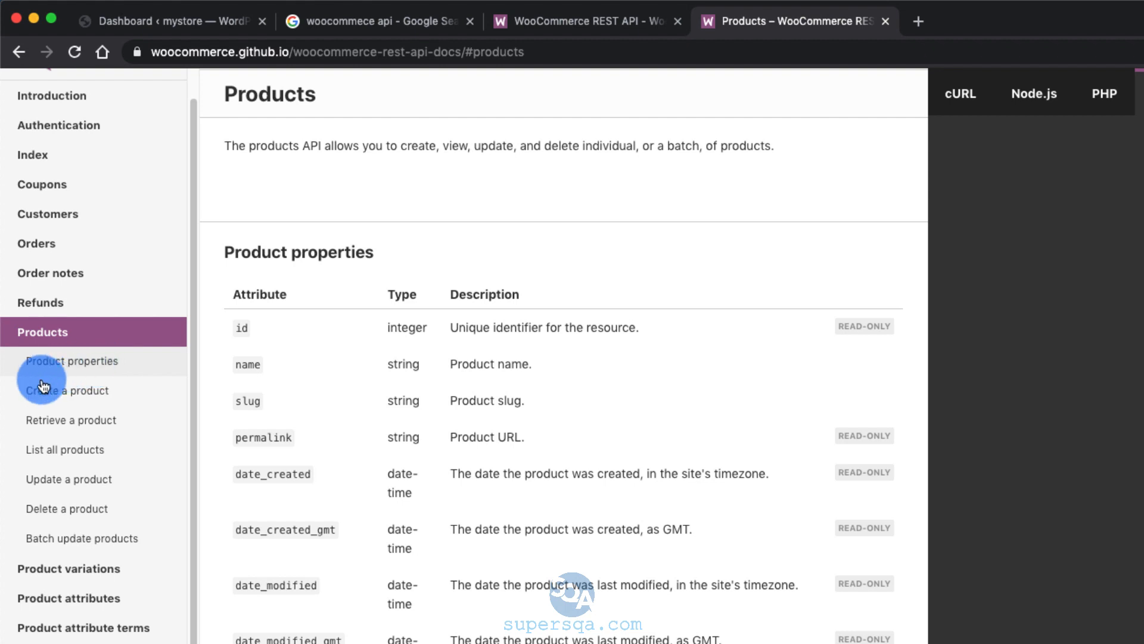
pyautogui.scroll(-3)
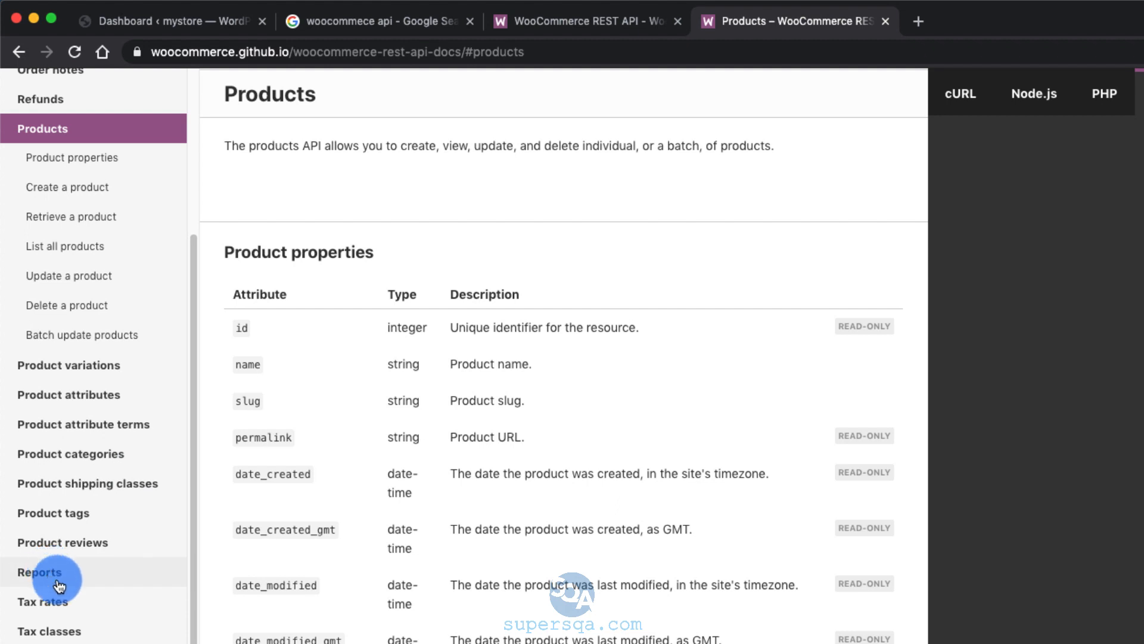
pyautogui.scroll(-3)
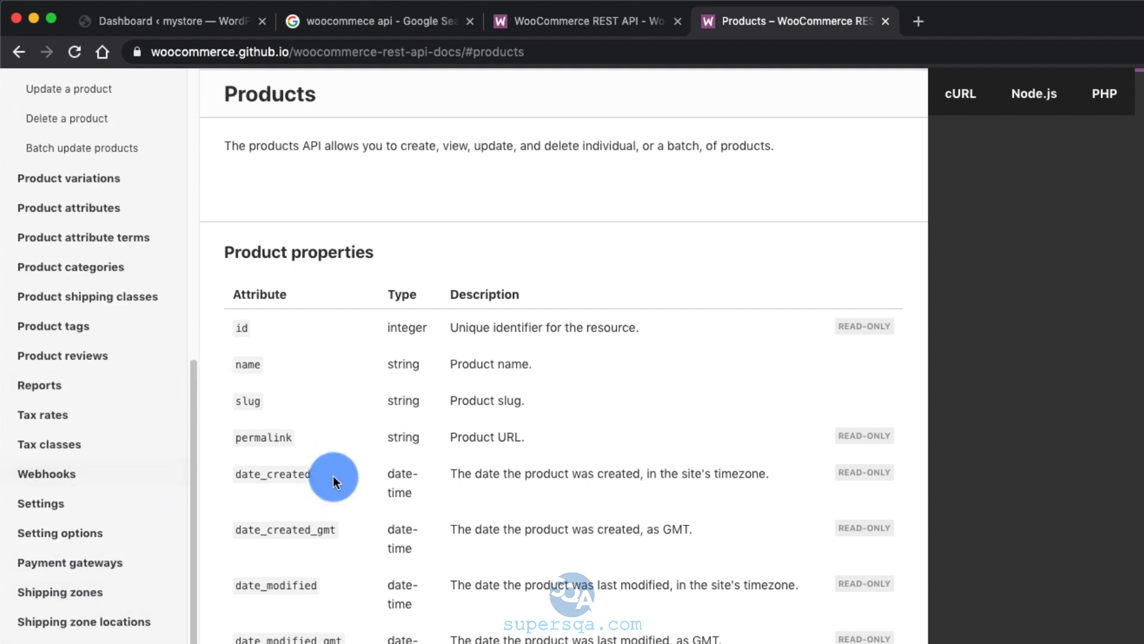
pyautogui.moveTo(118, 506)
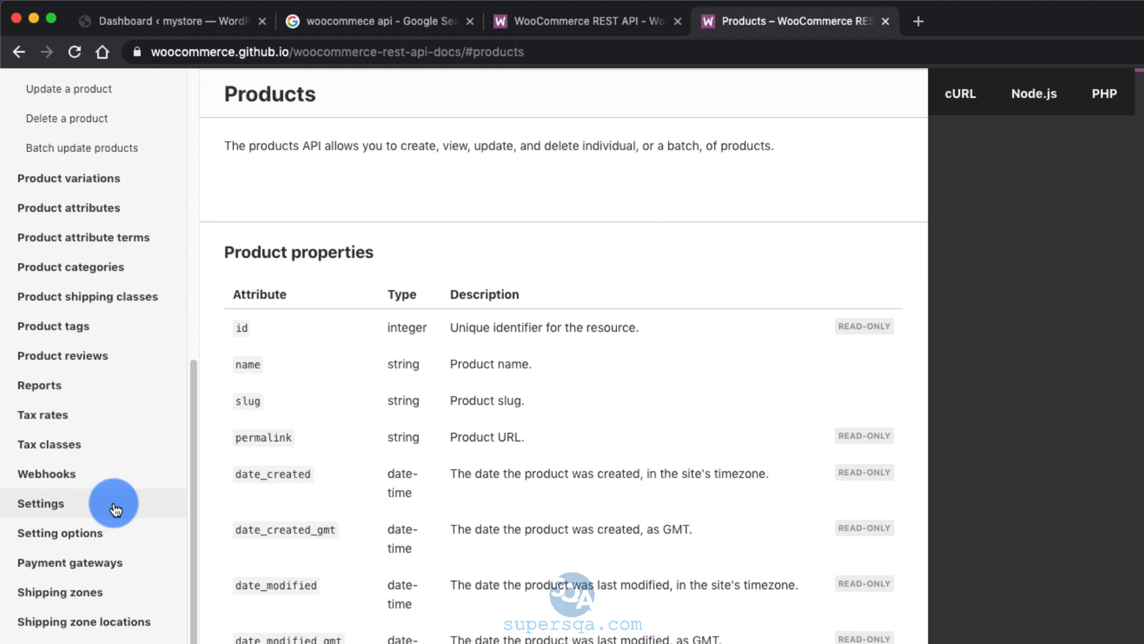
pyautogui.scroll(-3)
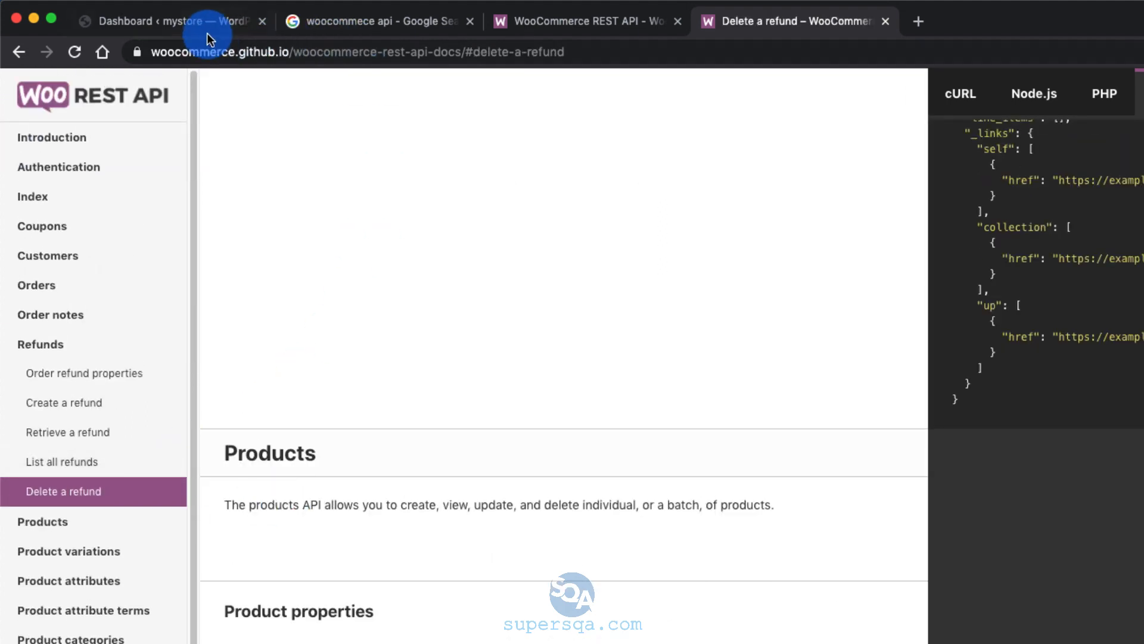
pyautogui.click(168, 20)
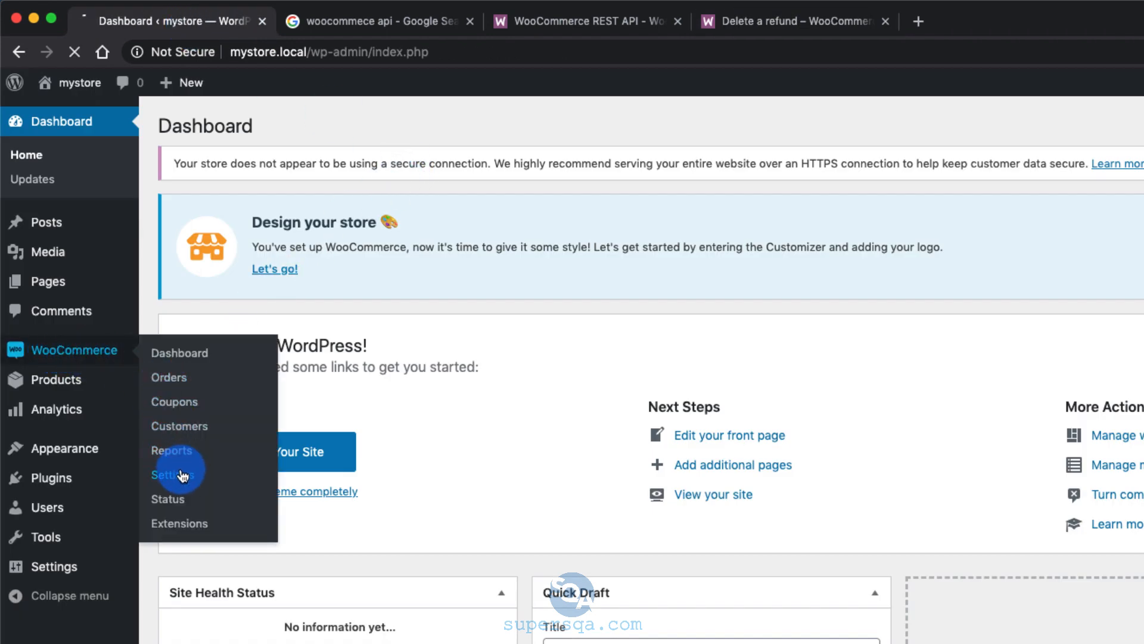
# Navigate to WooCommerce Settings > Advanced > REST API, where no keys are listed yet.
pyautogui.click(175, 475)
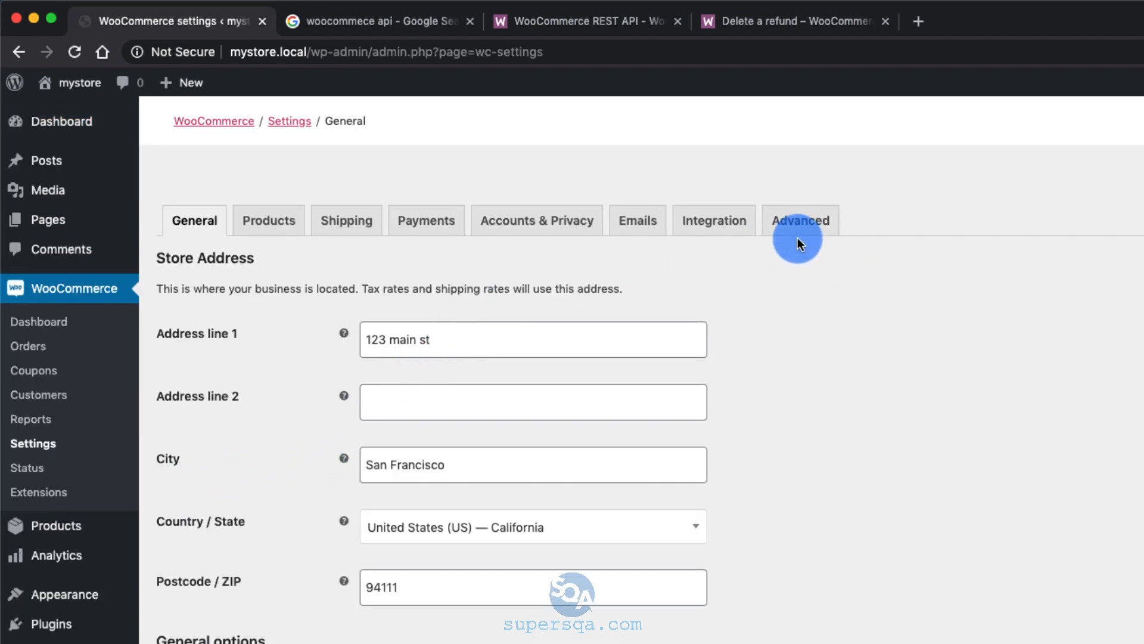
pyautogui.click(799, 219)
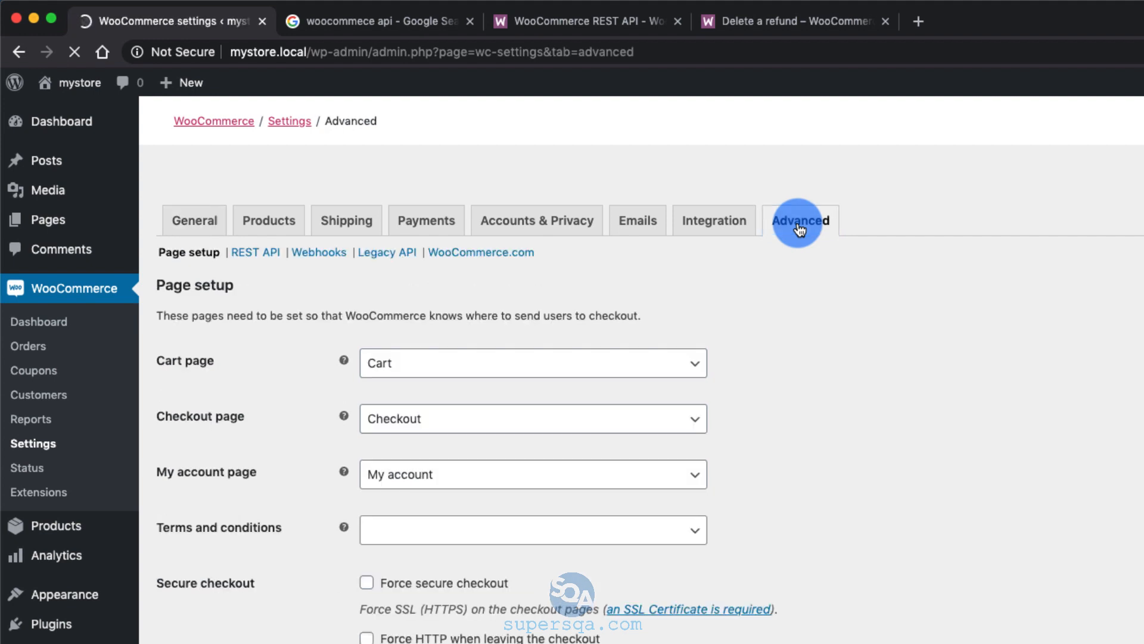
pyautogui.click(800, 219)
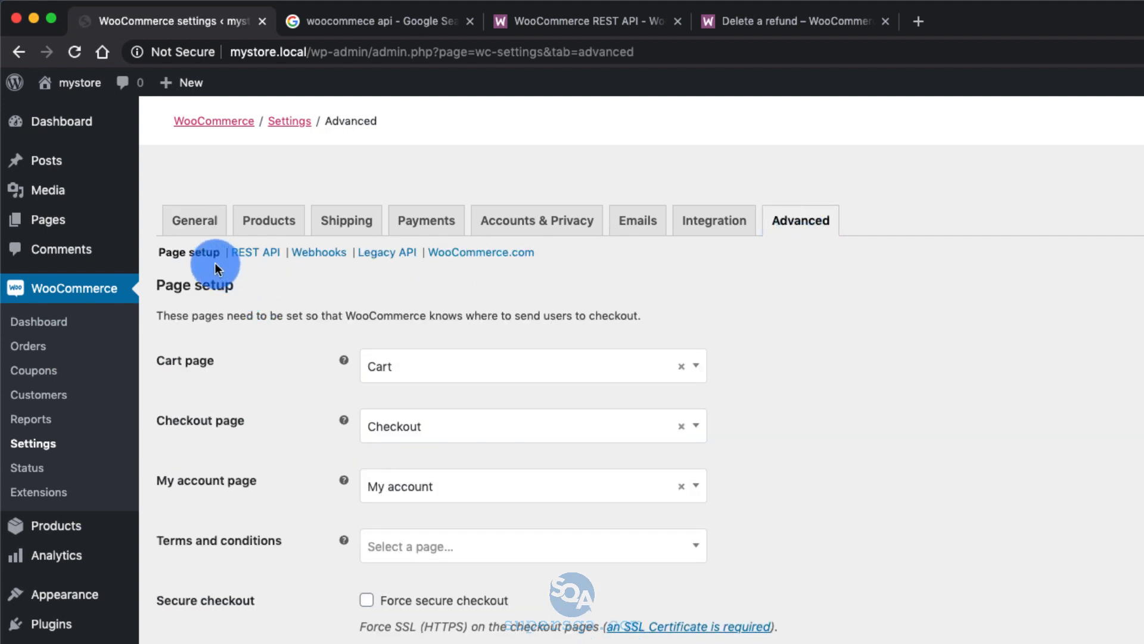
pyautogui.moveTo(320, 252)
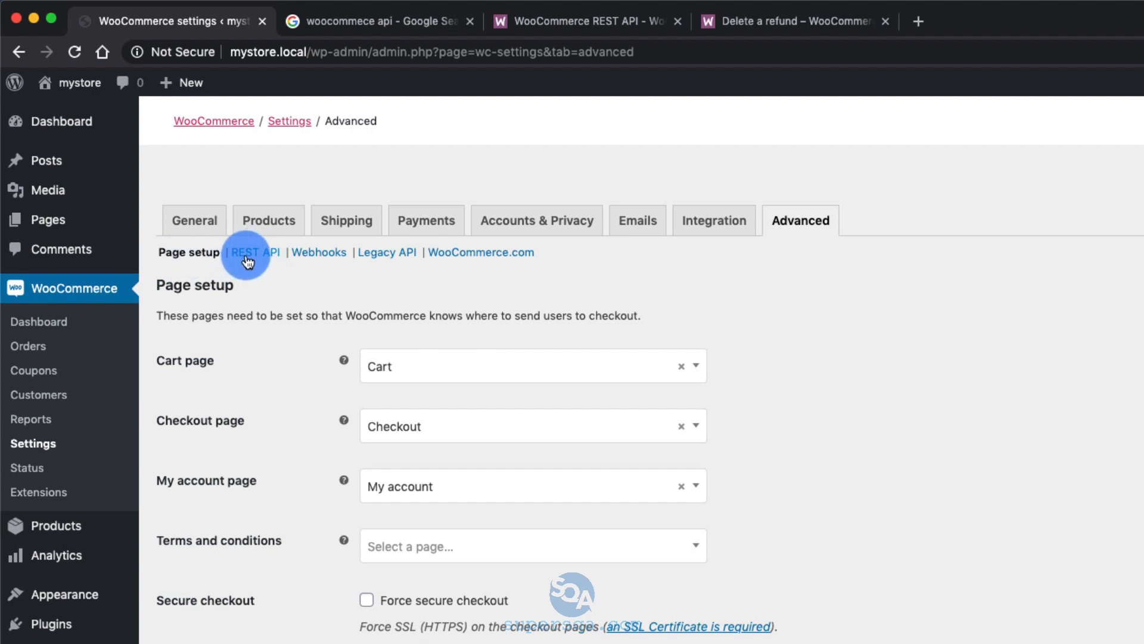
pyautogui.click(254, 251)
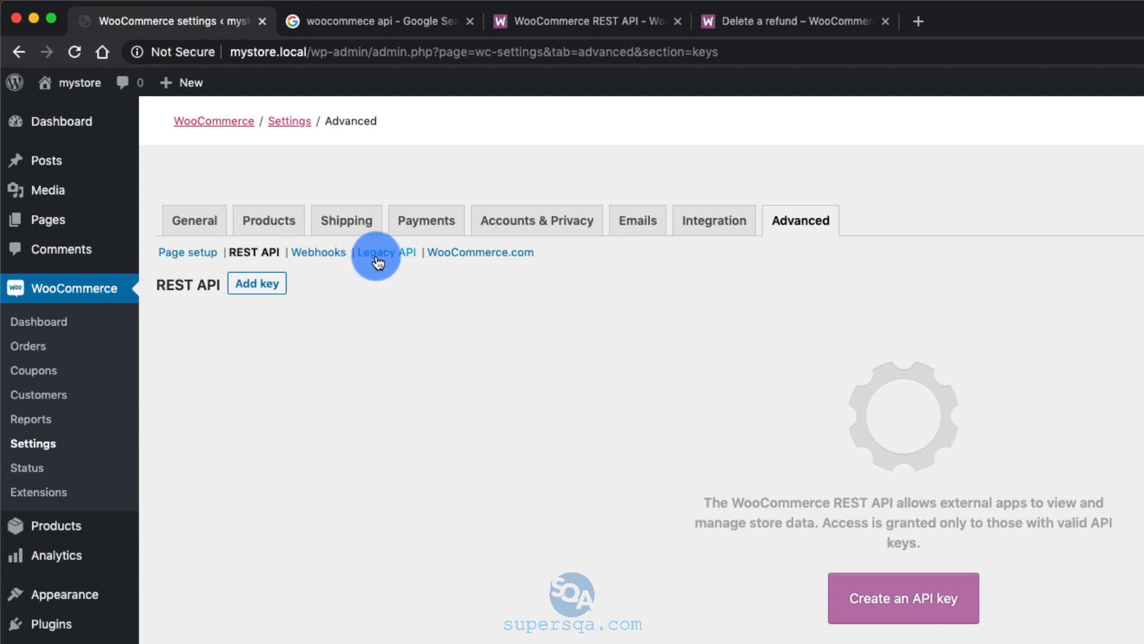
pyautogui.moveTo(400, 260)
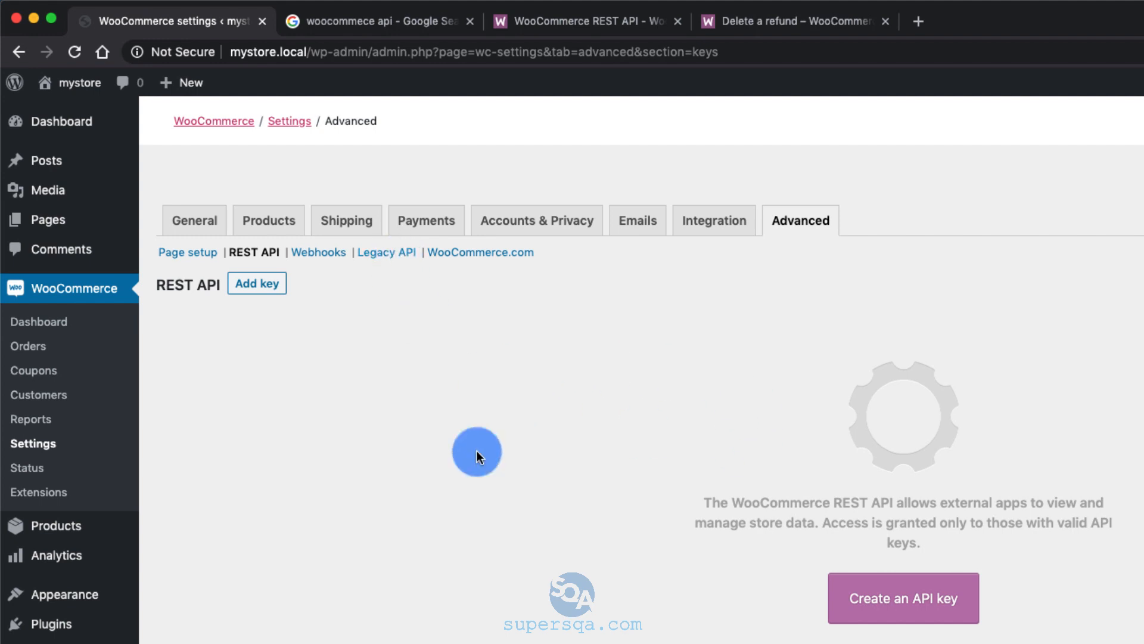
pyautogui.moveTo(526, 424)
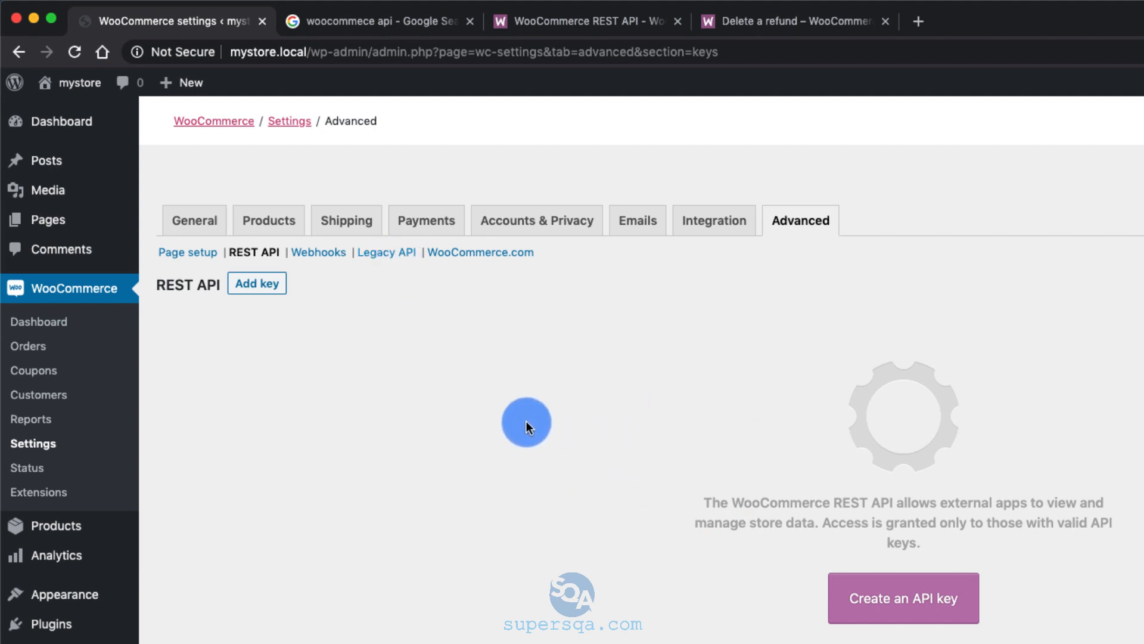
pyautogui.moveTo(349, 334)
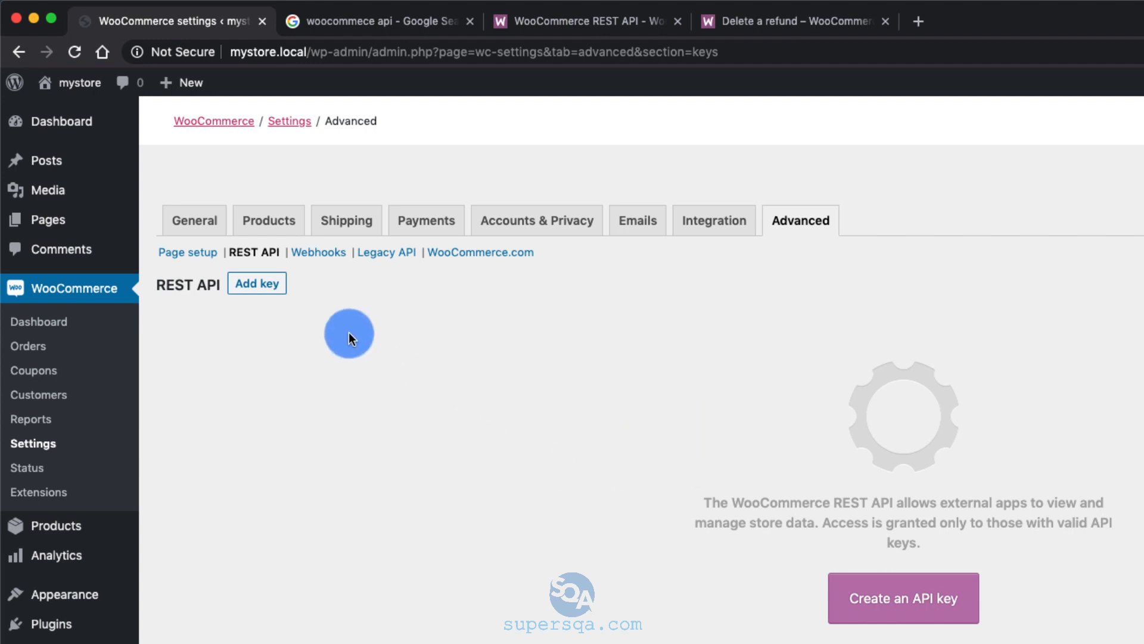
pyautogui.moveTo(455, 404)
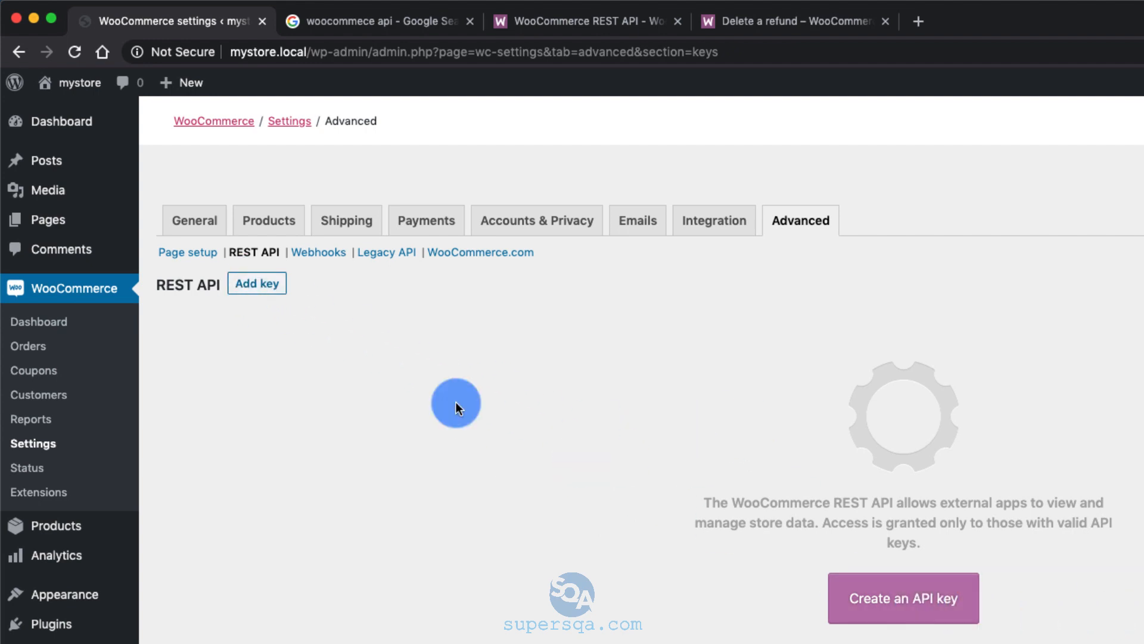
# Generate a new API key described 'test key' with Read/Write permission.
pyautogui.click(256, 284)
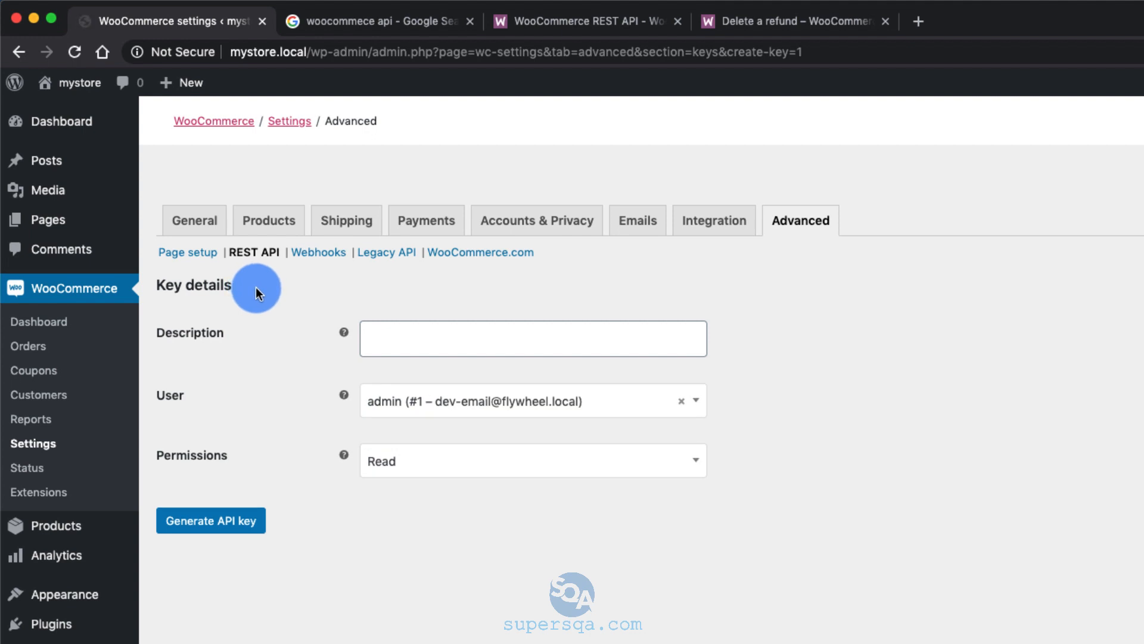
pyautogui.moveTo(555, 367)
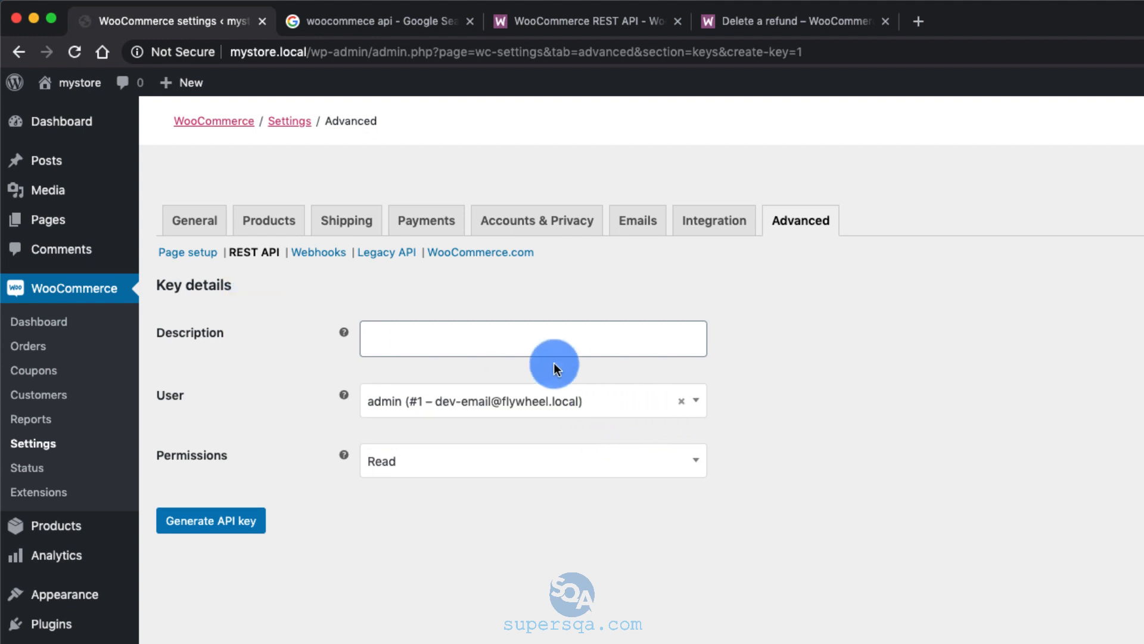
pyautogui.click(532, 337)
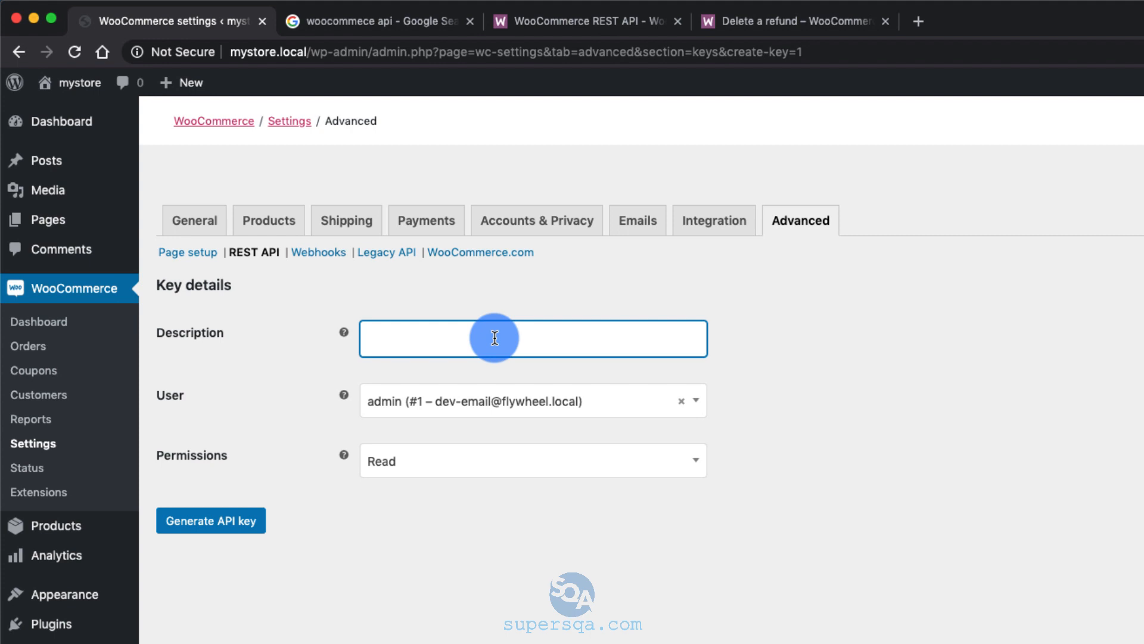
pyautogui.write('test ke')
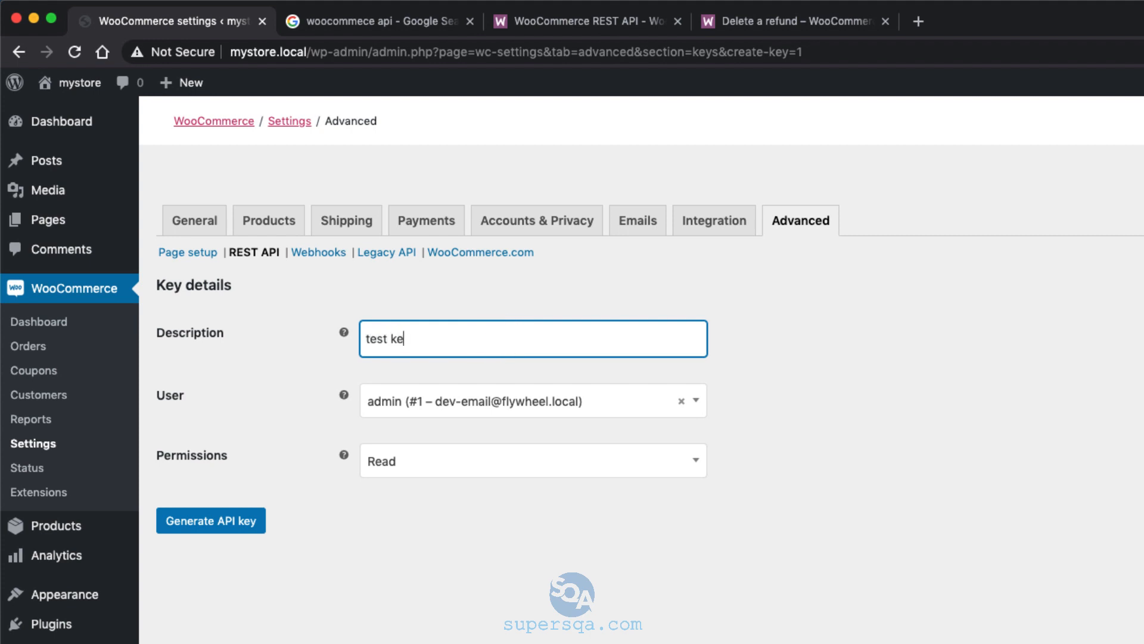
pyautogui.write('y')
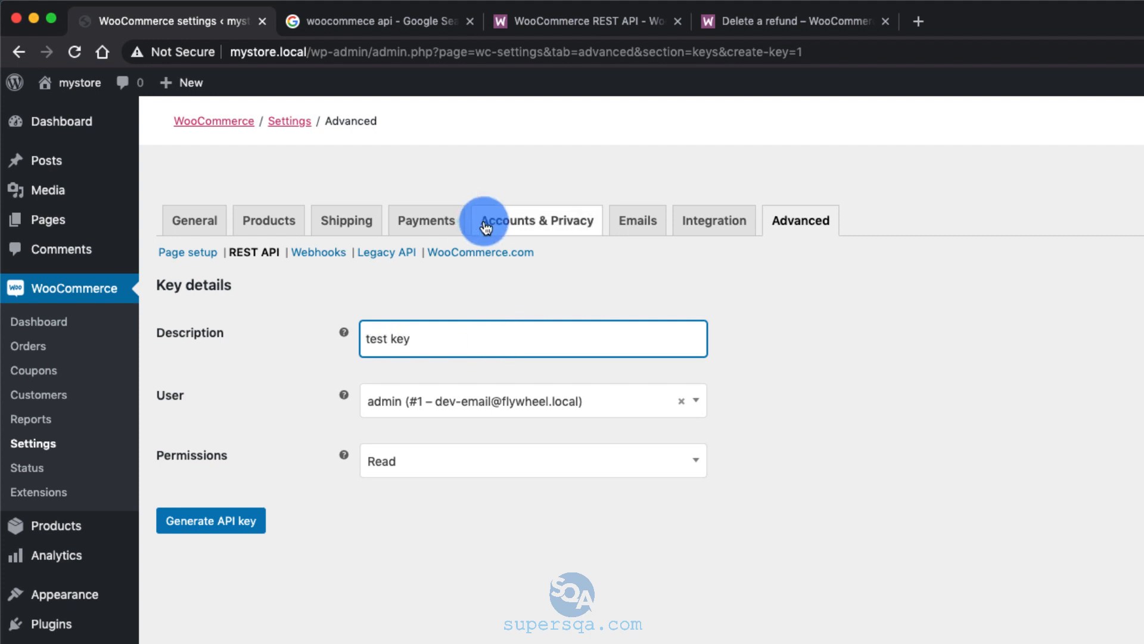
pyautogui.click(531, 460)
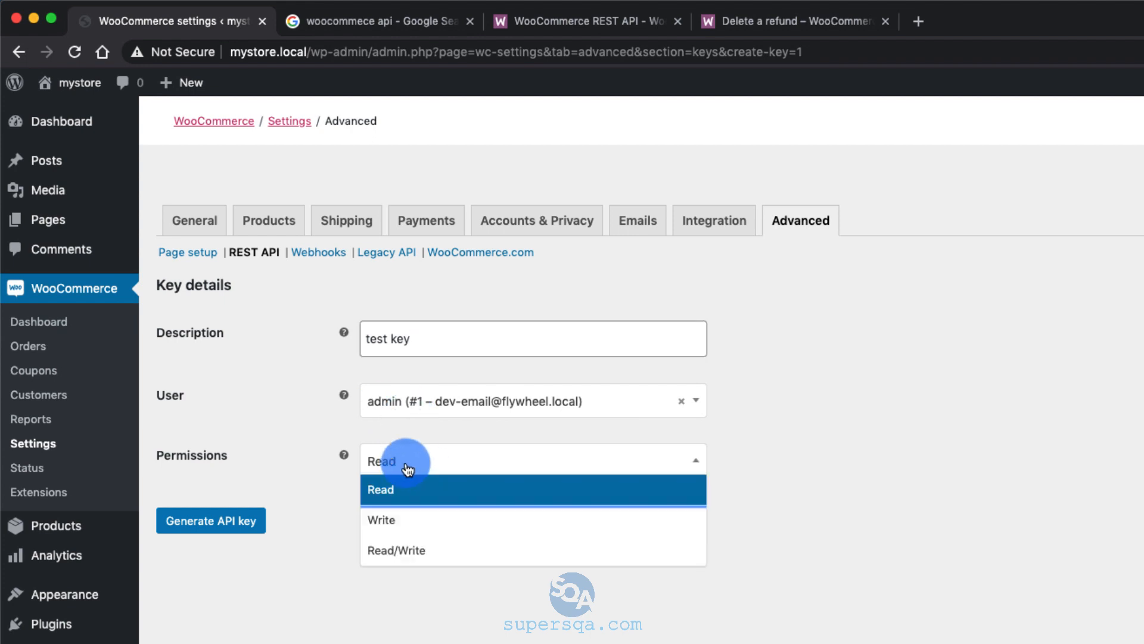
pyautogui.click(396, 549)
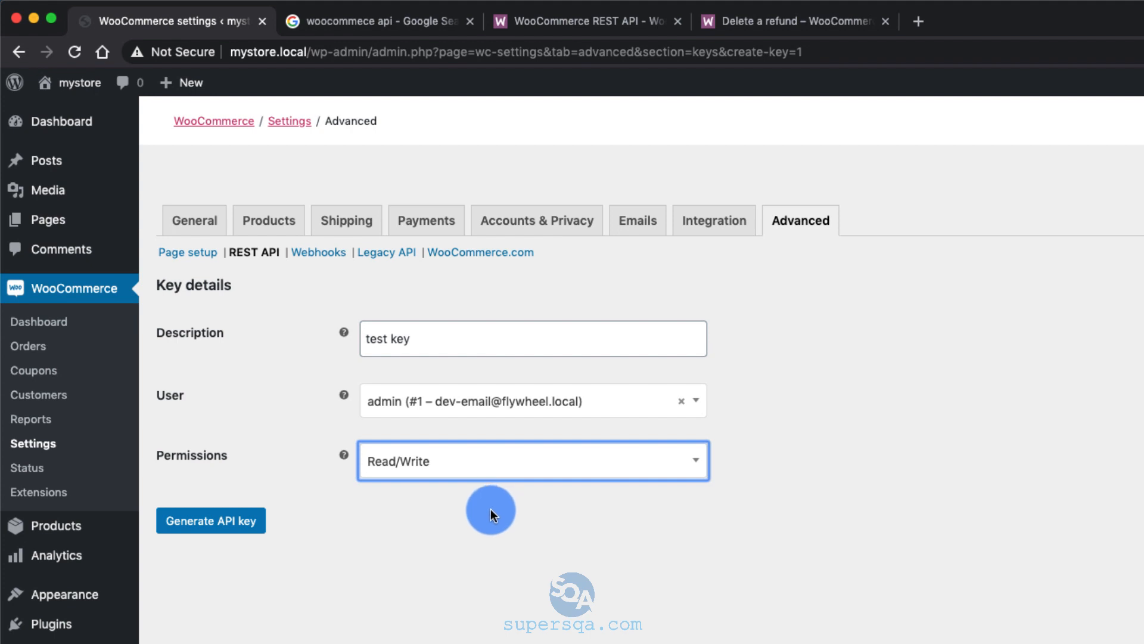
pyautogui.moveTo(381, 538)
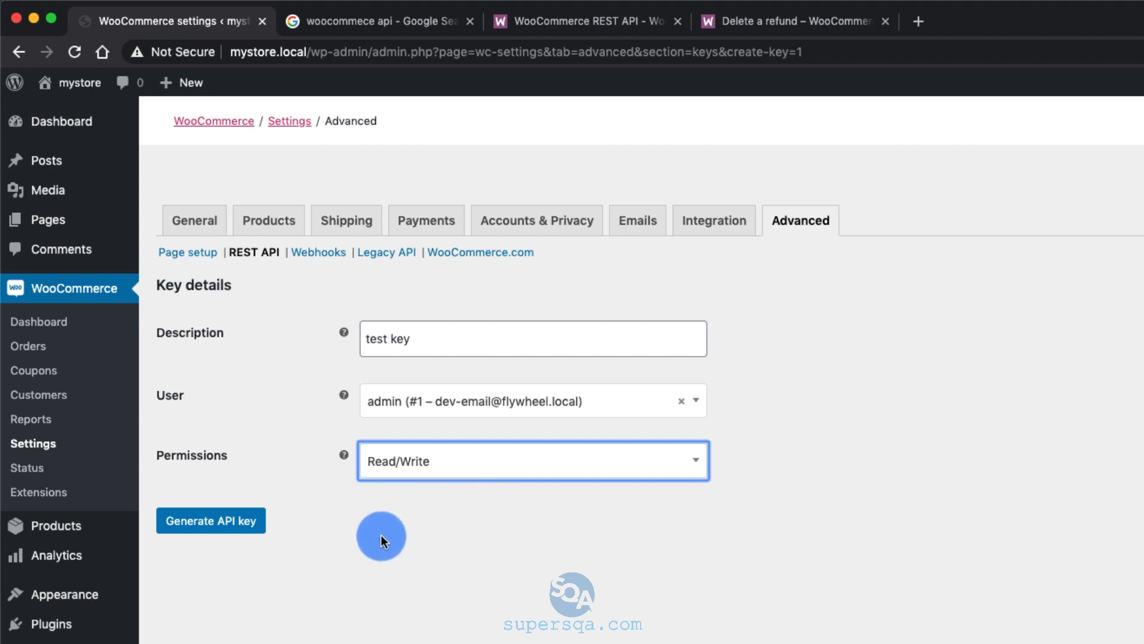
pyautogui.moveTo(334, 544)
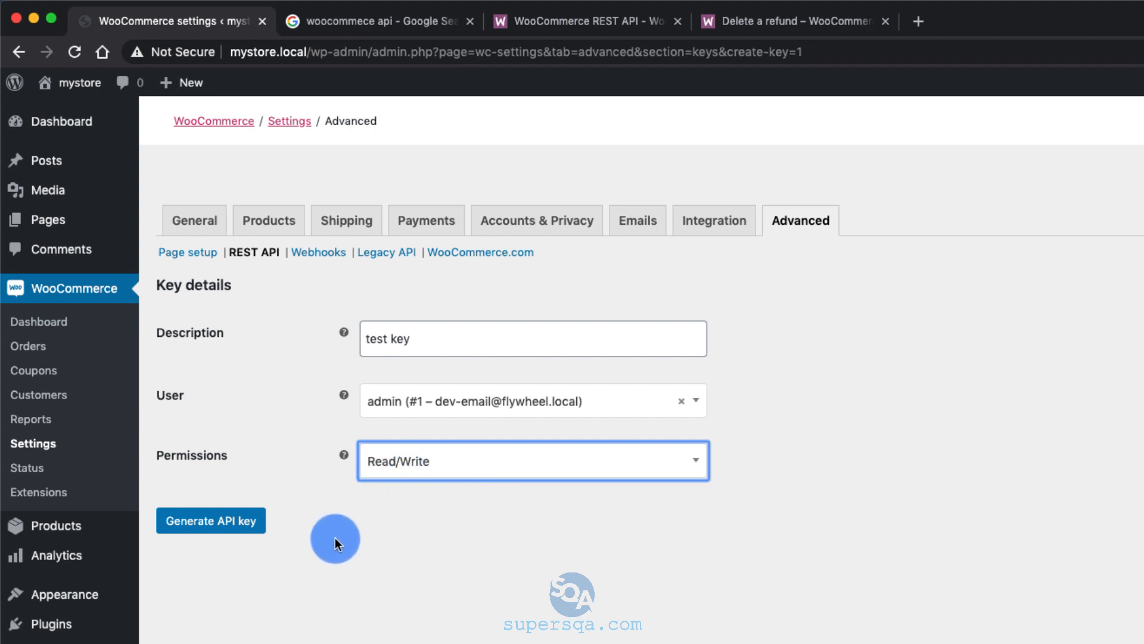
pyautogui.click(210, 521)
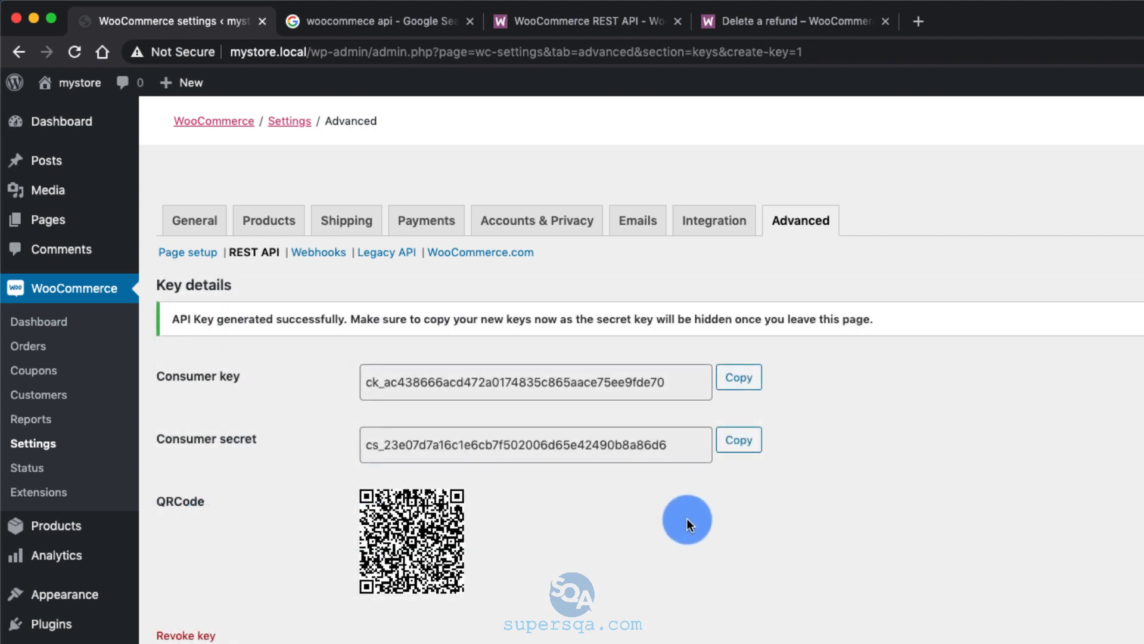
pyautogui.moveTo(471, 432)
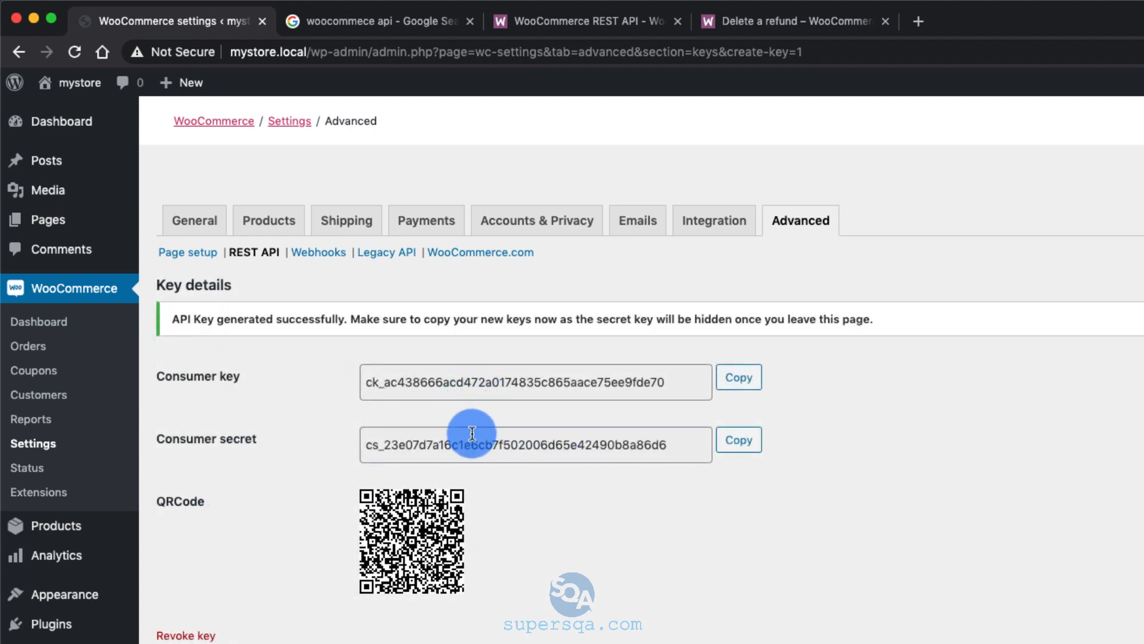
pyautogui.moveTo(506, 445)
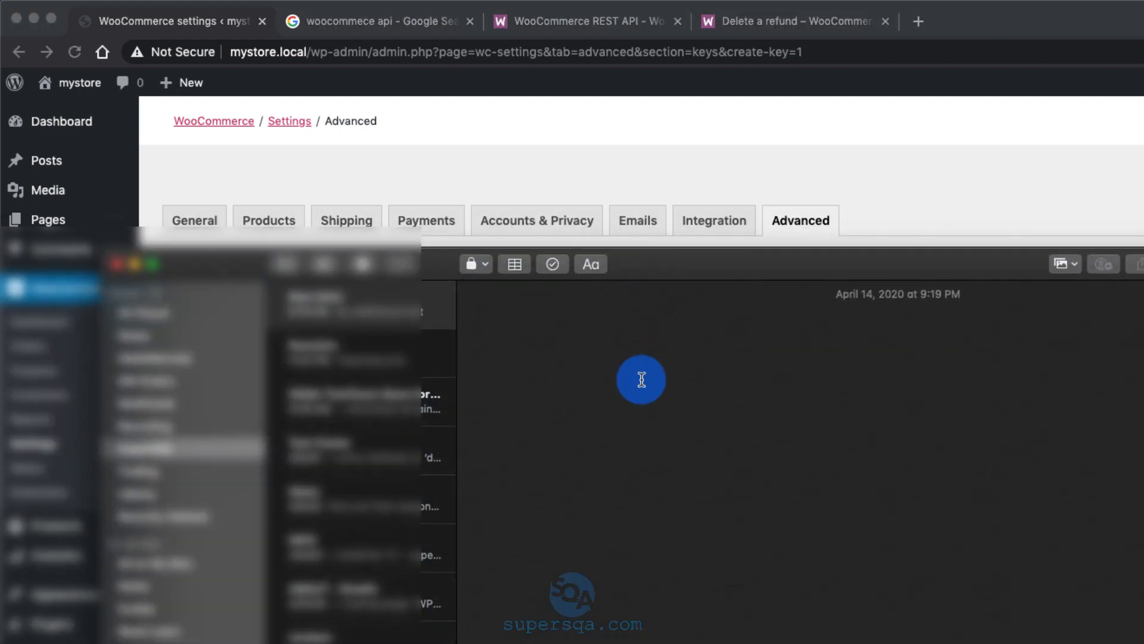
# Paste the consumer key into the note and go back to copy the consumer secret.
pyautogui.click(738, 439)
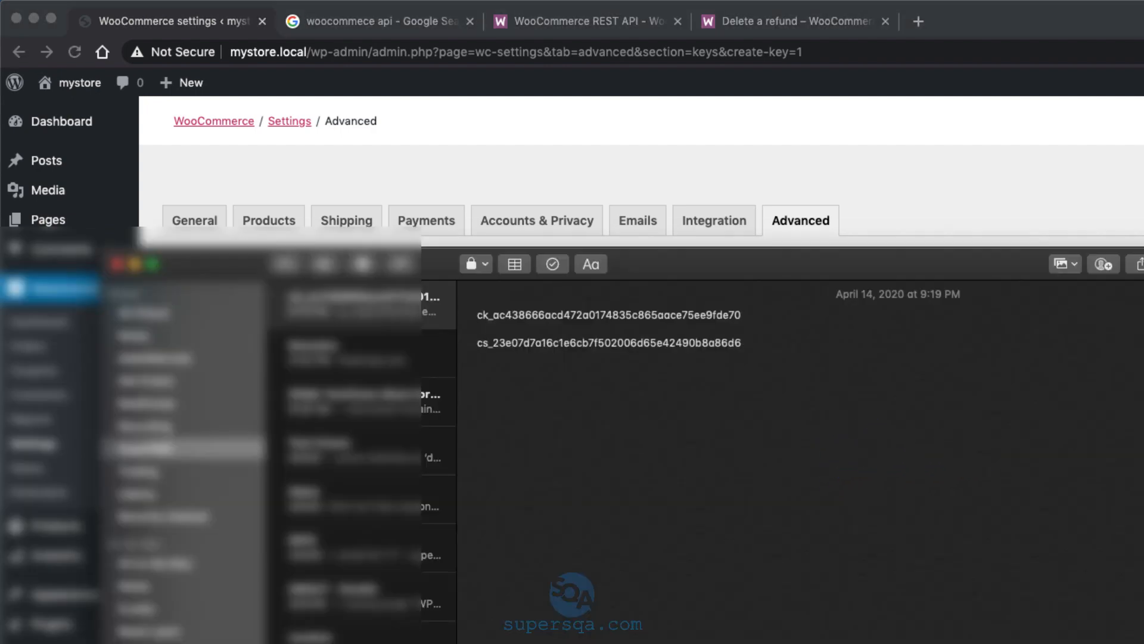
pyautogui.click(737, 440)
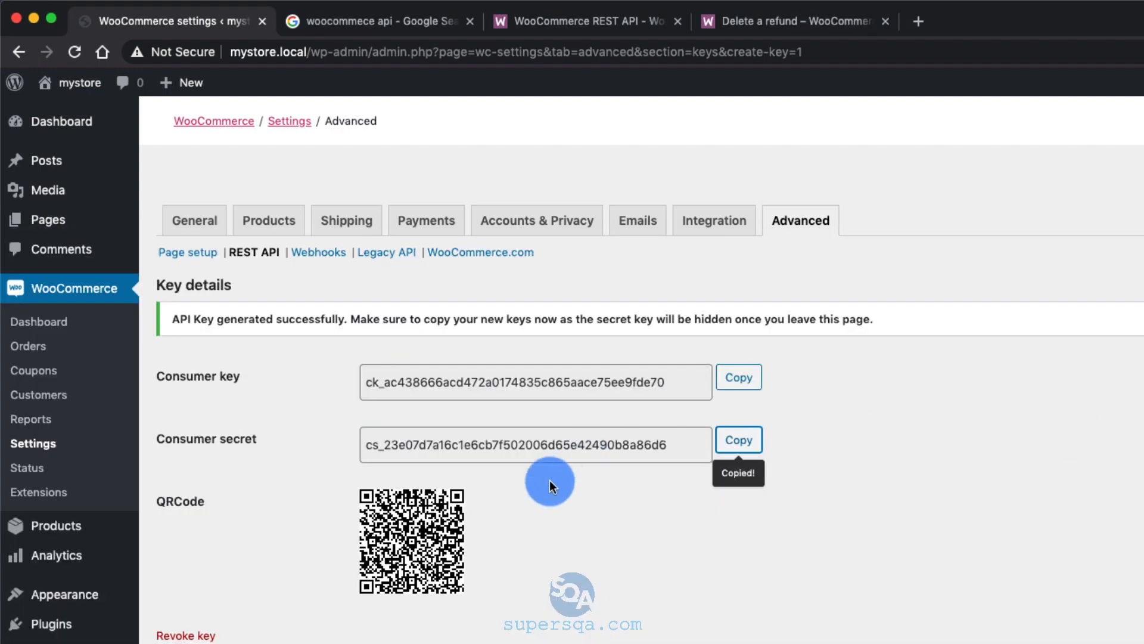
pyautogui.click(254, 252)
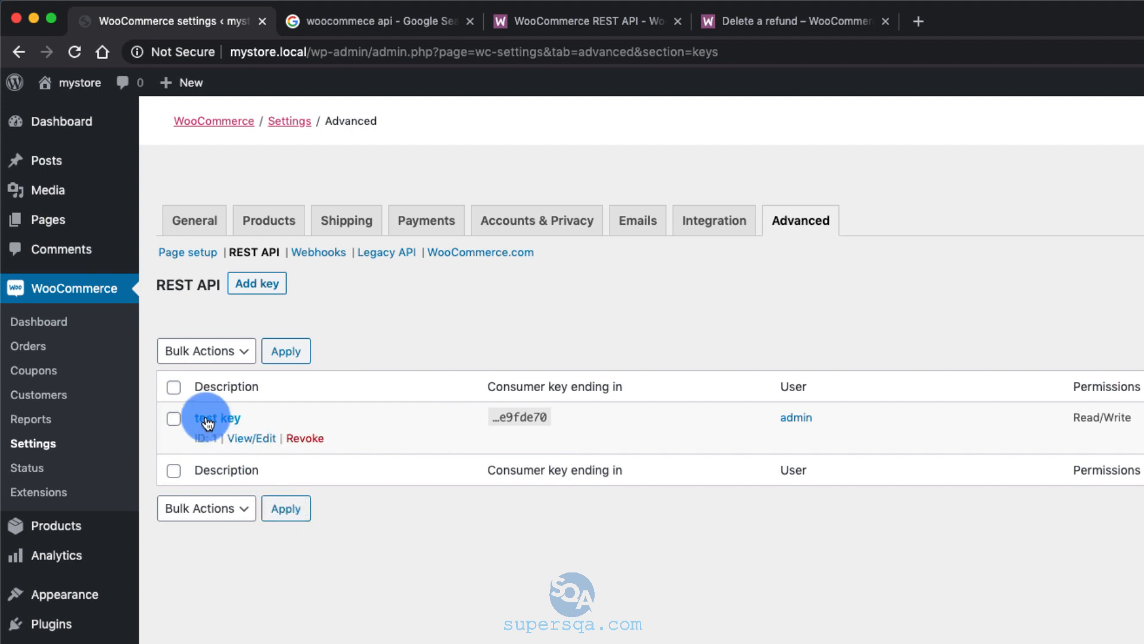
pyautogui.moveTo(379, 541)
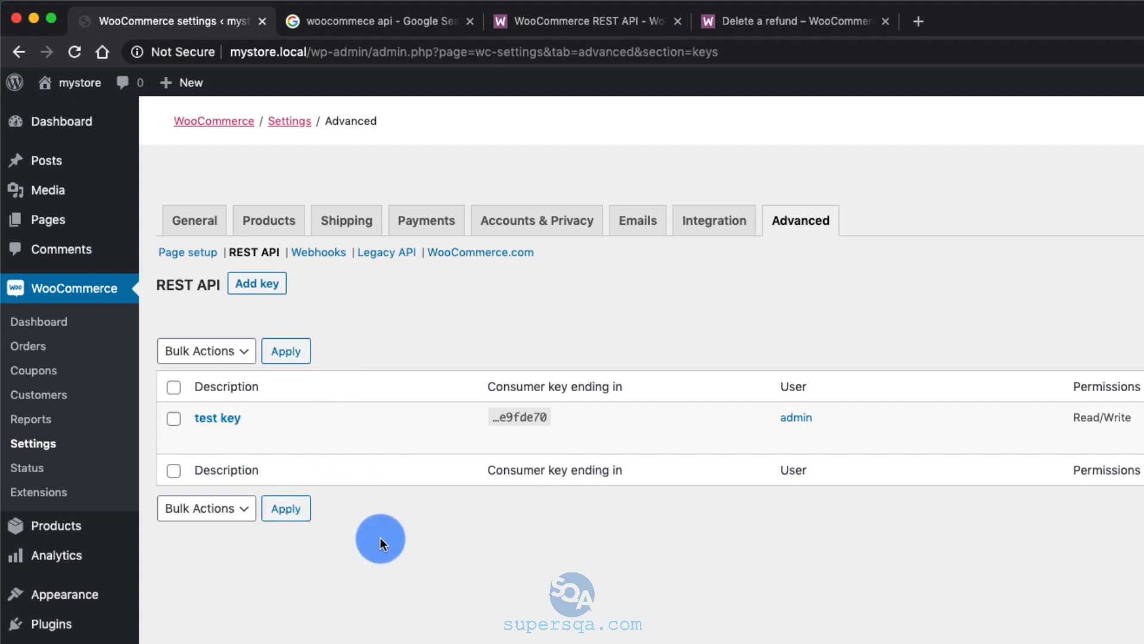
pyautogui.moveTo(379, 396)
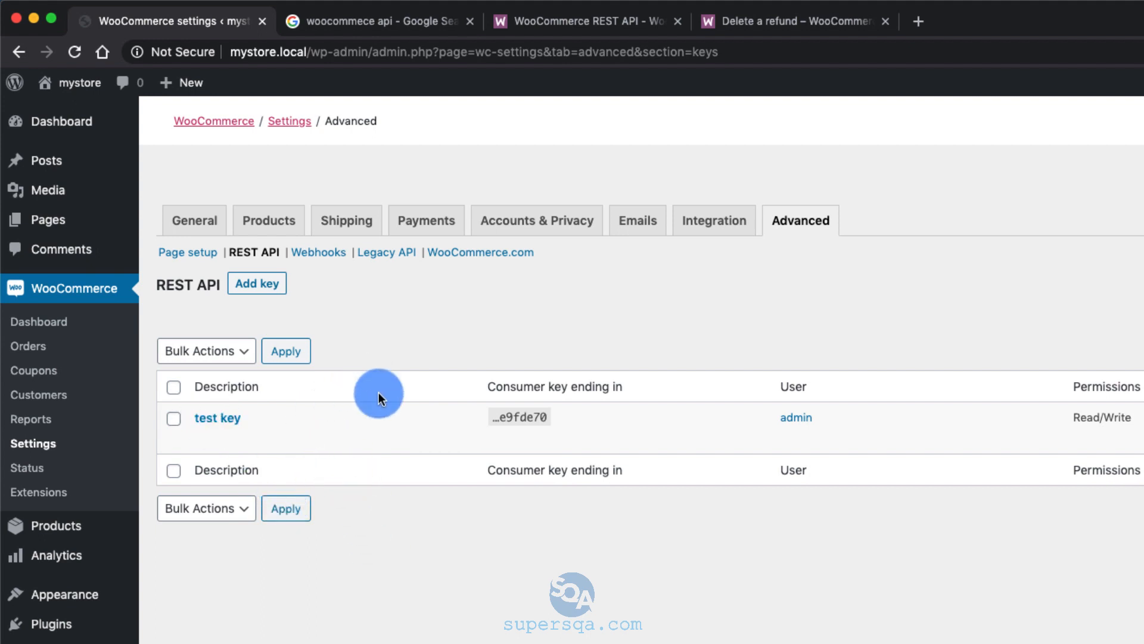
pyautogui.moveTo(369, 357)
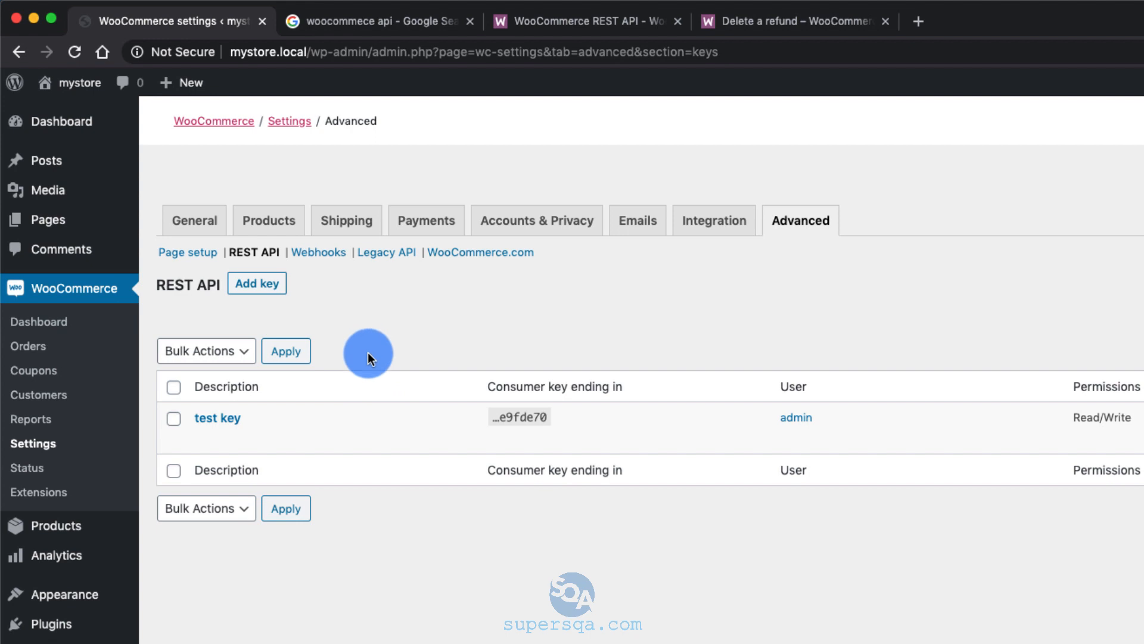
pyautogui.moveTo(436, 359)
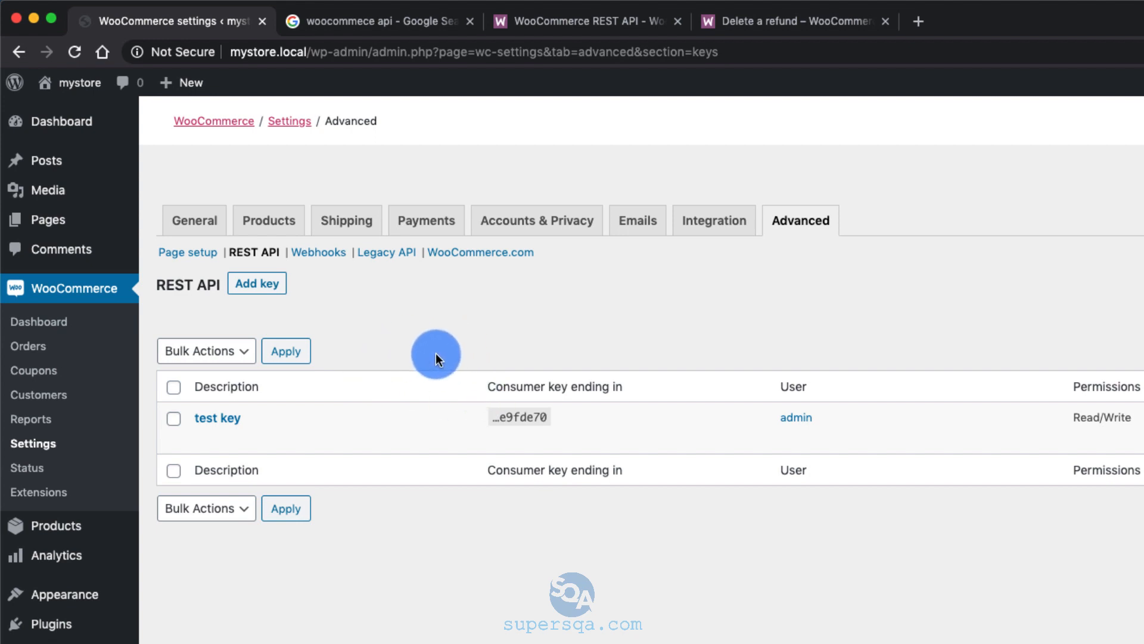
pyautogui.moveTo(423, 407)
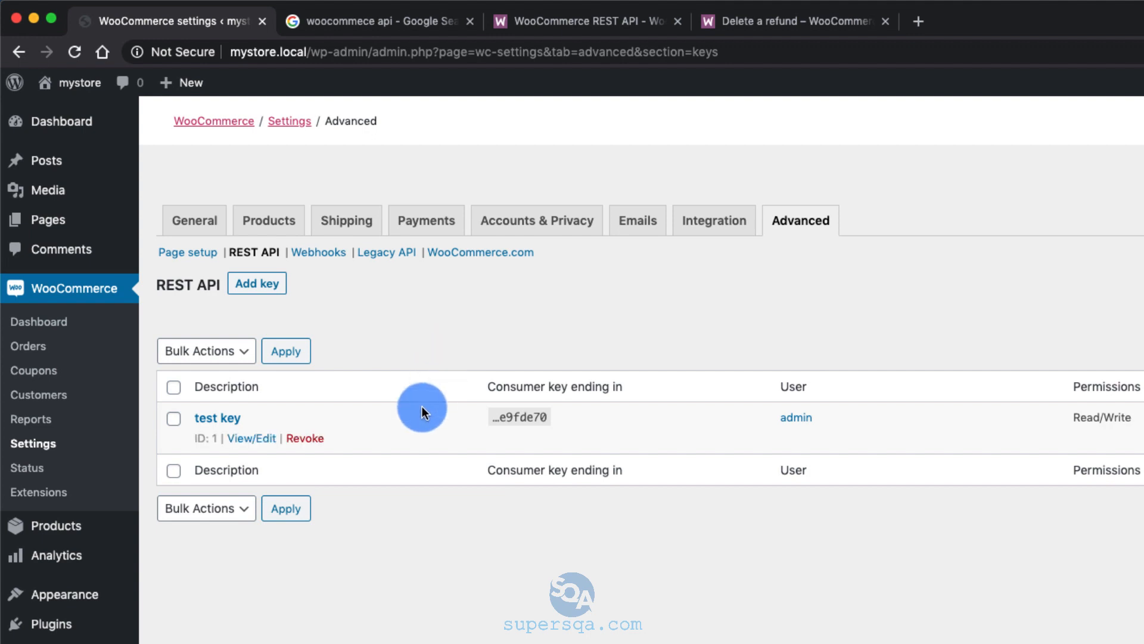
pyautogui.moveTo(386, 412)
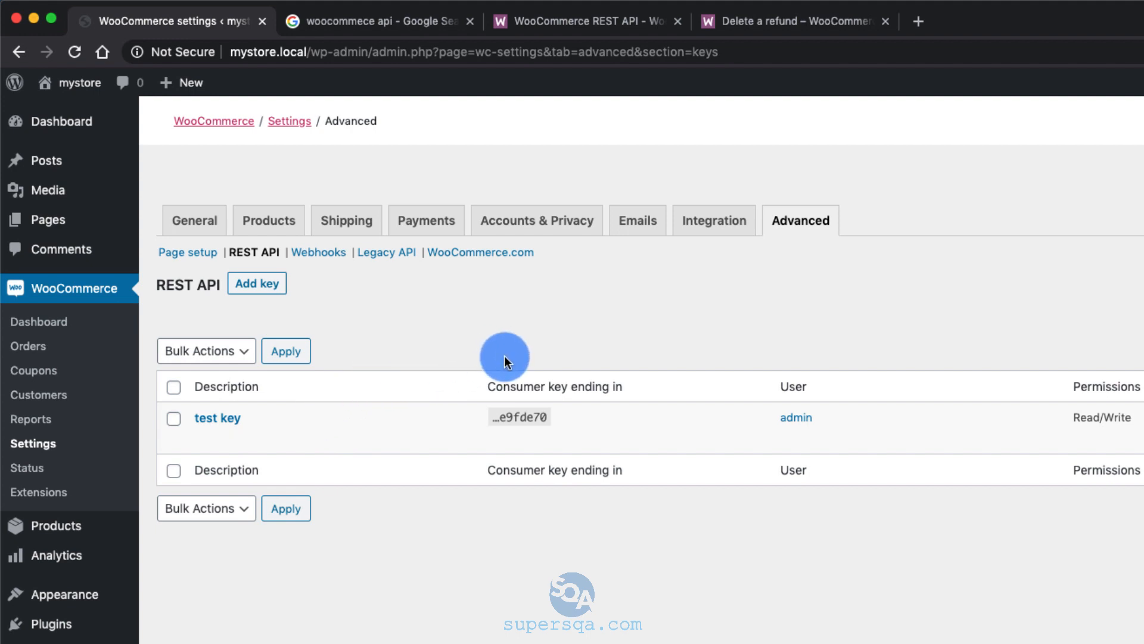
pyautogui.moveTo(515, 337)
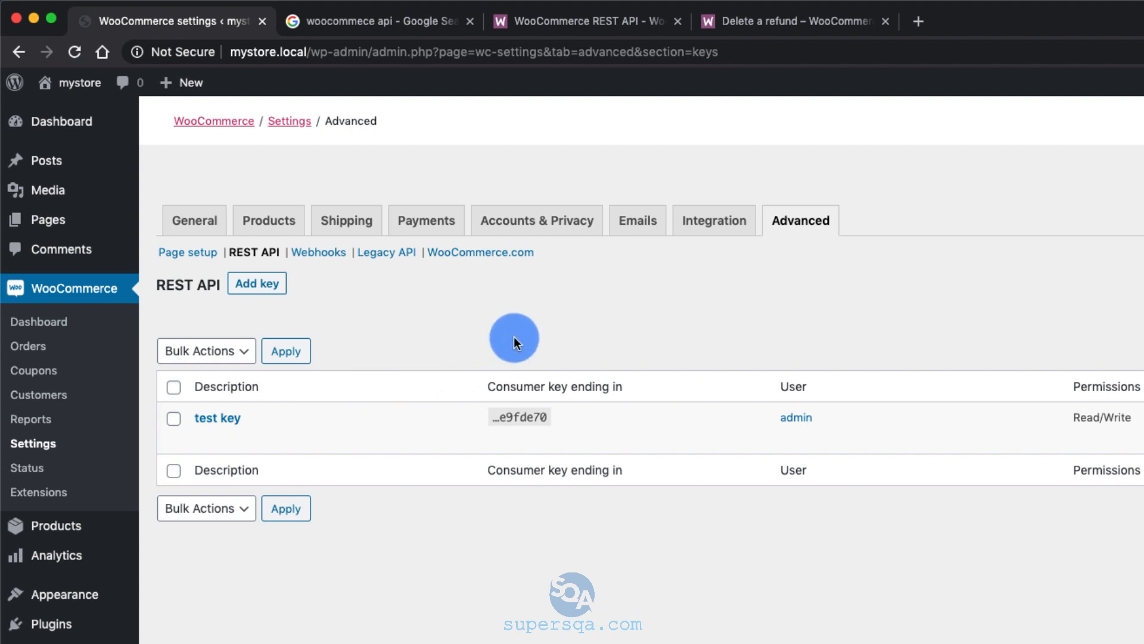
pyautogui.moveTo(501, 345)
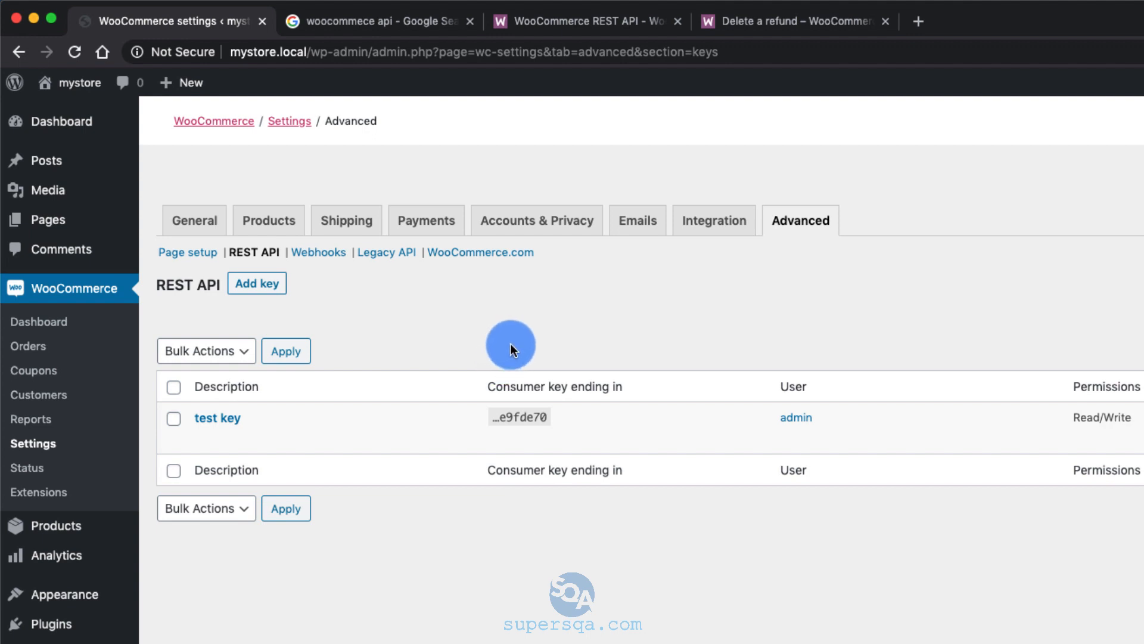
pyautogui.moveTo(519, 313)
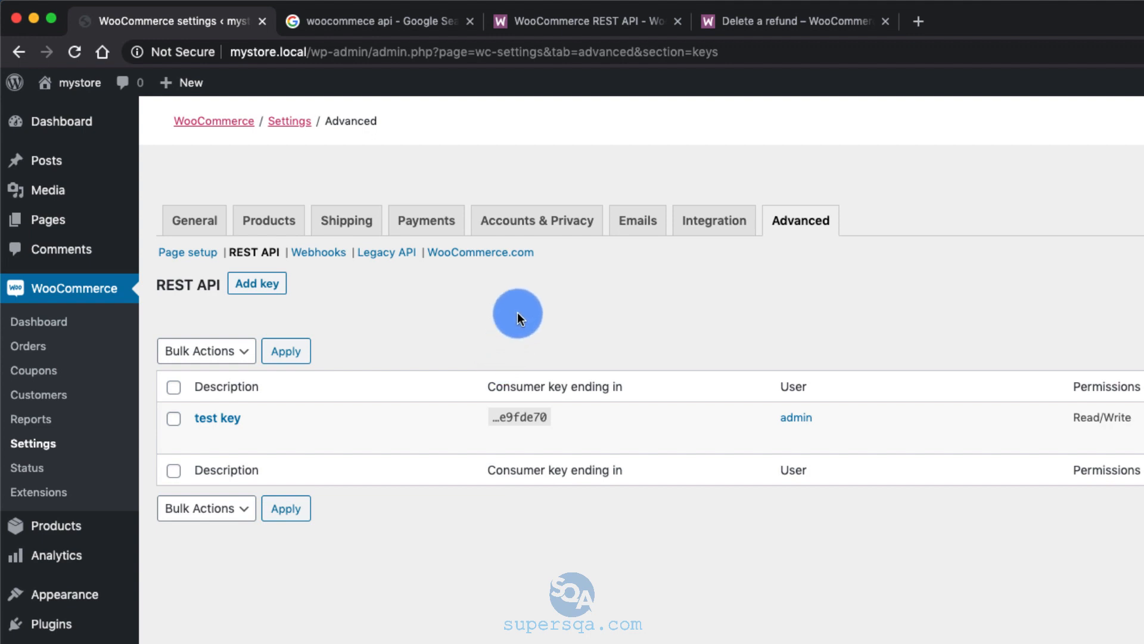
# Open a new blank browser tab alongside the WooCommerce tabs.
pyautogui.click(584, 21)
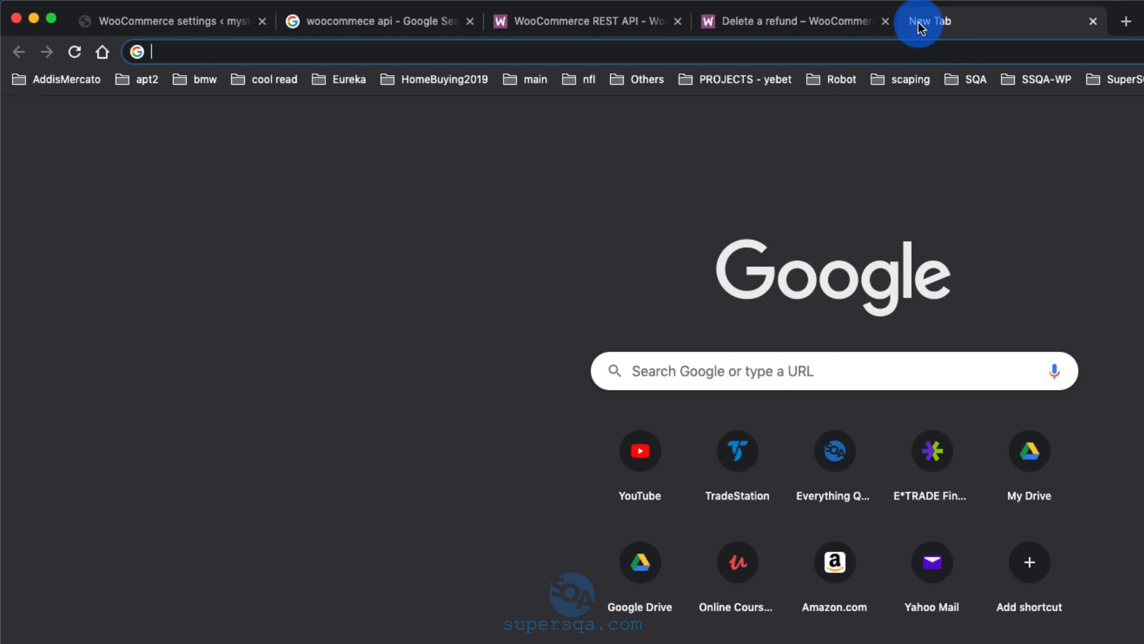
# Search Google for 'postman'.
pyautogui.write('postman')
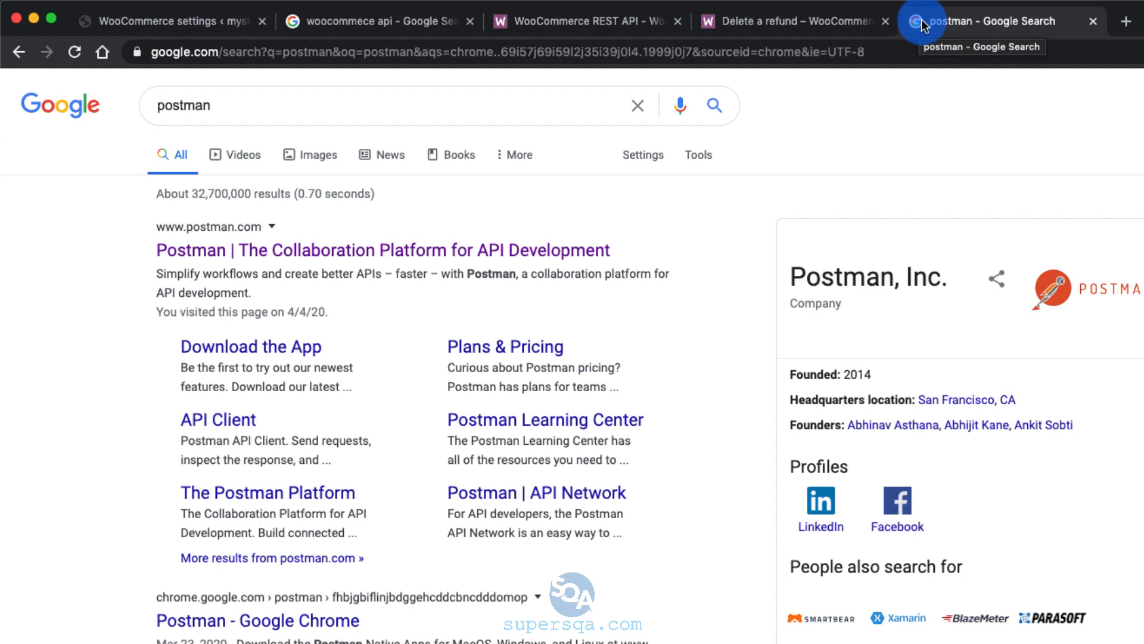
pyautogui.moveTo(379, 258)
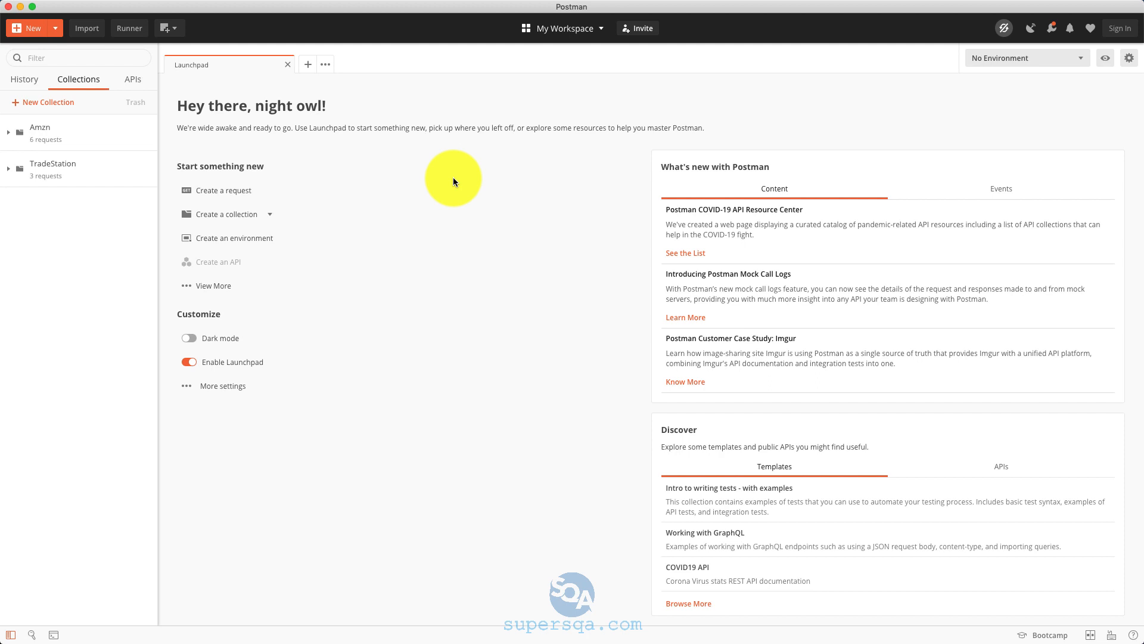
pyautogui.moveTo(398, 174)
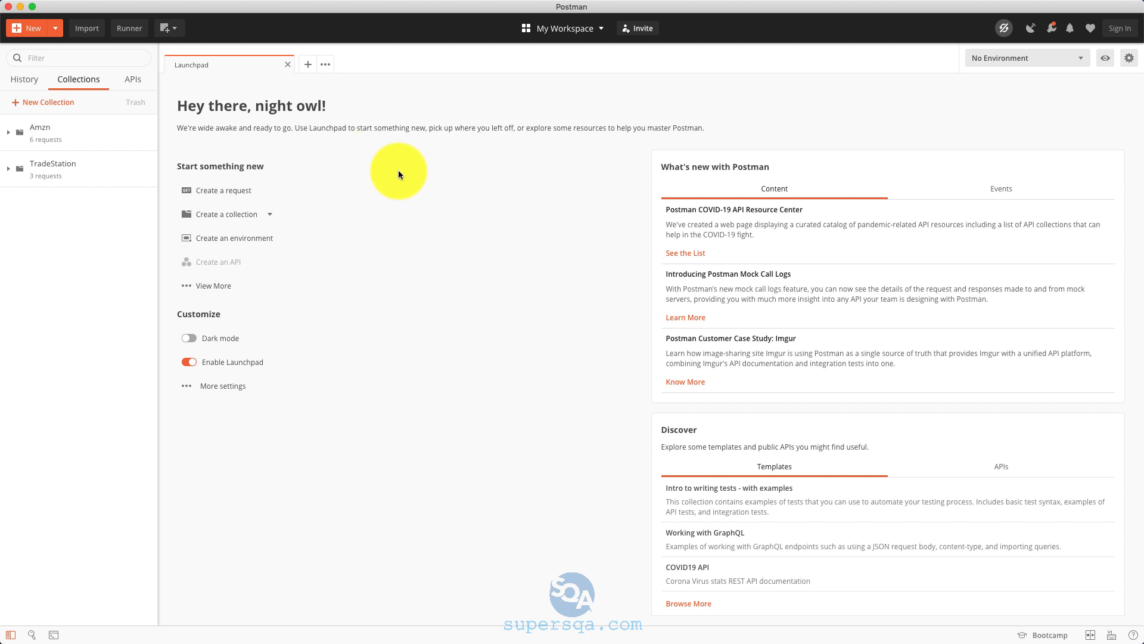
pyautogui.moveTo(129, 203)
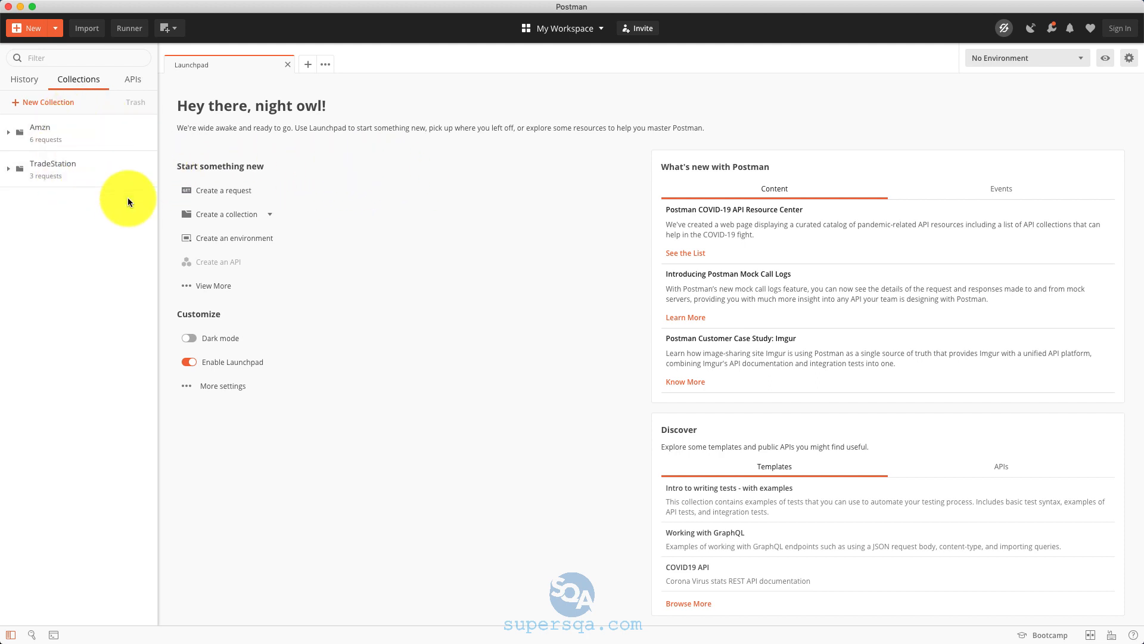
pyautogui.moveTo(586, 261)
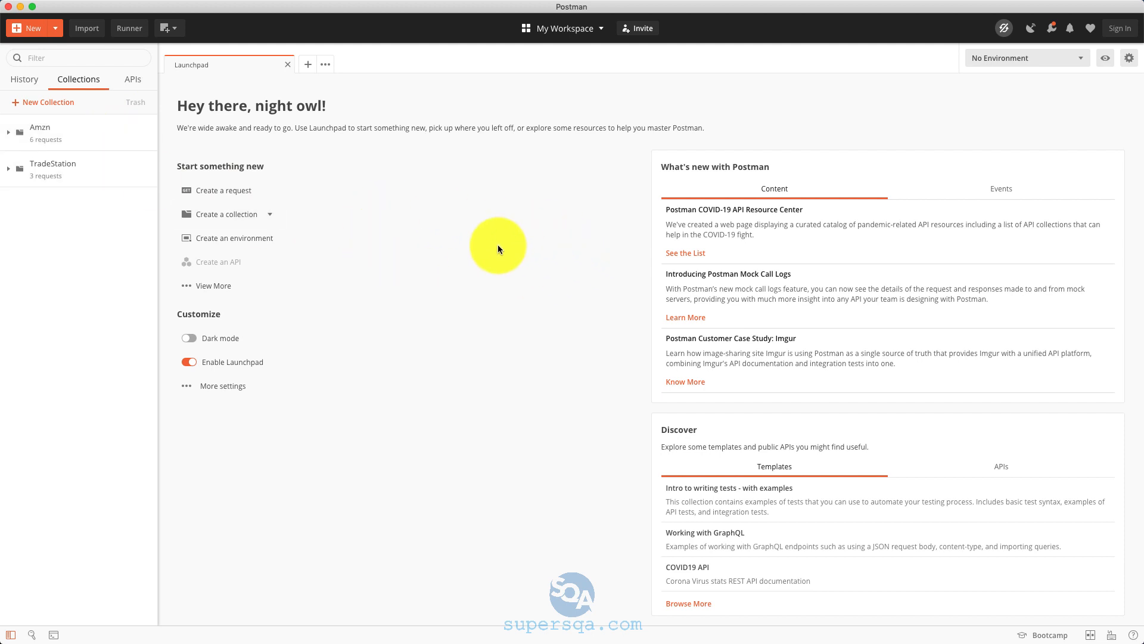
pyautogui.moveTo(499, 266)
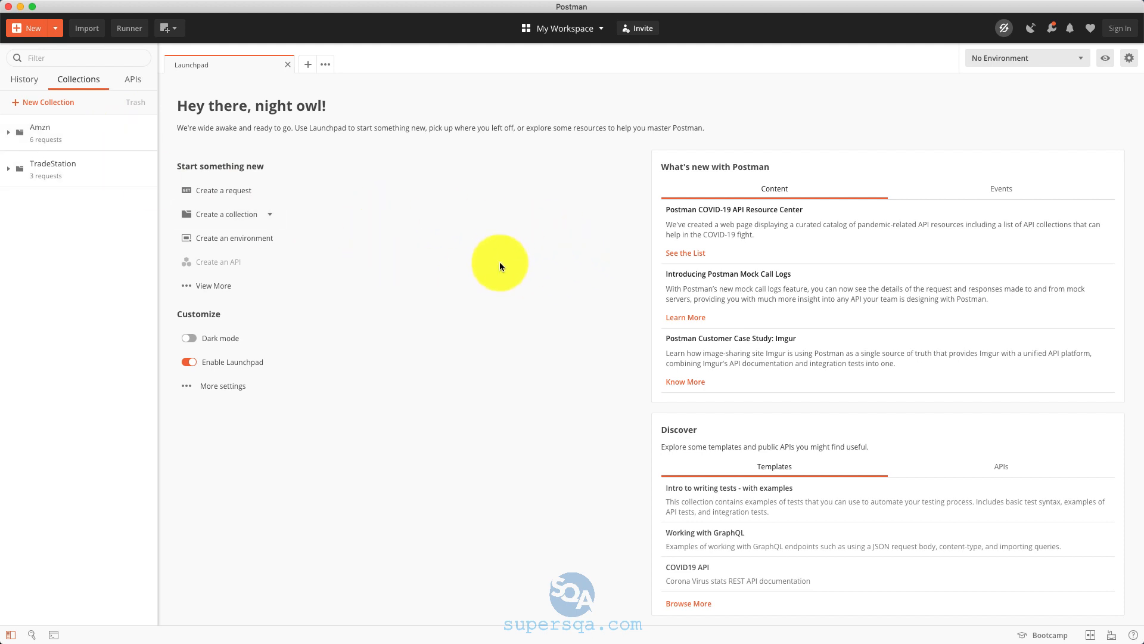
pyautogui.moveTo(499, 259)
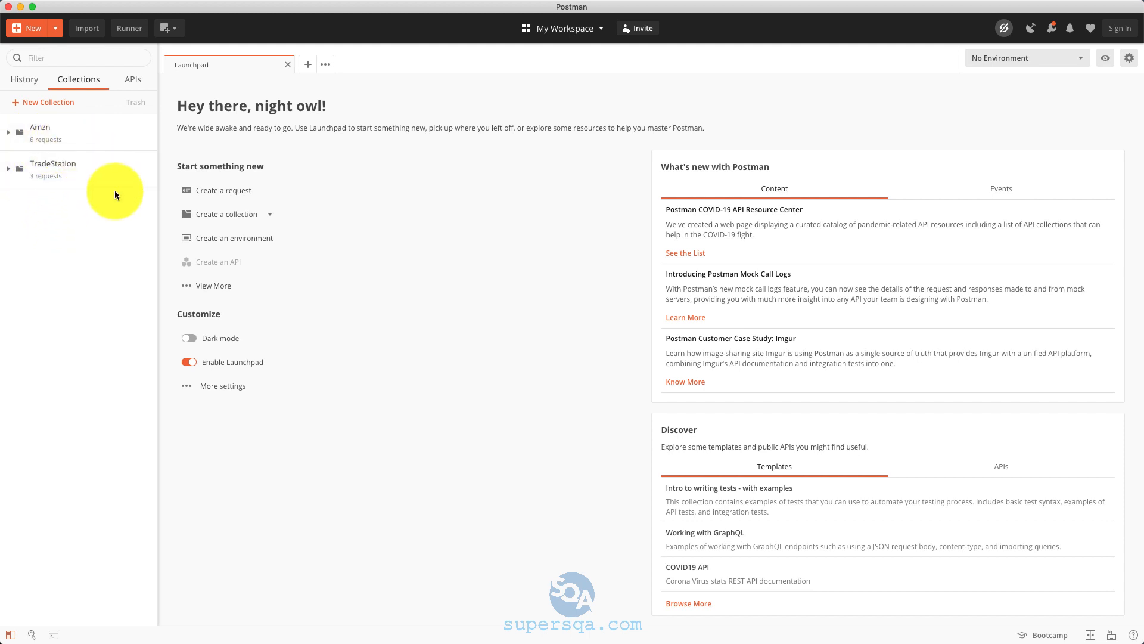
pyautogui.moveTo(112, 199)
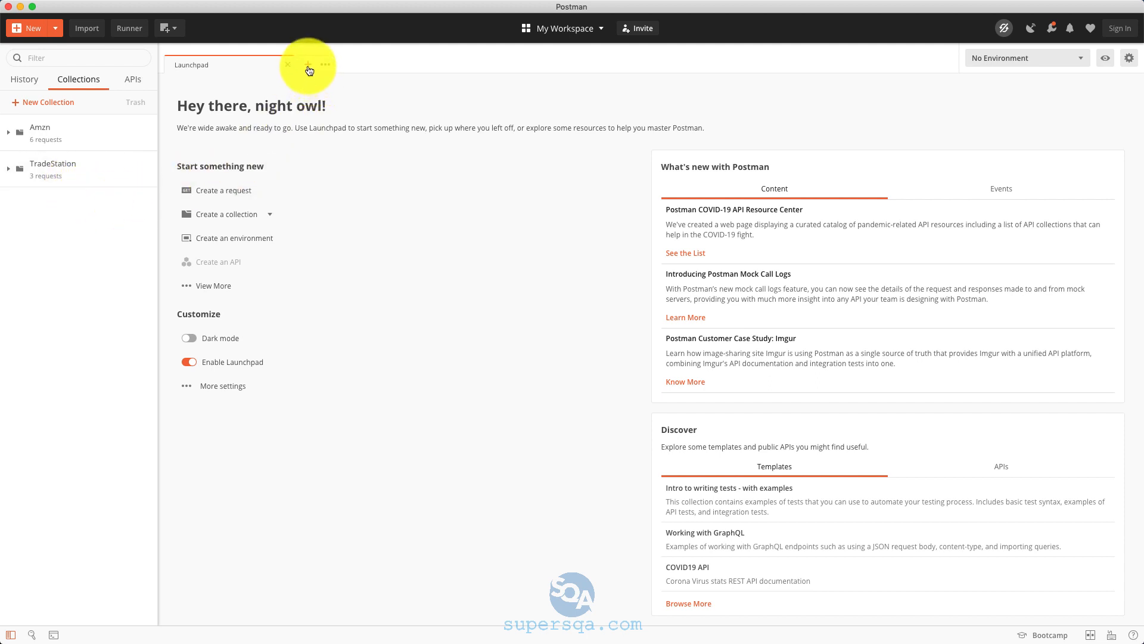
# Start a new untitled request in Postman with GET as its method.
pyautogui.click(308, 70)
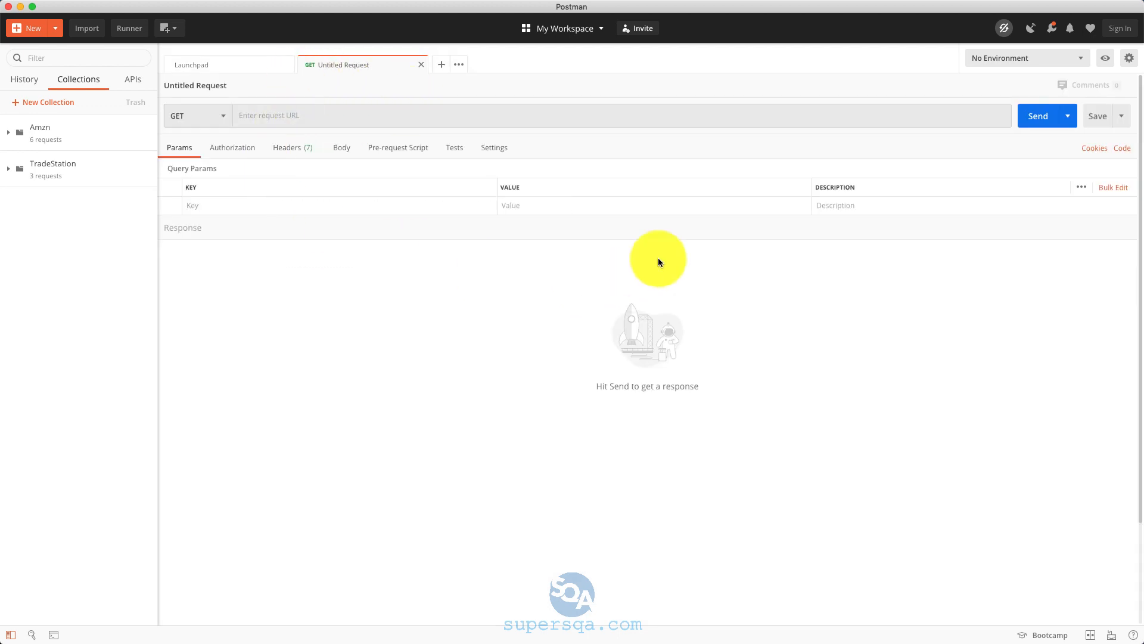
pyautogui.moveTo(530, 255)
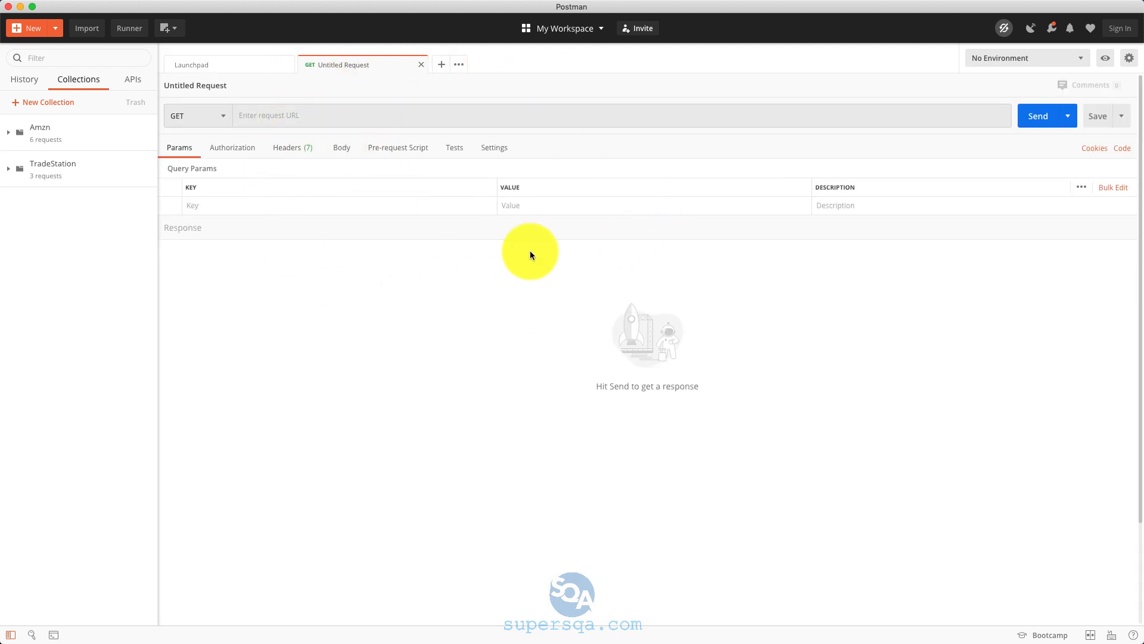
pyautogui.click(195, 115)
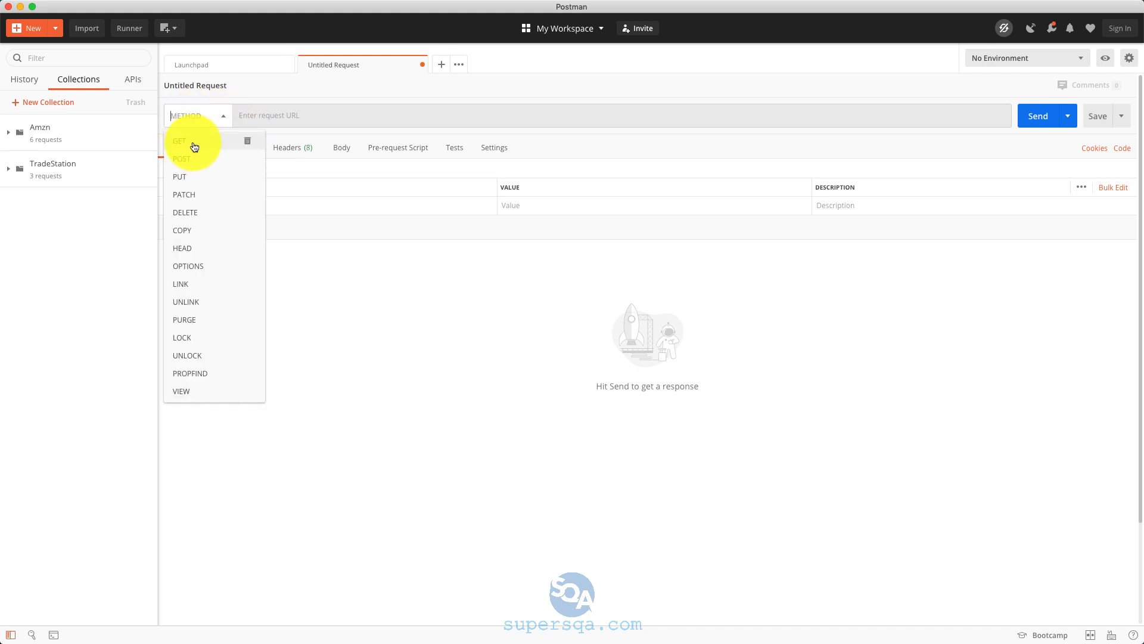
pyautogui.click(179, 141)
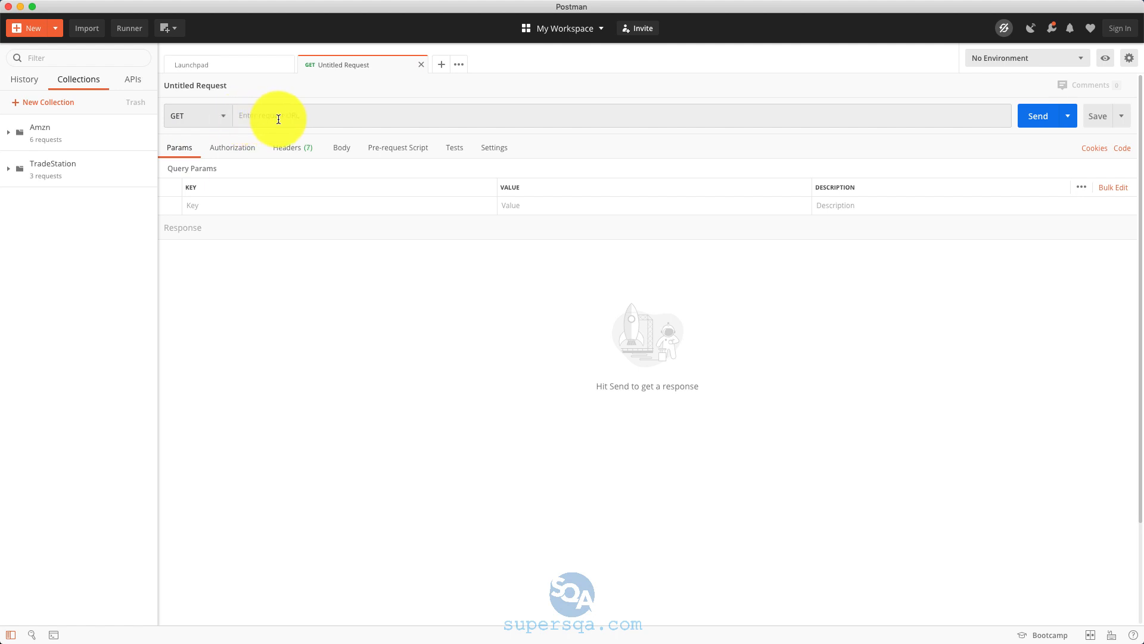
pyautogui.moveTo(279, 123)
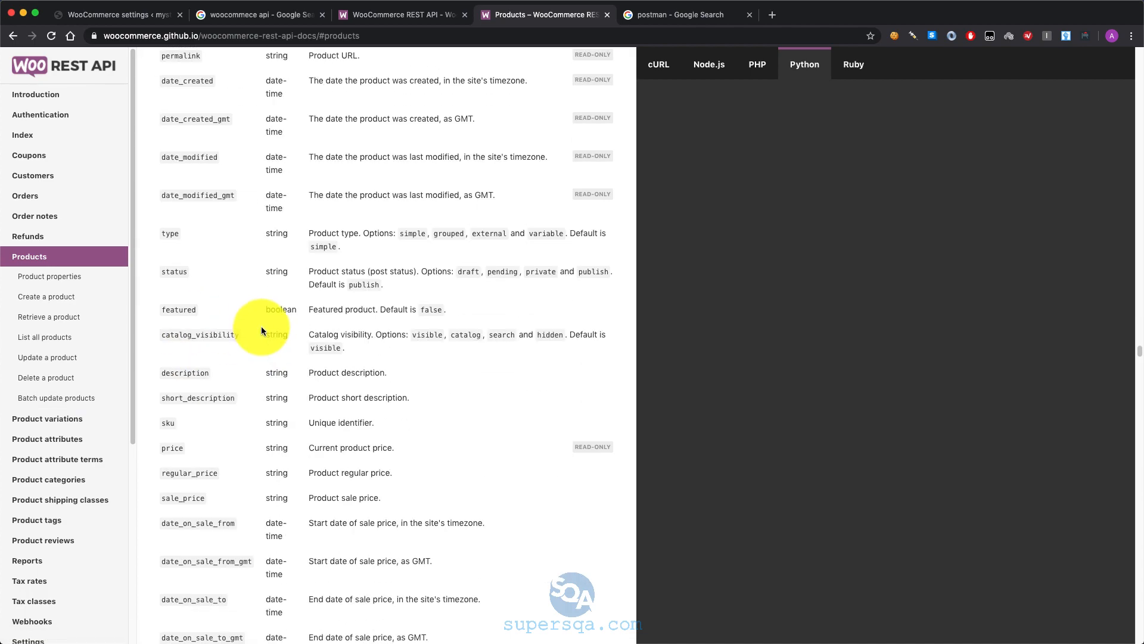
# Enter /wp-json/wc/v3/products from the docs as the request URL and go fetch the store host to prepend.
pyautogui.click(50, 275)
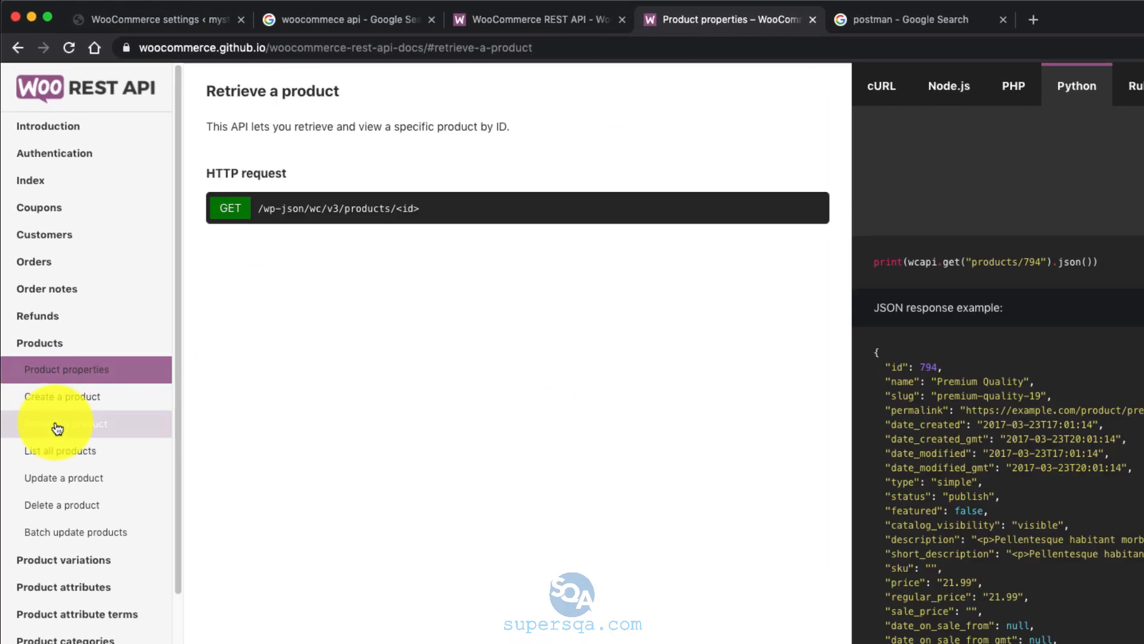
pyautogui.click(61, 451)
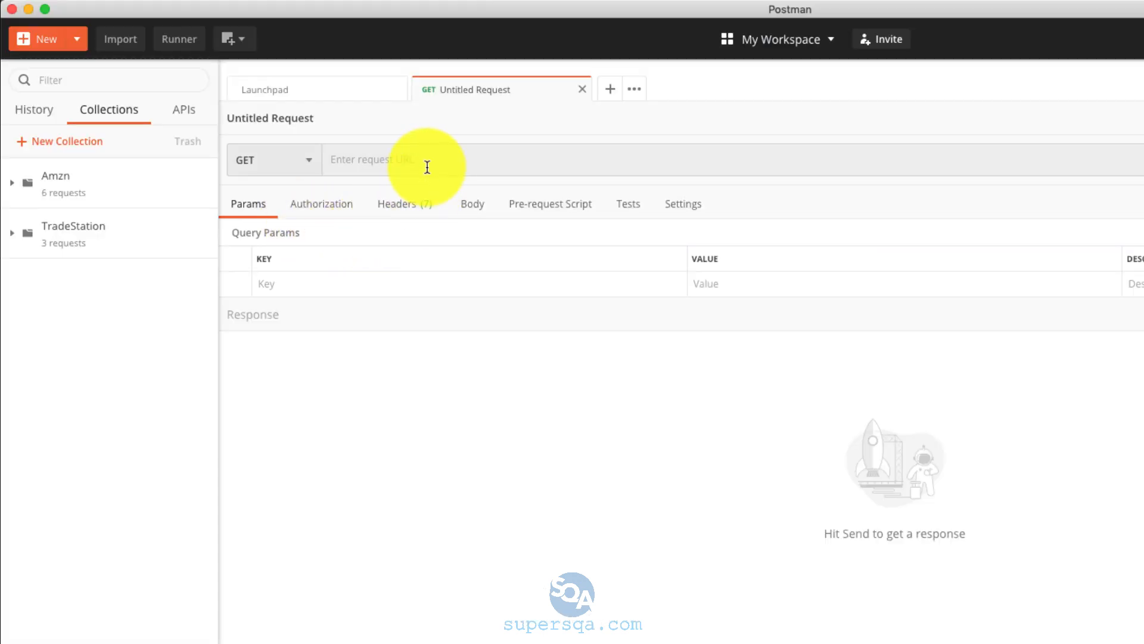
pyautogui.write('/wp-json/wc/v3/products')
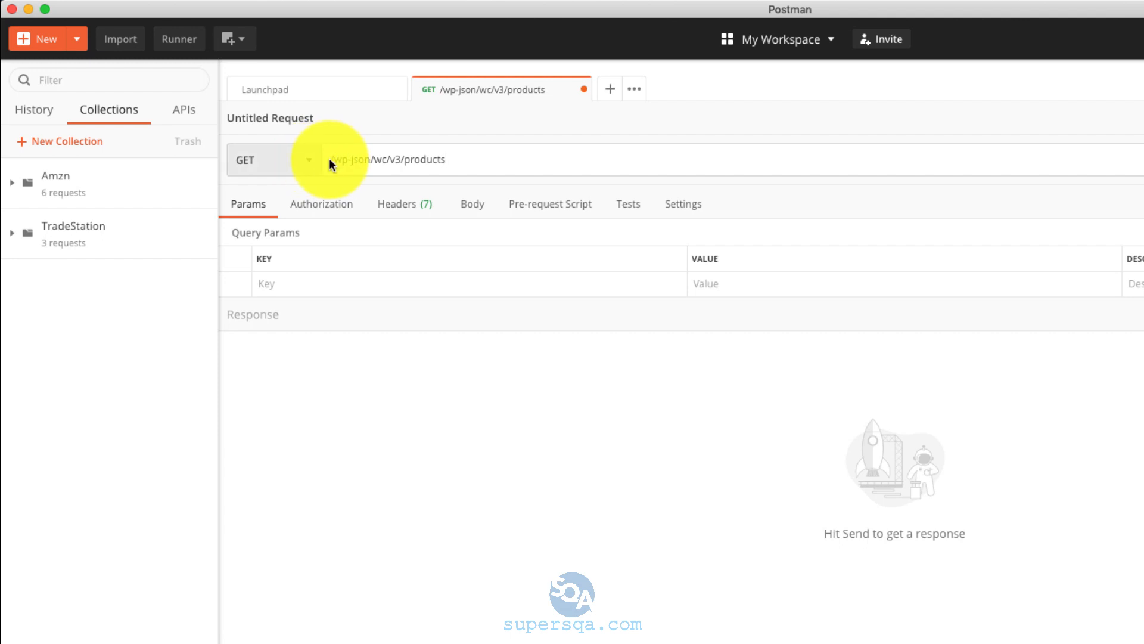
pyautogui.click(349, 158)
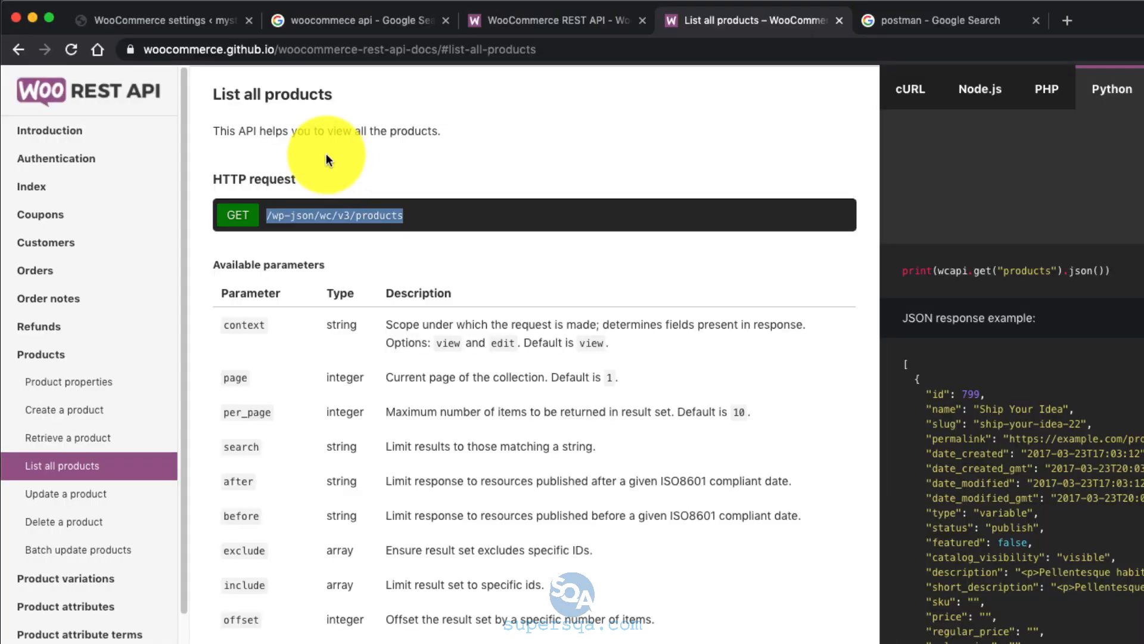
pyautogui.click(157, 20)
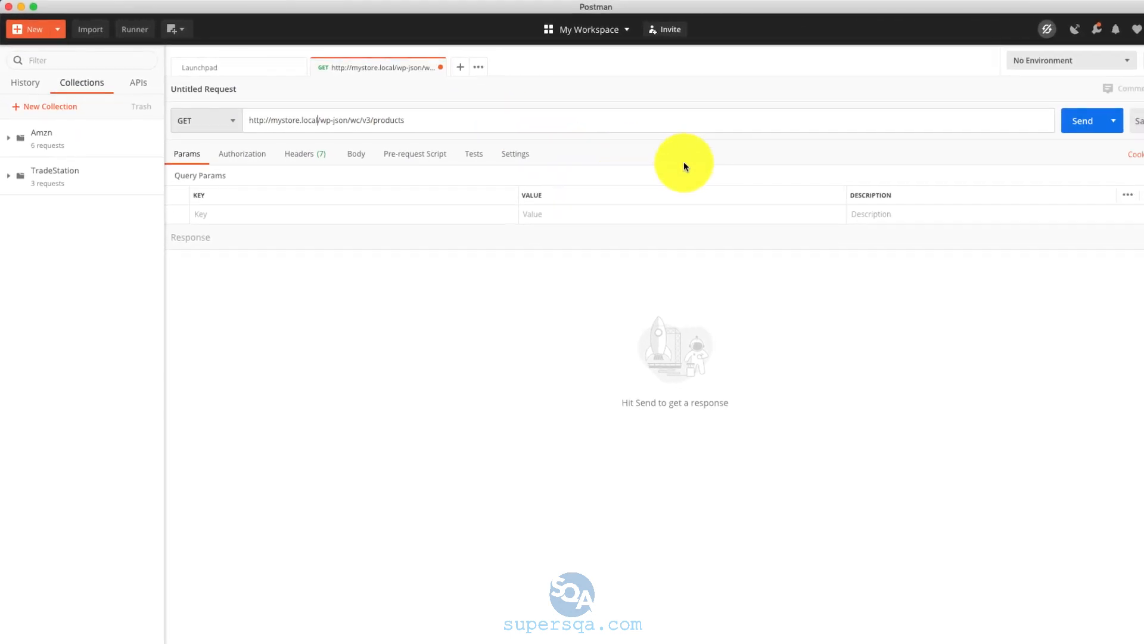
# Send the products request, get a 401, and set authorization to Basic Auth with the key and secret.
pyautogui.click(1082, 121)
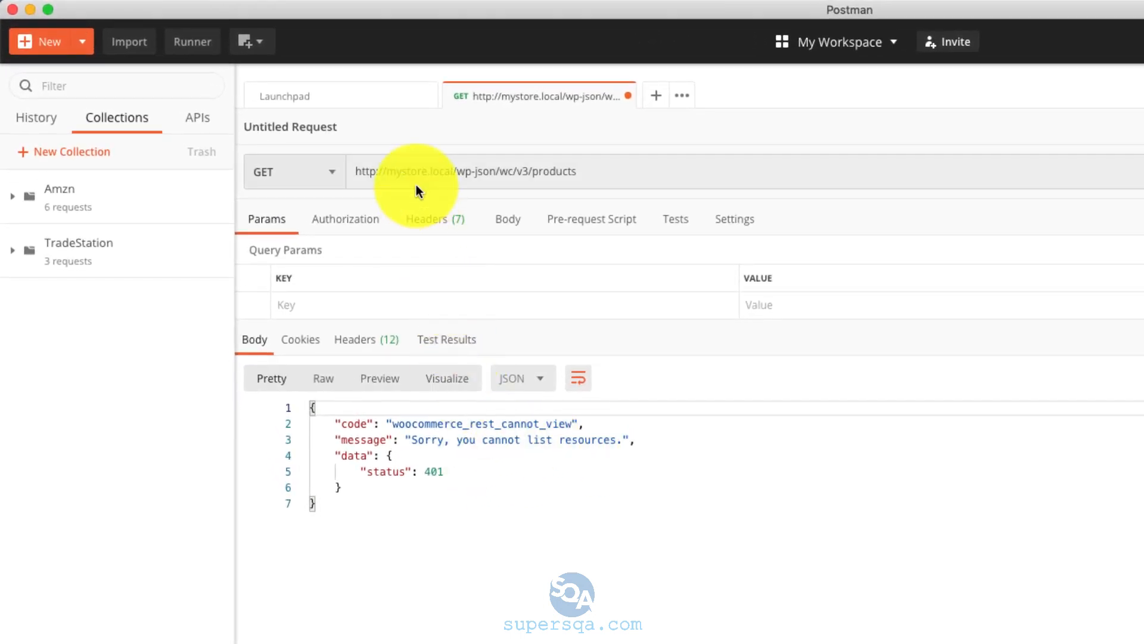
pyautogui.moveTo(356, 230)
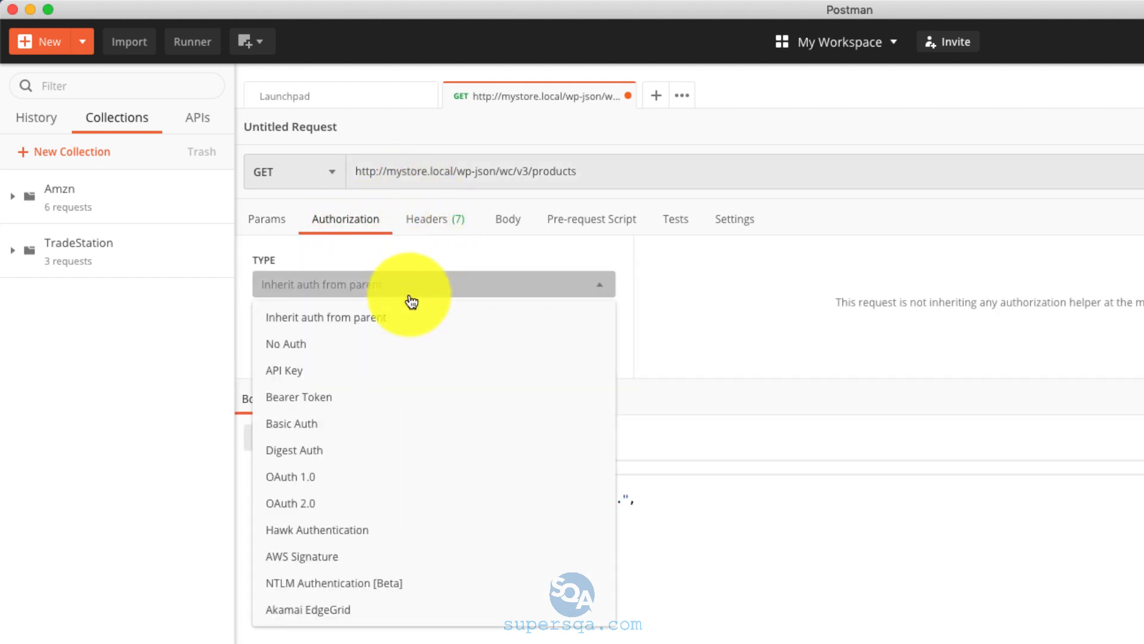
pyautogui.click(290, 423)
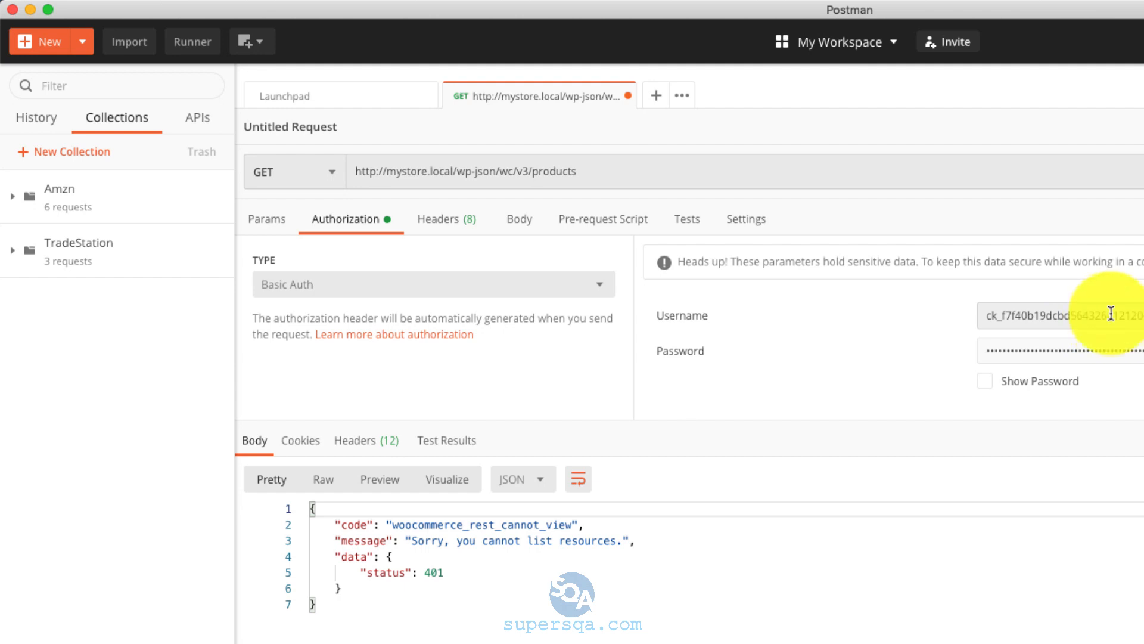
pyautogui.moveTo(707, 323)
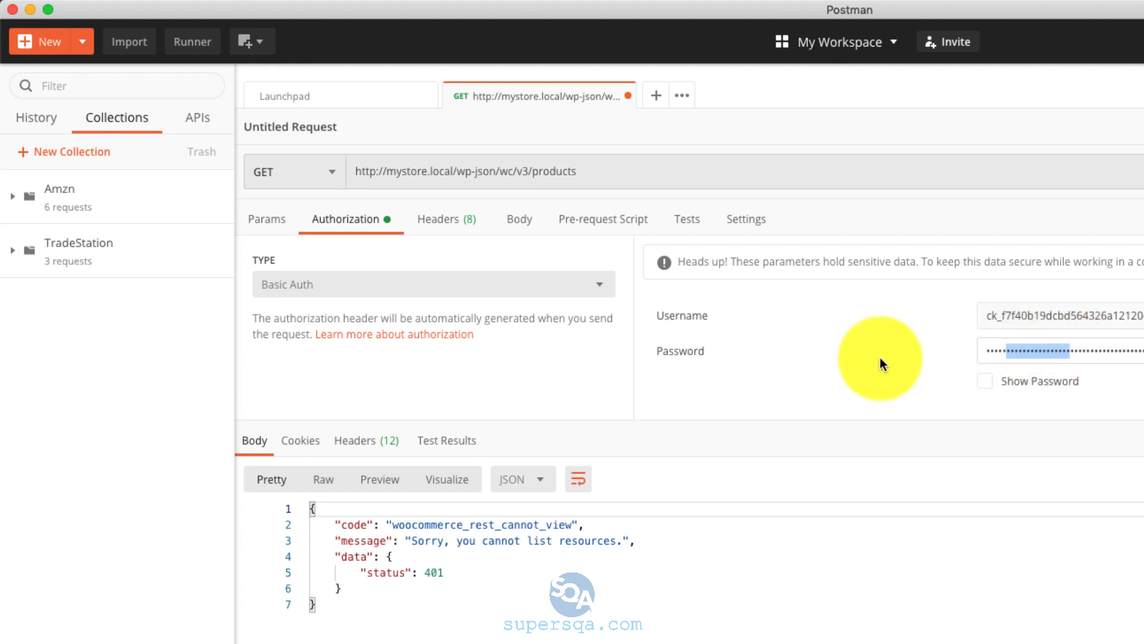
pyautogui.moveTo(475, 313)
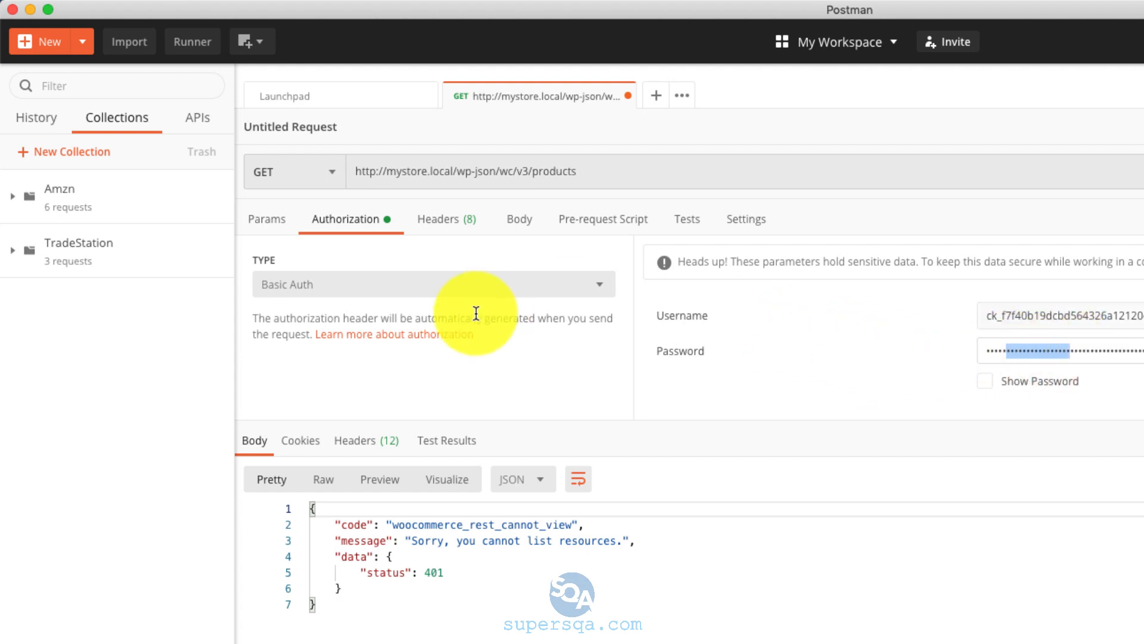
pyautogui.moveTo(547, 268)
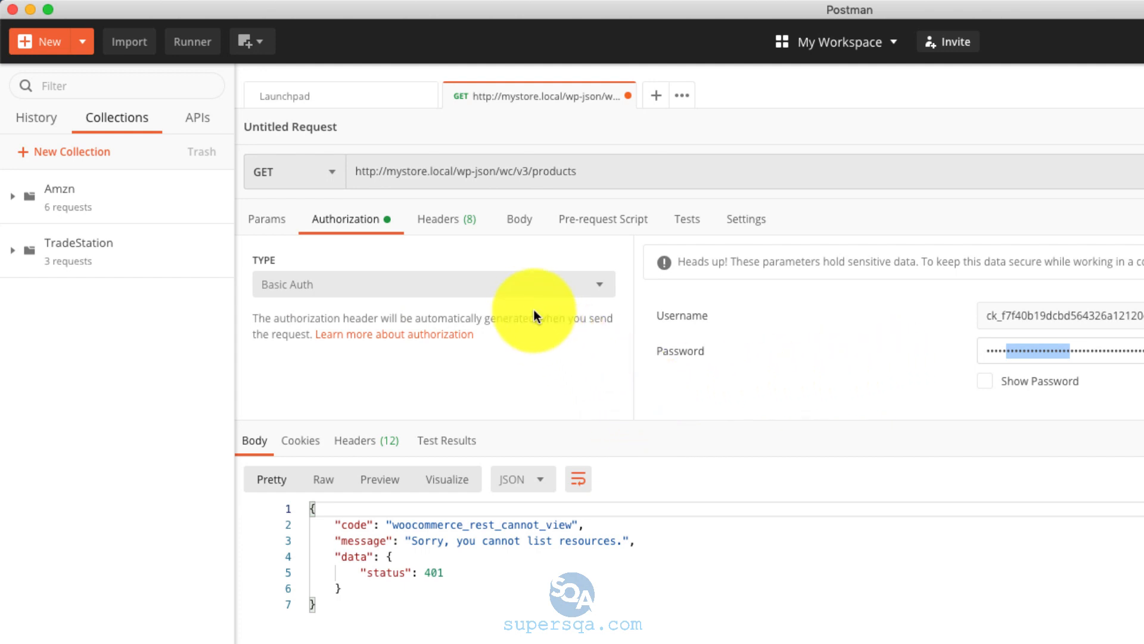
# Change authorization to OAuth 1.0 with the consumer key and secret, then send the request.
pyautogui.click(430, 283)
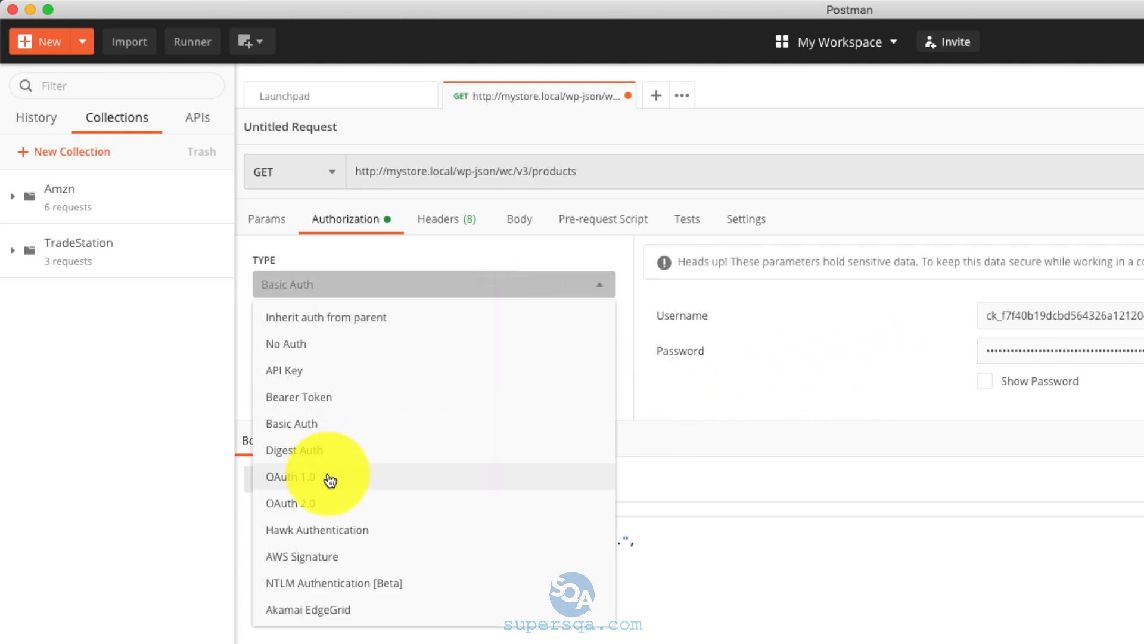
pyautogui.click(289, 477)
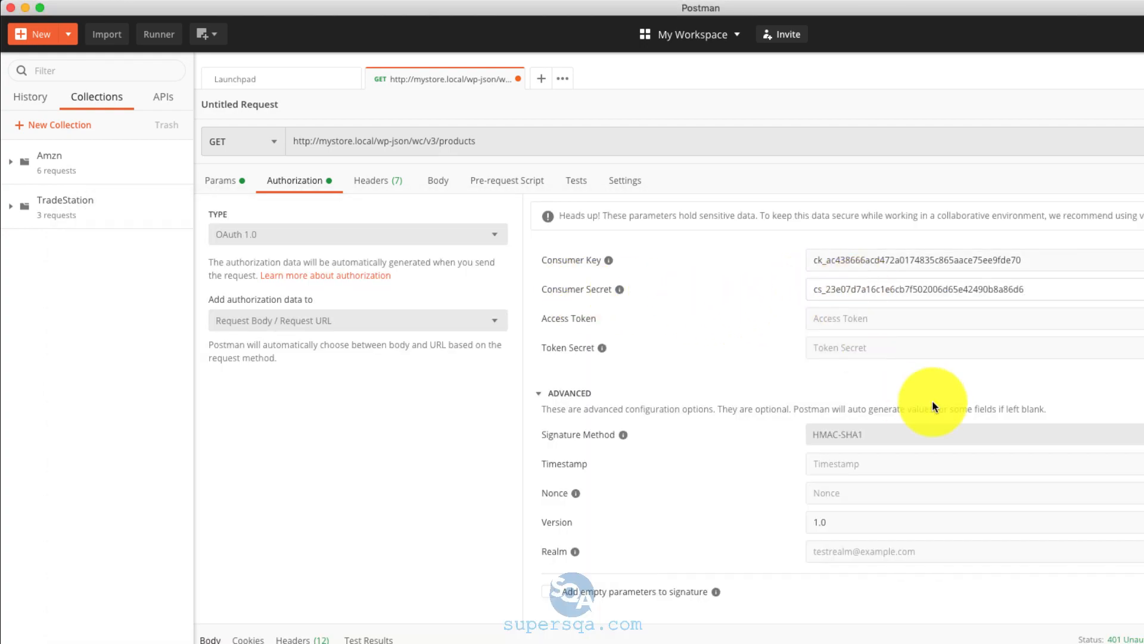
pyautogui.click(1136, 125)
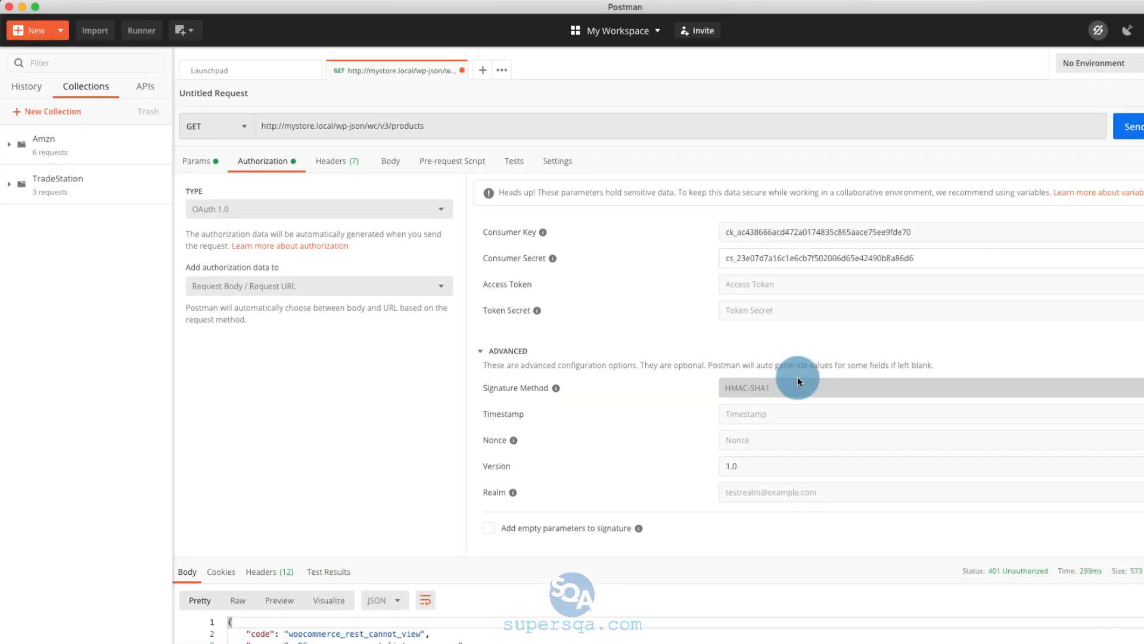
pyautogui.click(1132, 125)
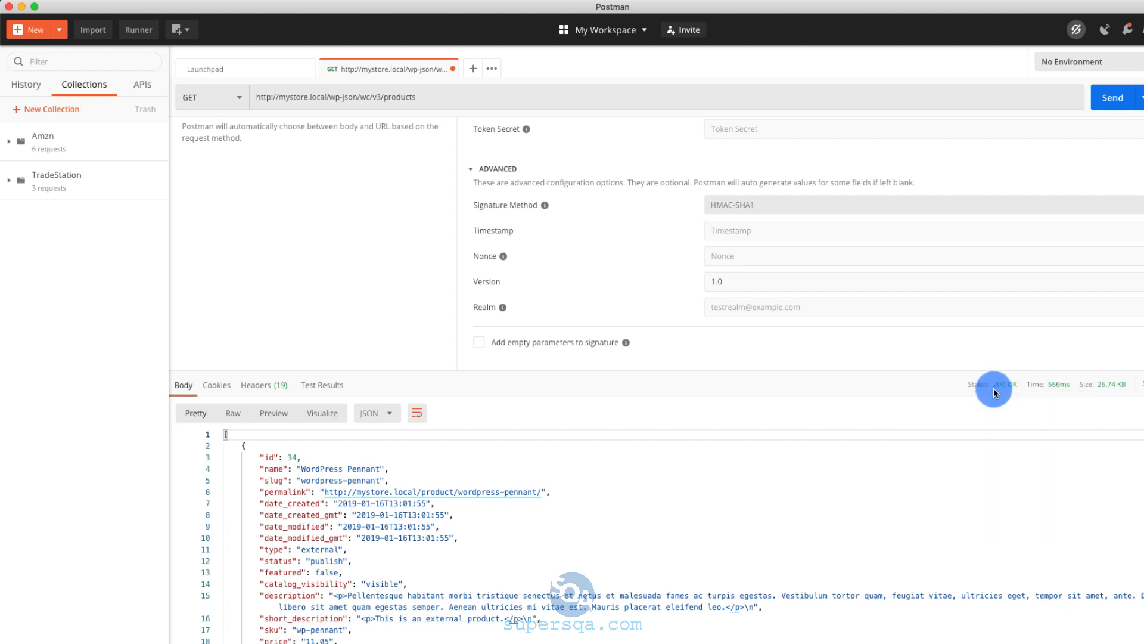
pyautogui.moveTo(253, 498)
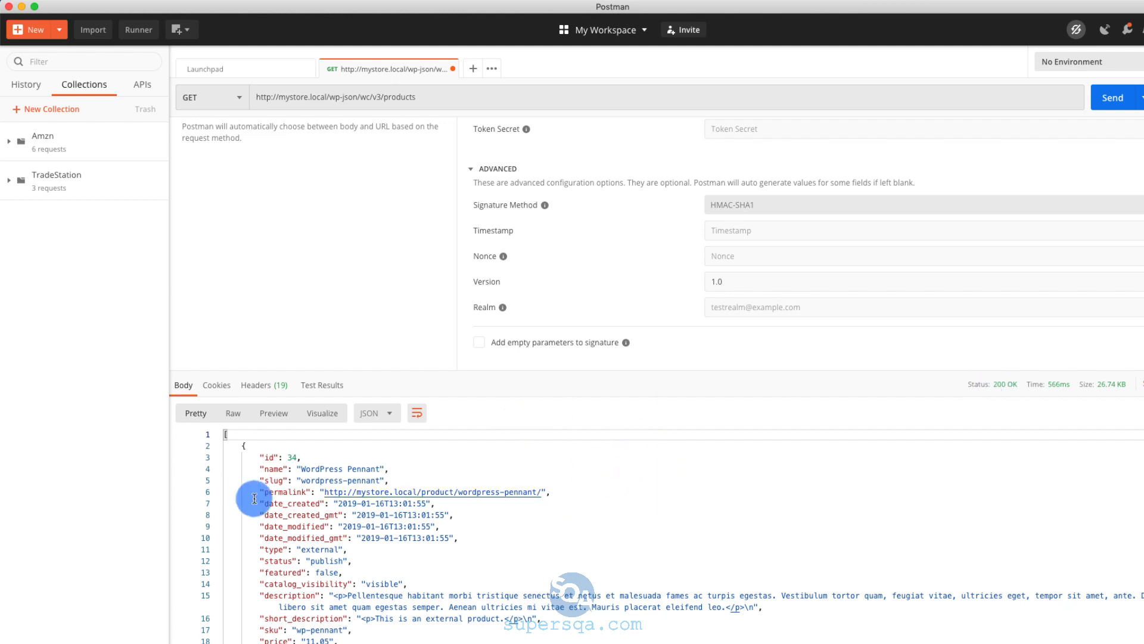
# Browse the 200 OK products JSON and collapse a product object in the response.
pyautogui.scroll(-3)
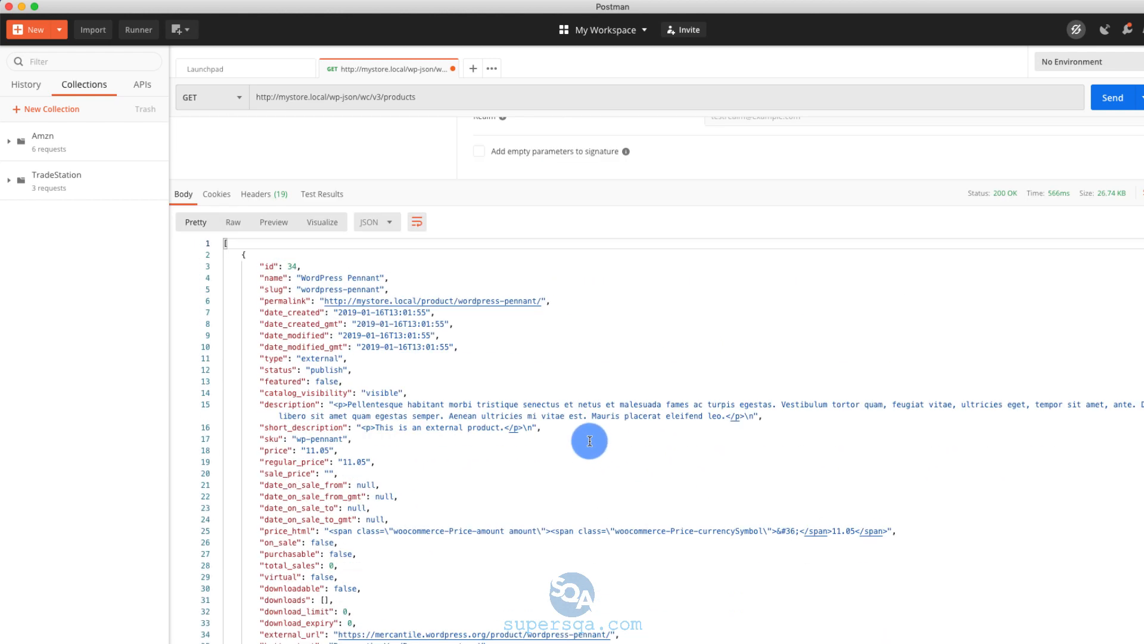
pyautogui.scroll(-3)
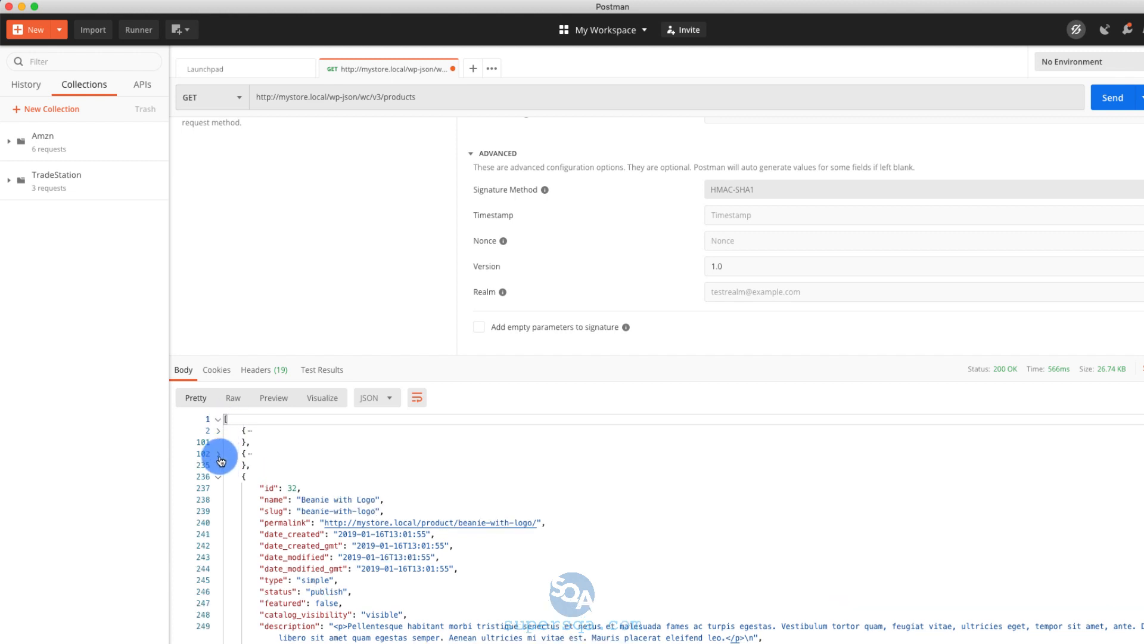
pyautogui.click(217, 475)
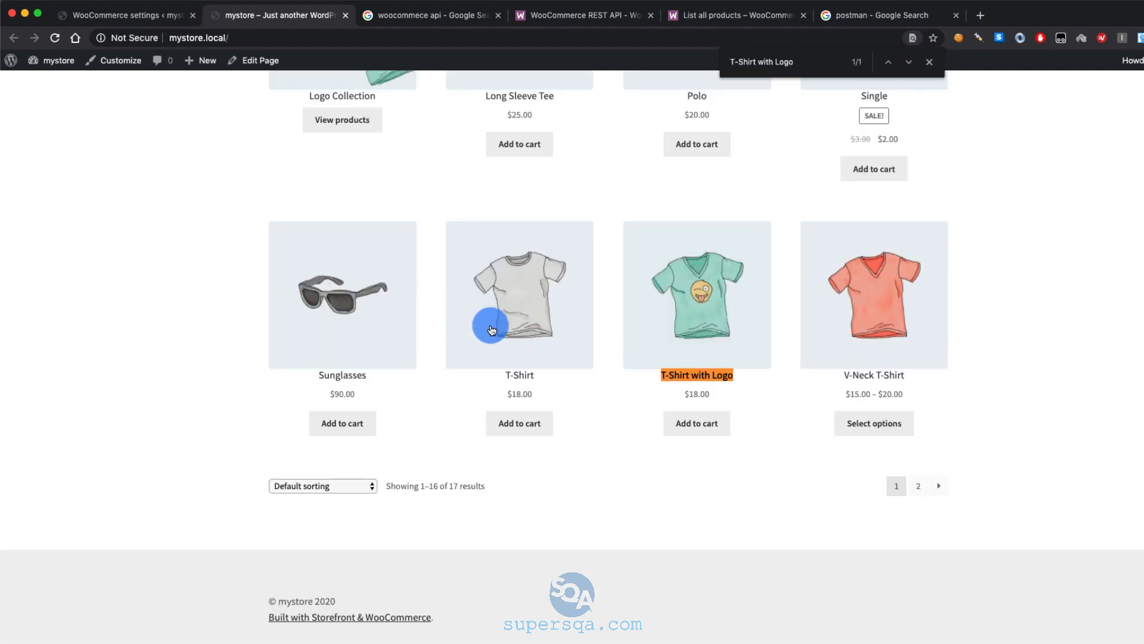
pyautogui.moveTo(690, 385)
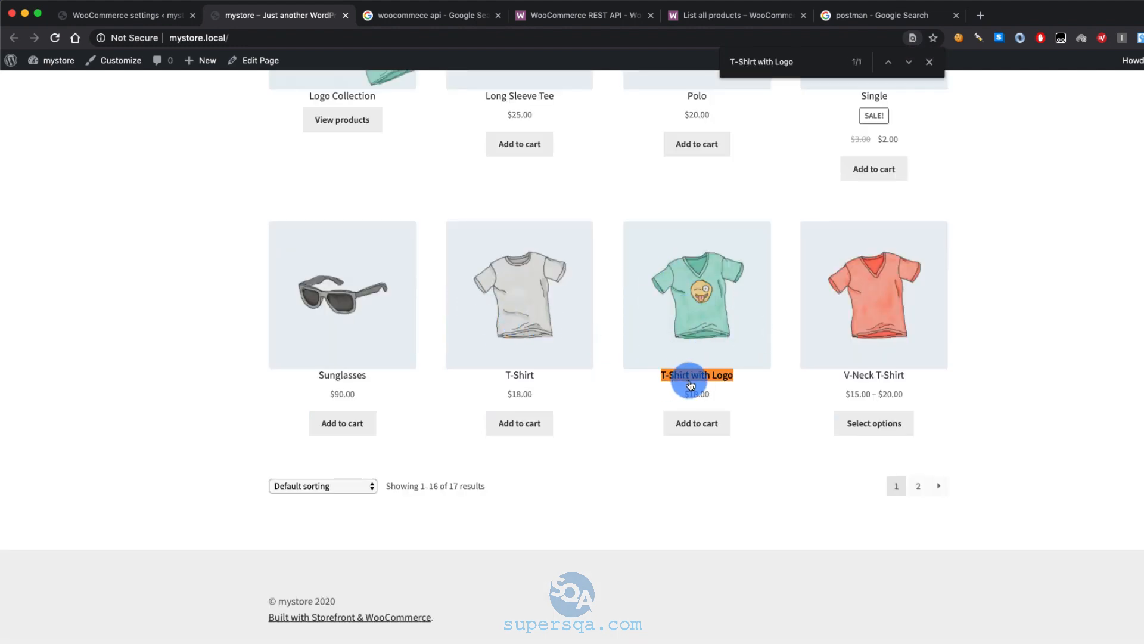
# Open the T-Shirt with Logo product from the mystore shop listings.
pyautogui.click(696, 374)
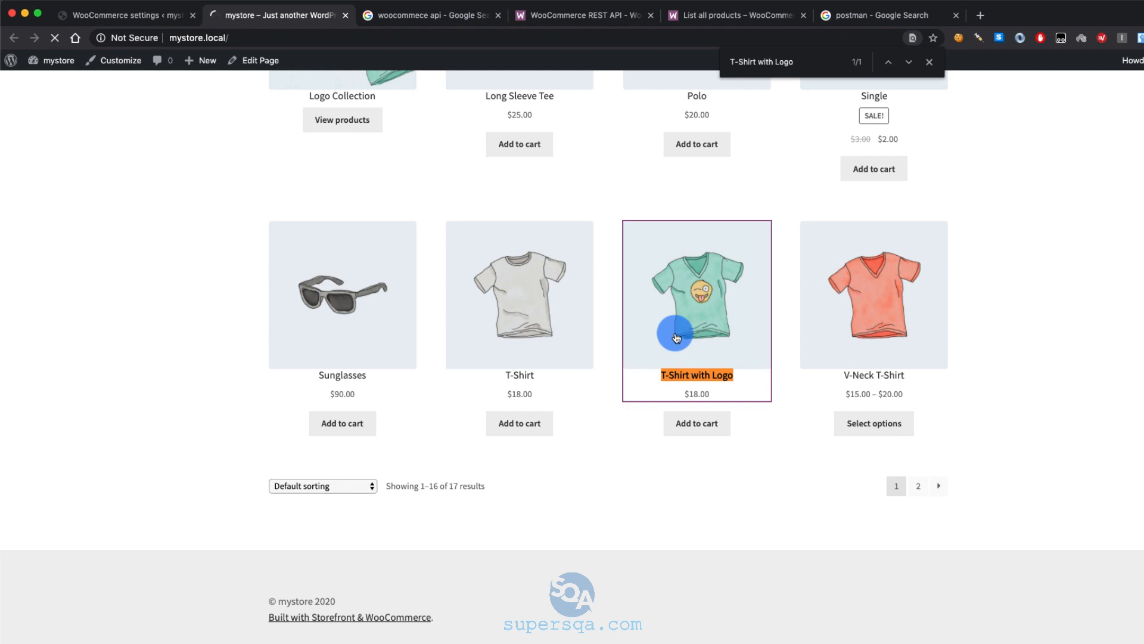
pyautogui.click(695, 294)
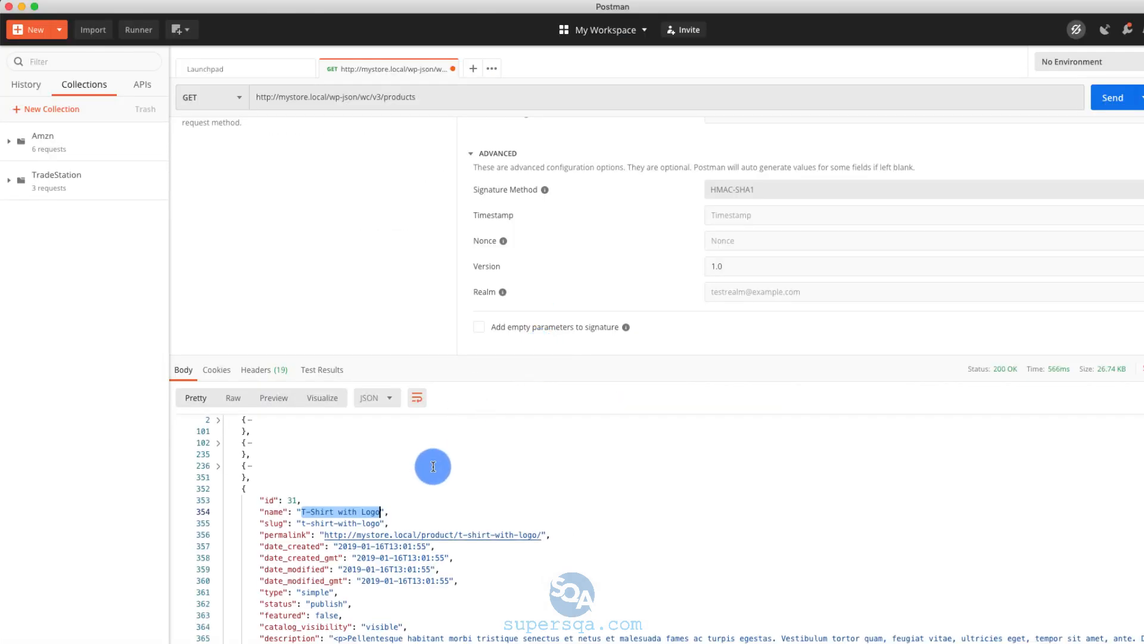
# Scroll the products response to the T-Shirt with Logo entry, id 31.
pyautogui.scroll(-3)
pyautogui.write('order')
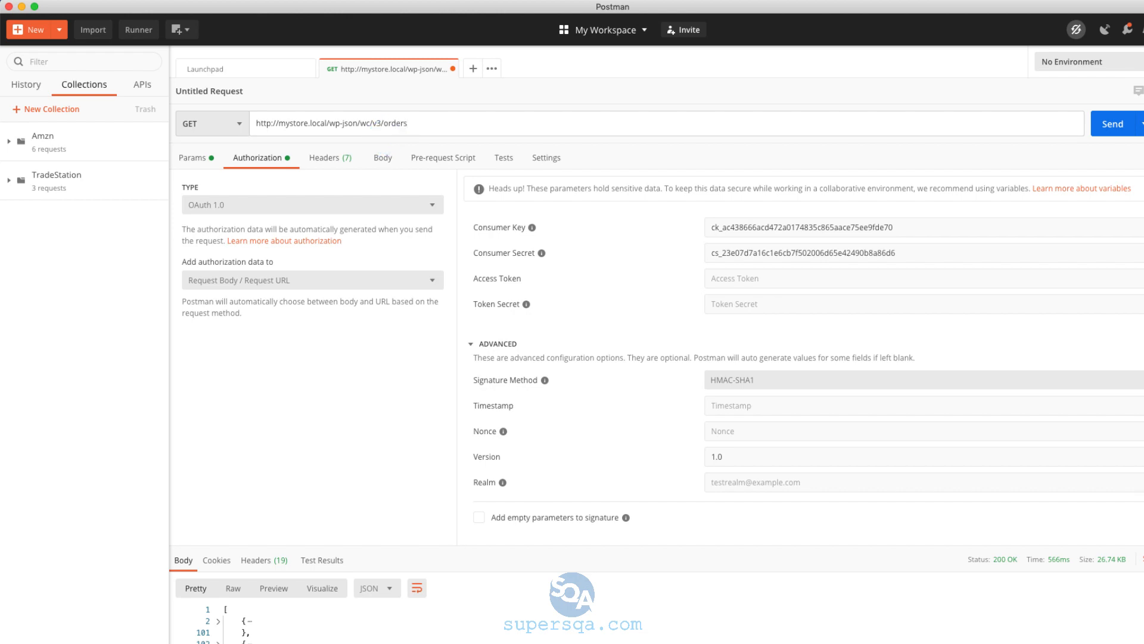
# Send GET /wp-json/wc/v3/orders and read the 200 OK order JSON in an enlarged response pane.
pyautogui.click(1112, 123)
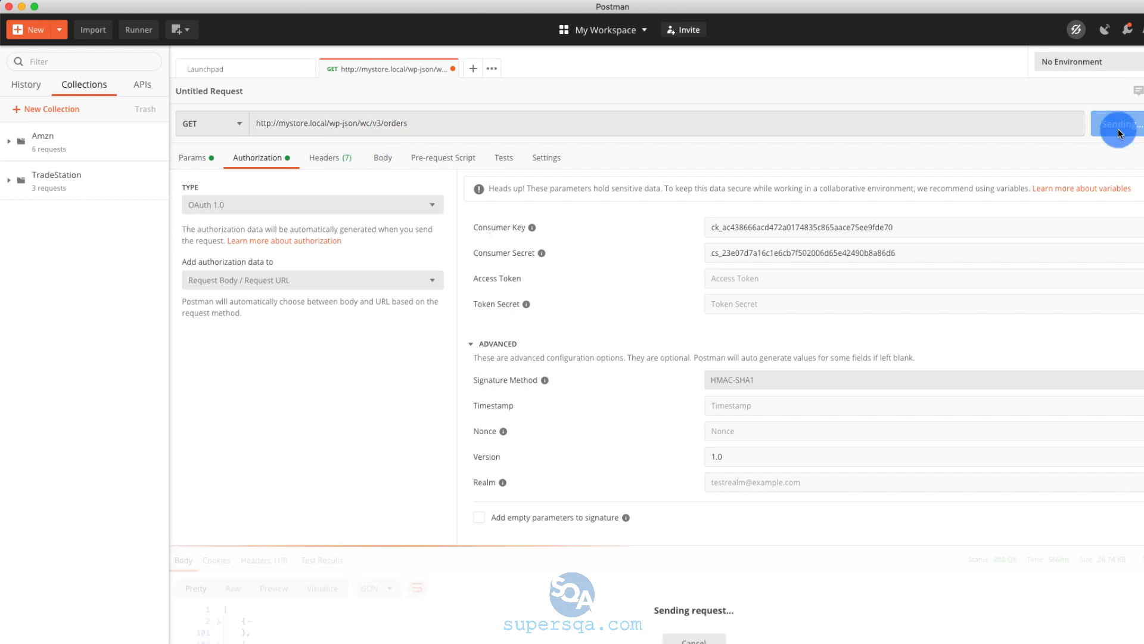
pyautogui.click(1117, 123)
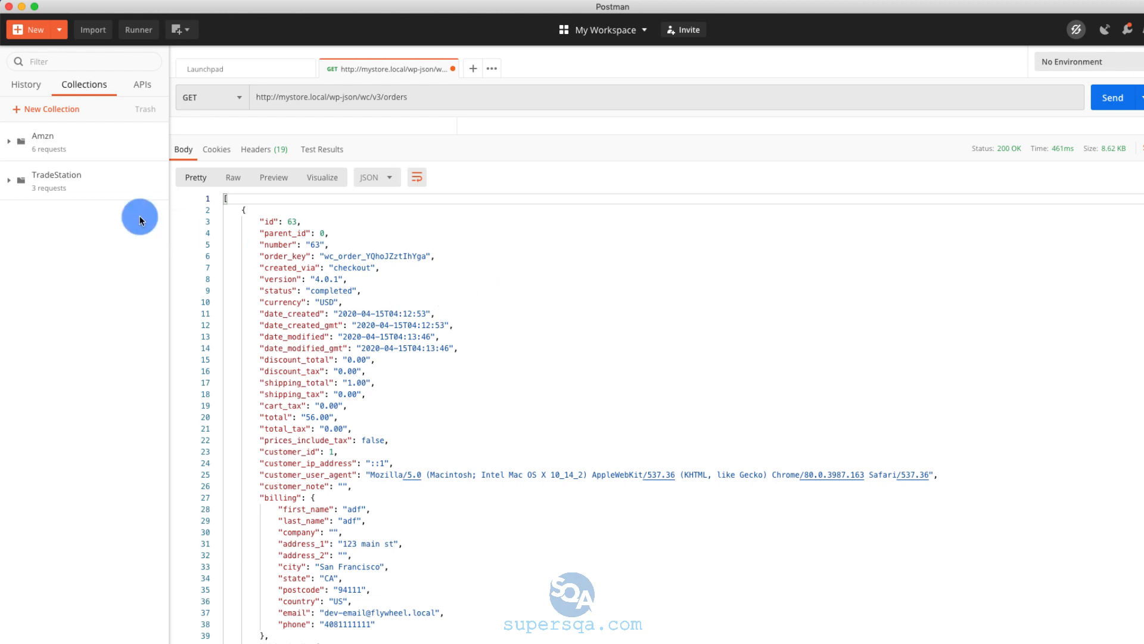
pyautogui.click(227, 210)
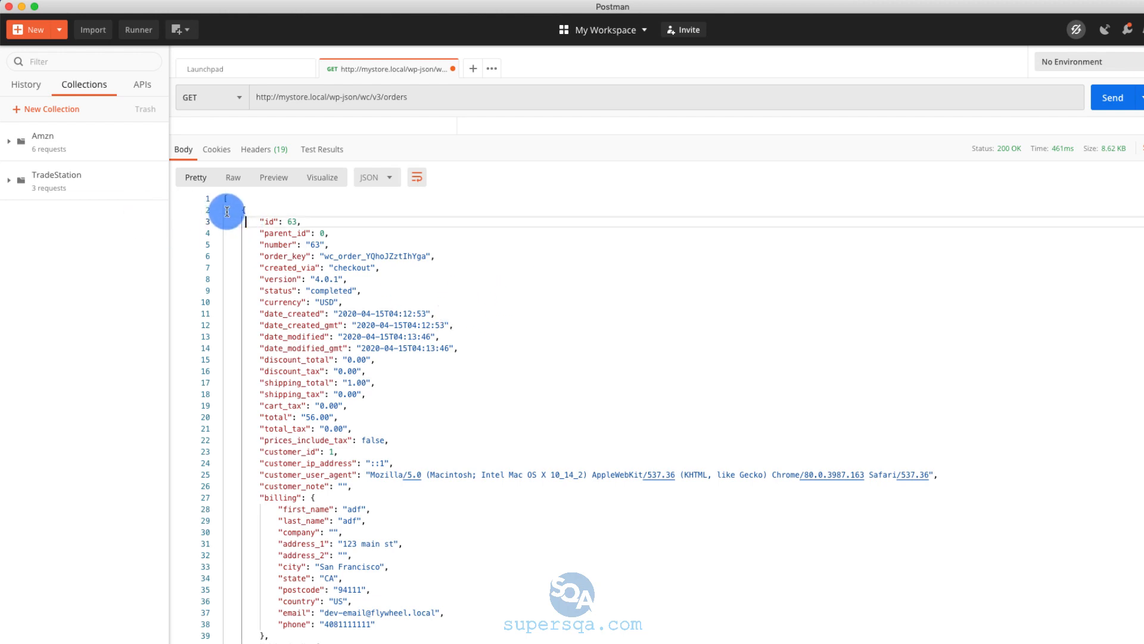
pyautogui.scroll(-3)
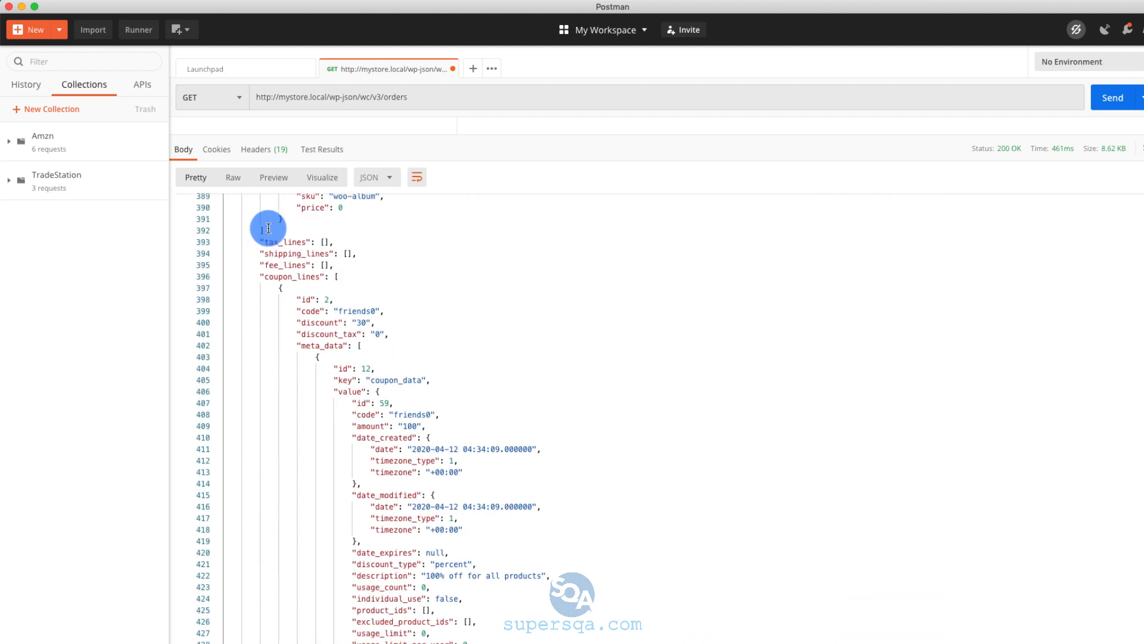
pyautogui.click(256, 157)
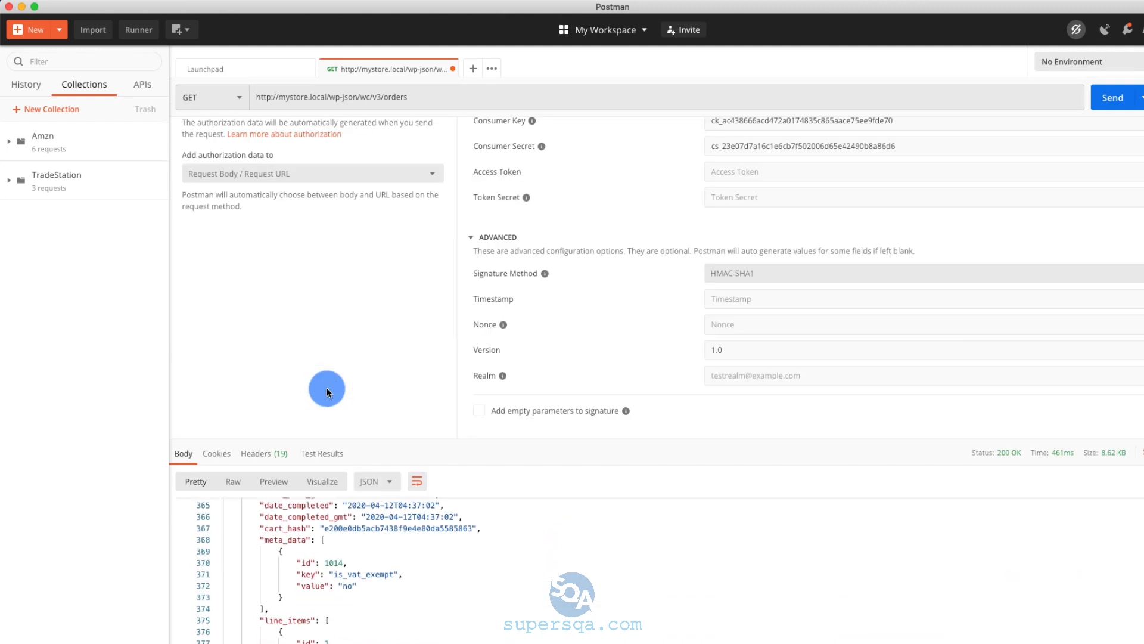
pyautogui.scroll(-3)
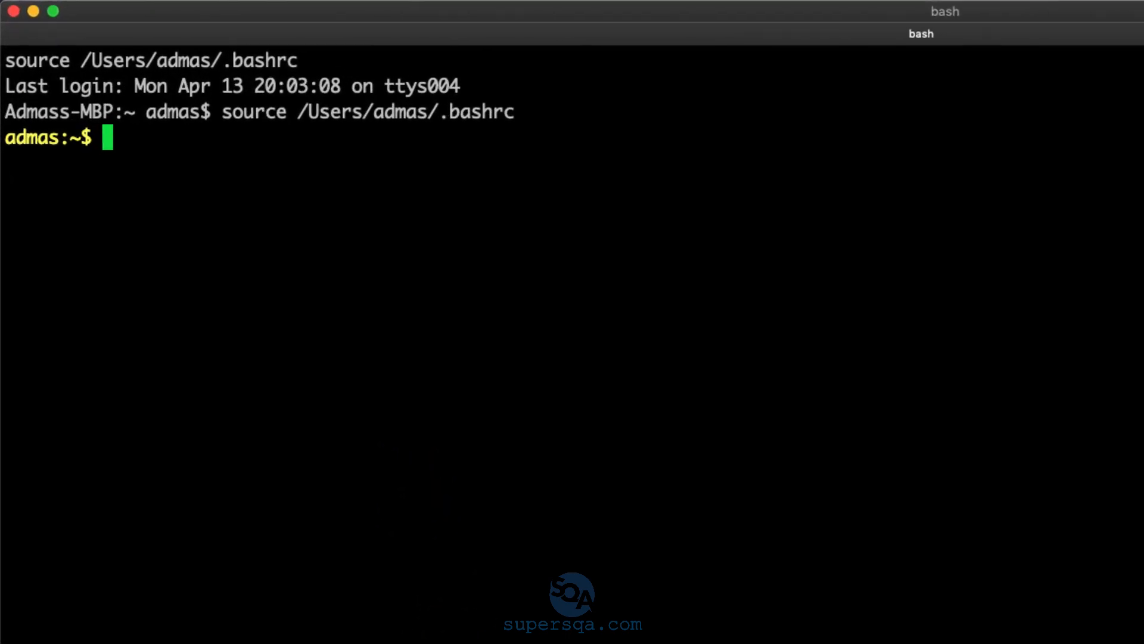
# Create the testwoo folder with mkdir in Terminal.
pyautogui.write('mkdir test')
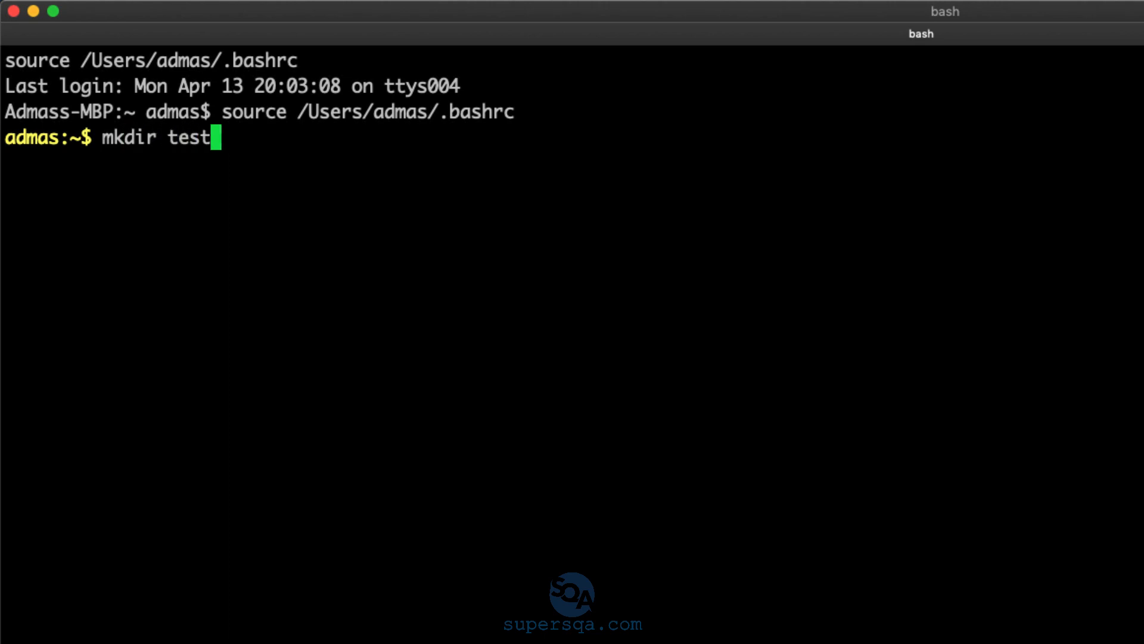
pyautogui.write('wo')
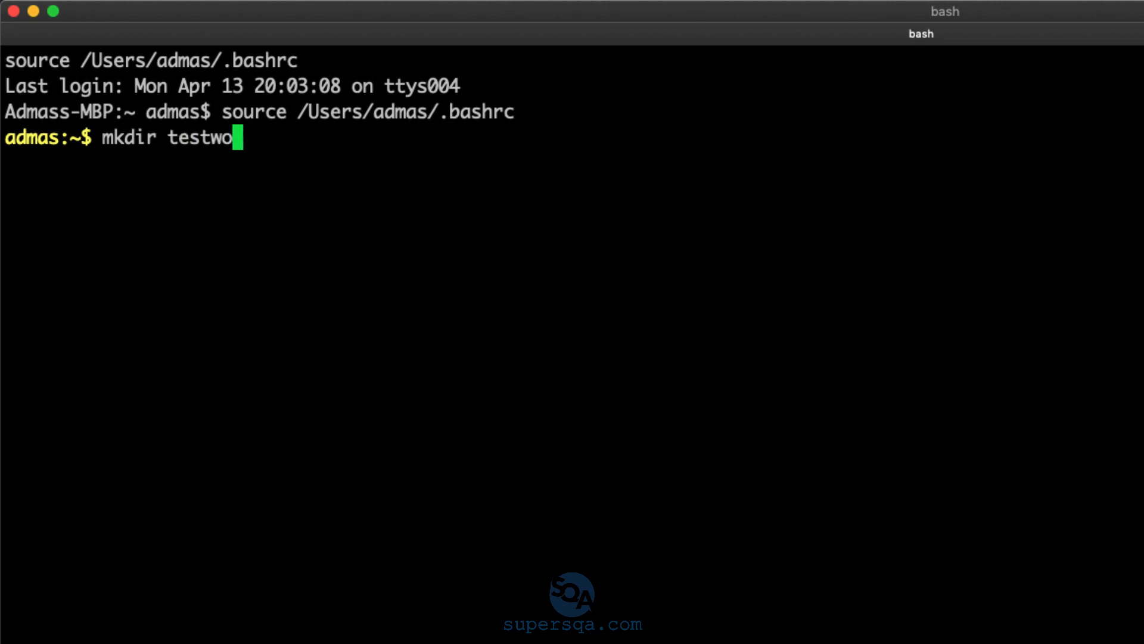
pyautogui.press('enter')
pyautogui.write('touch')
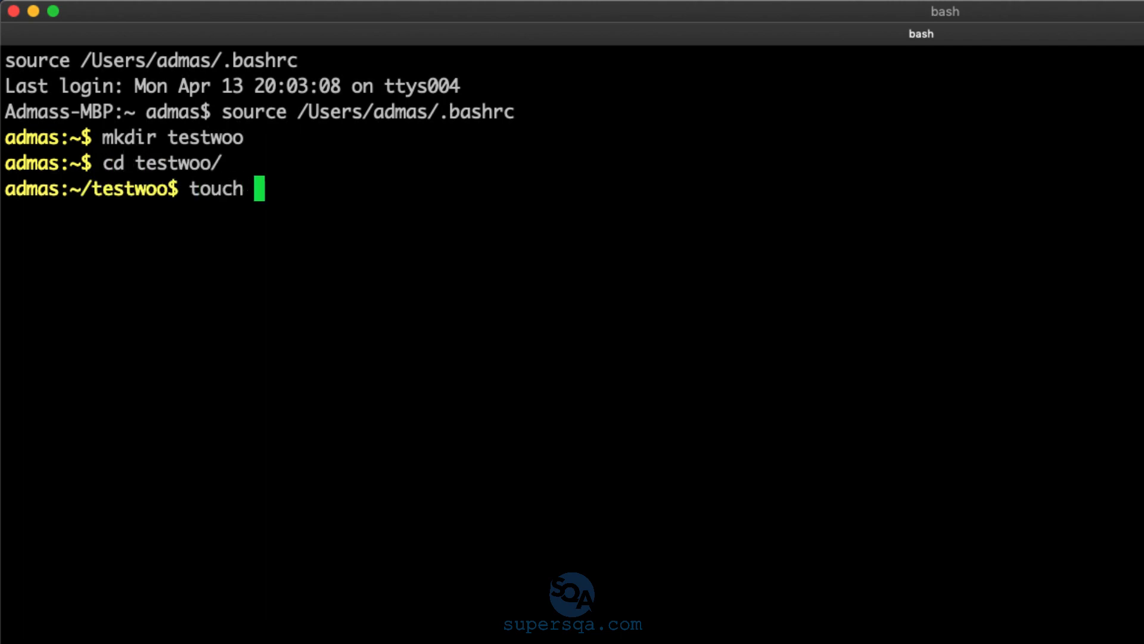
# Create an empty api_test.py and open it in Sublime Text via subl.
pyautogui.write('api_test.p')
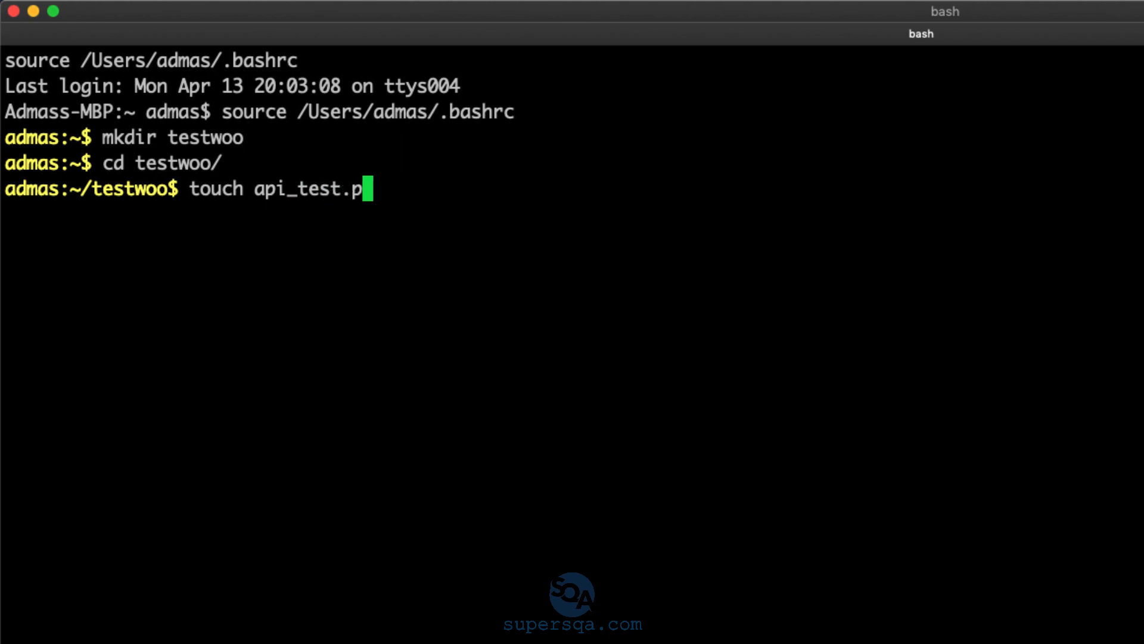
pyautogui.write('subl')
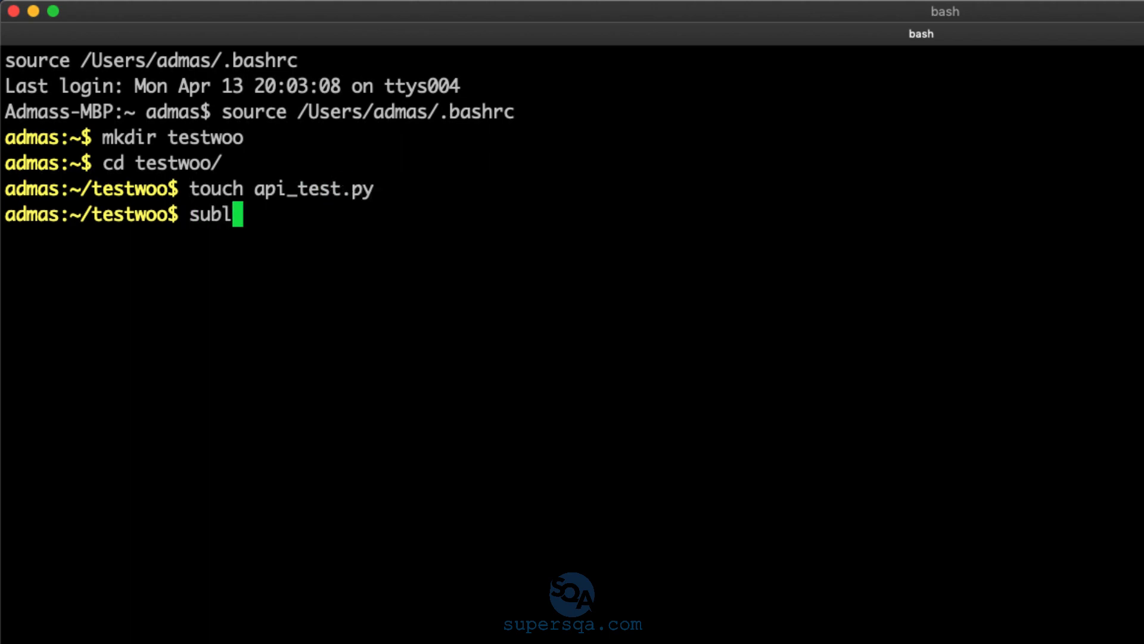
pyautogui.write('api_test.py')
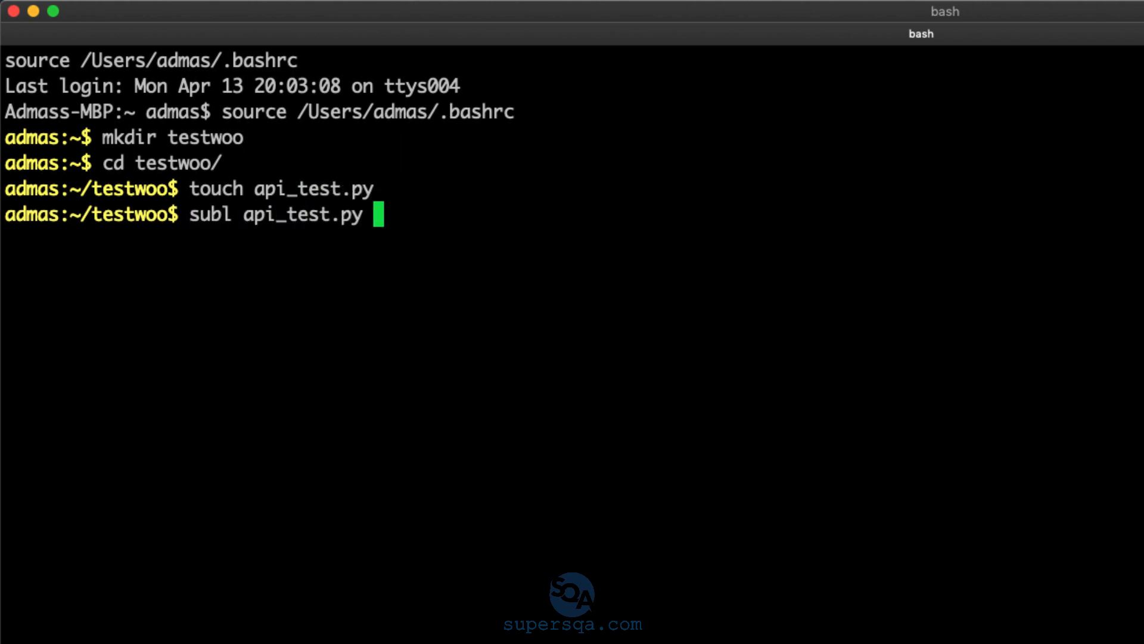
pyautogui.press('Return')
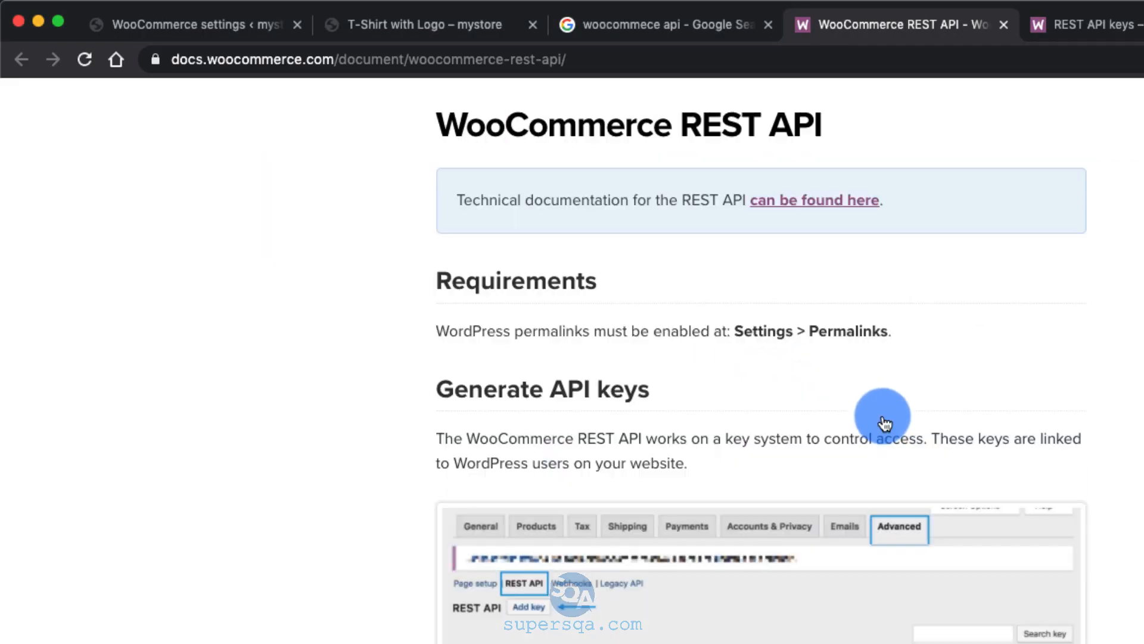
# View the WooCommerce Python library on PyPI and the docs' Python authentication example.
pyautogui.scroll(-3)
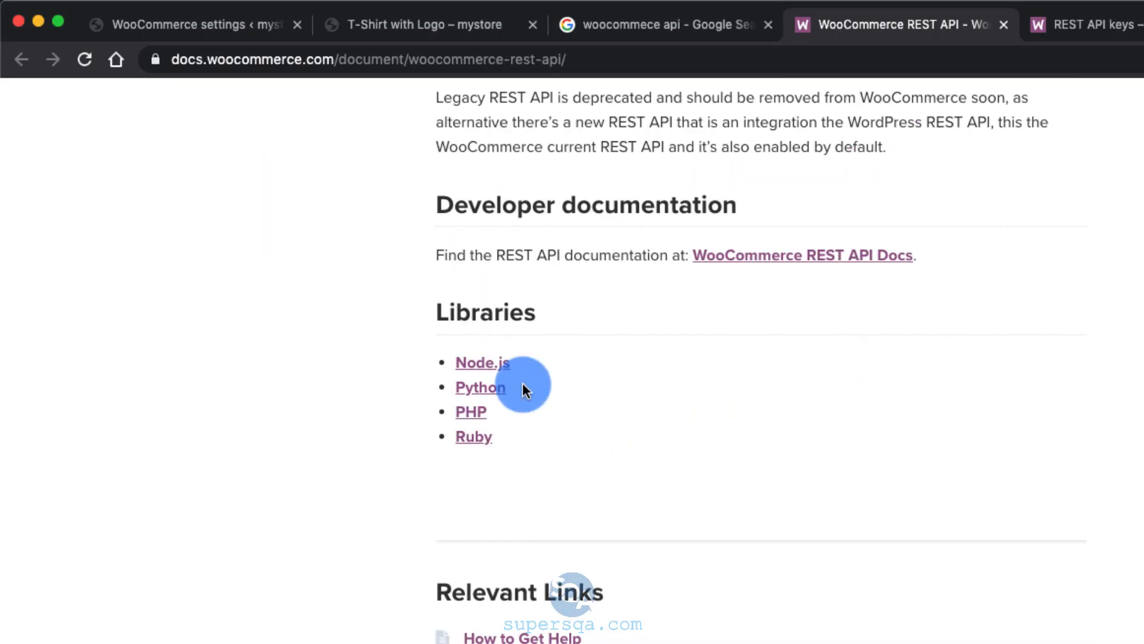
pyautogui.click(480, 386)
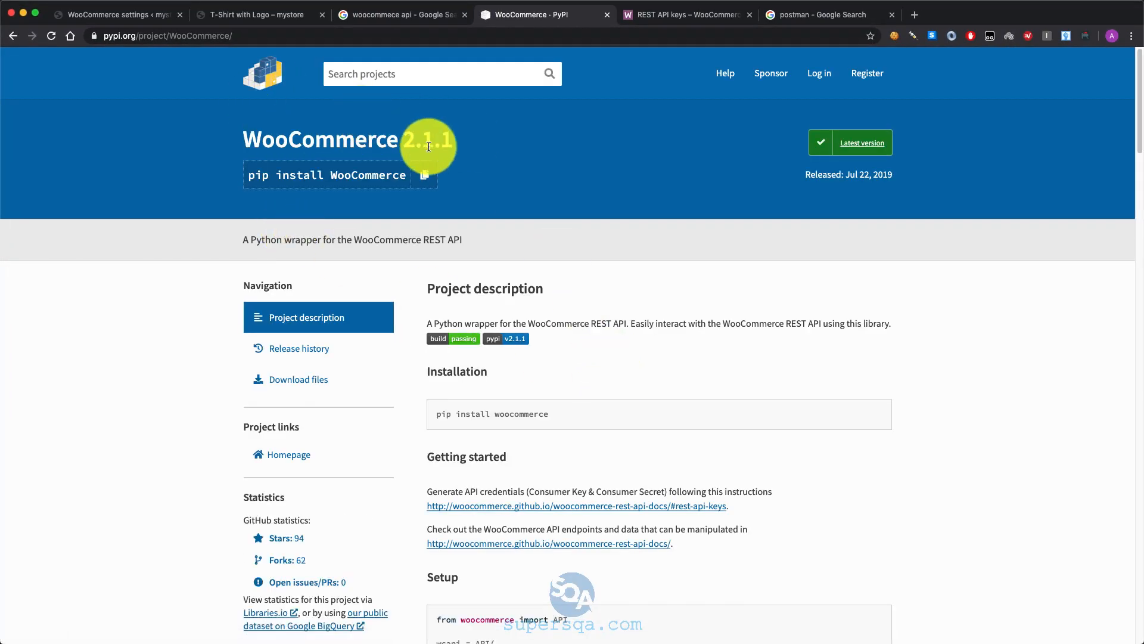
pyautogui.scroll(-3)
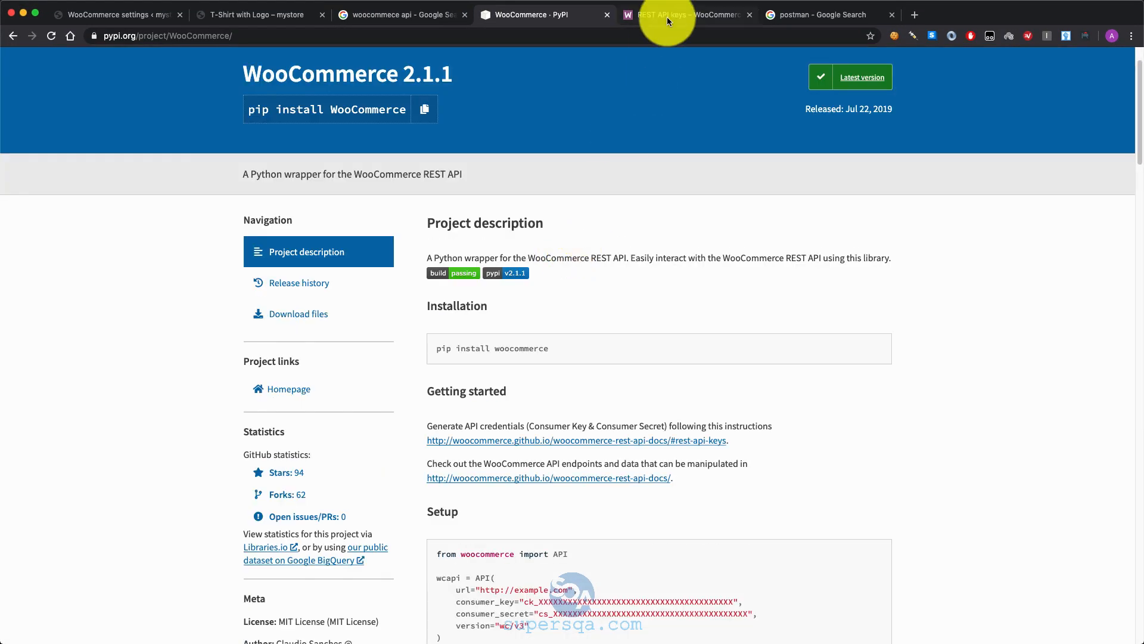
pyautogui.click(684, 14)
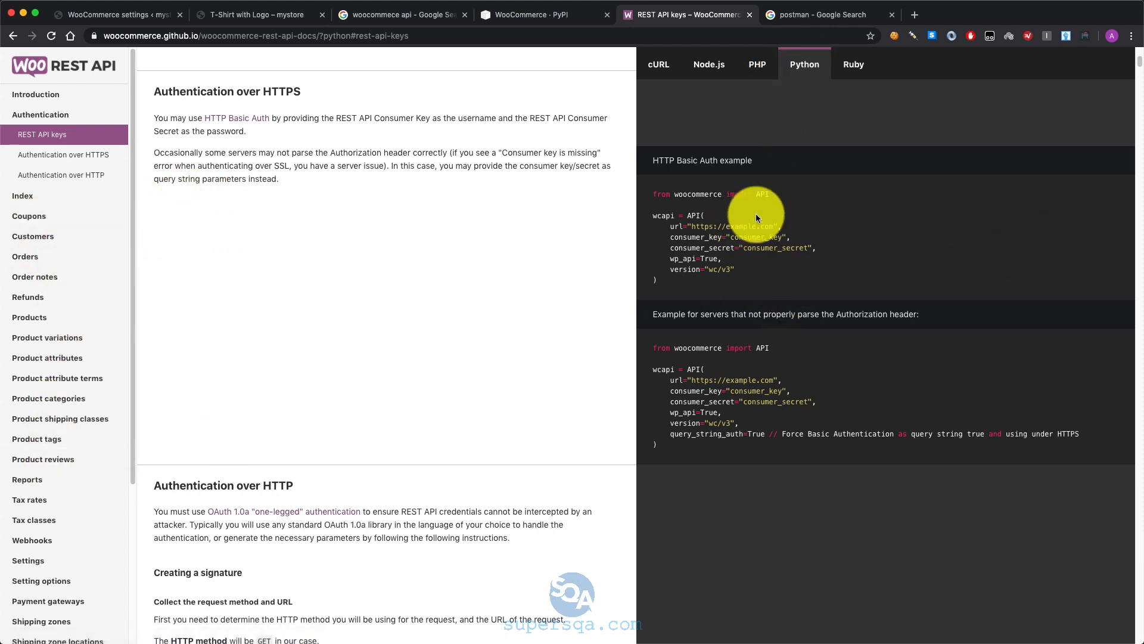
pyautogui.moveTo(695, 337)
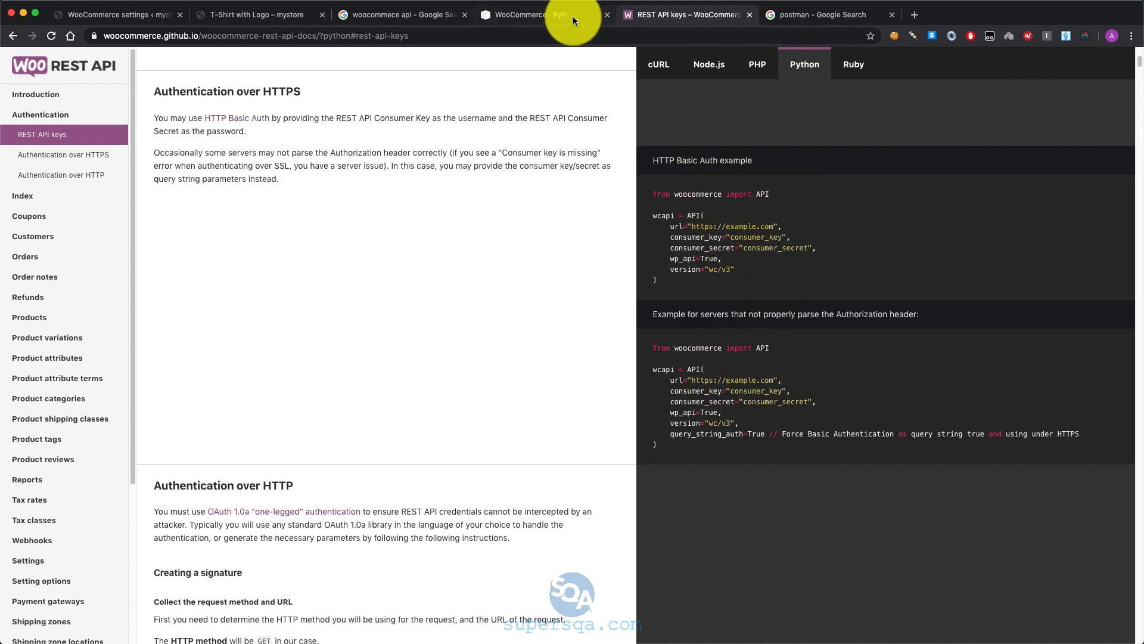
pyautogui.click(540, 14)
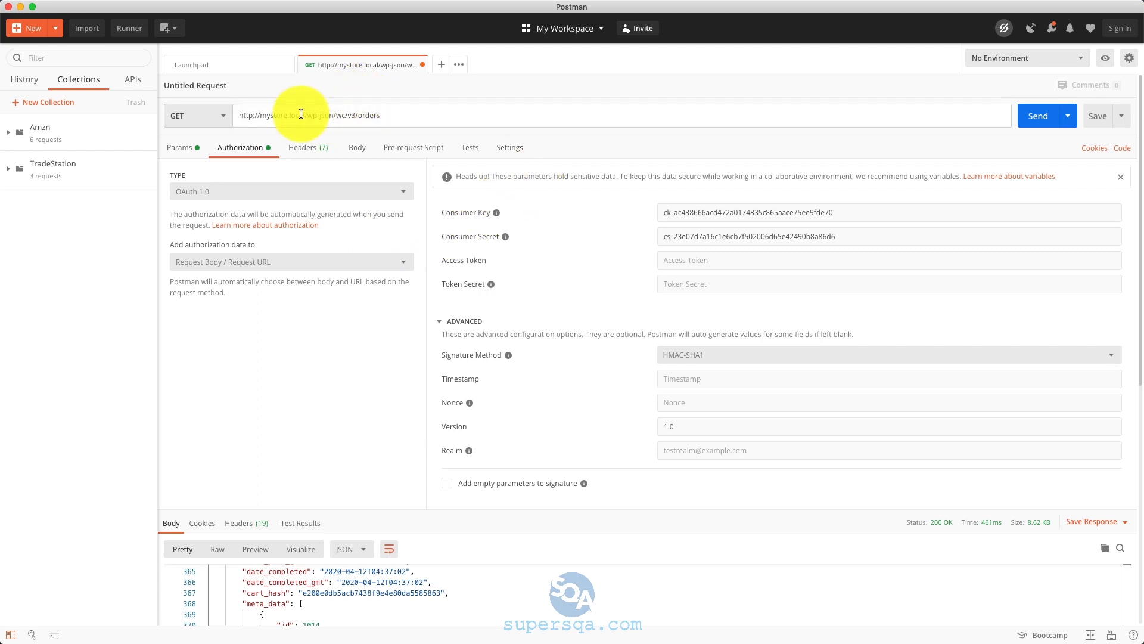
# Write api_test.py with the mystore.local host and keys, fetching products and printing r.json().
pyautogui.doubleClick(279, 115)
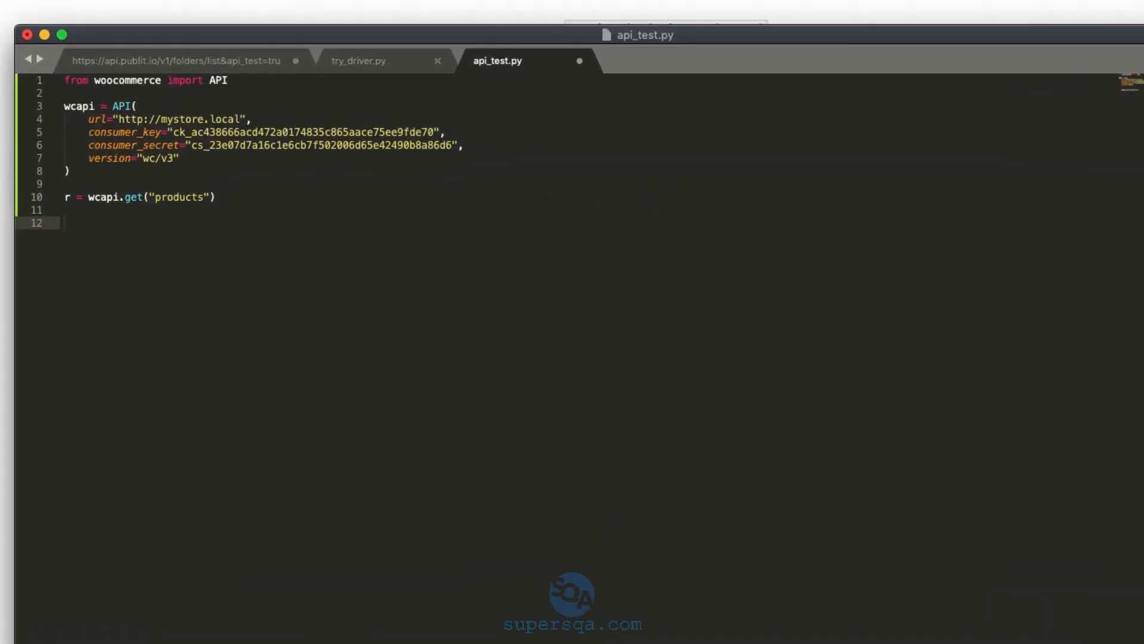
pyautogui.write('print(r.')
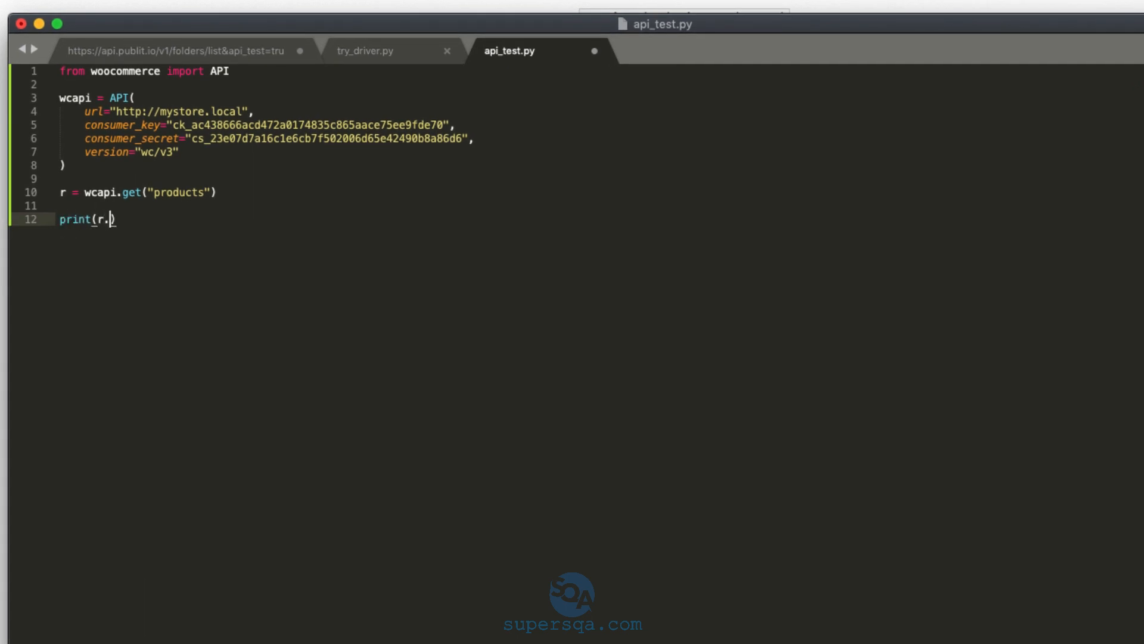
pyautogui.write('json()')
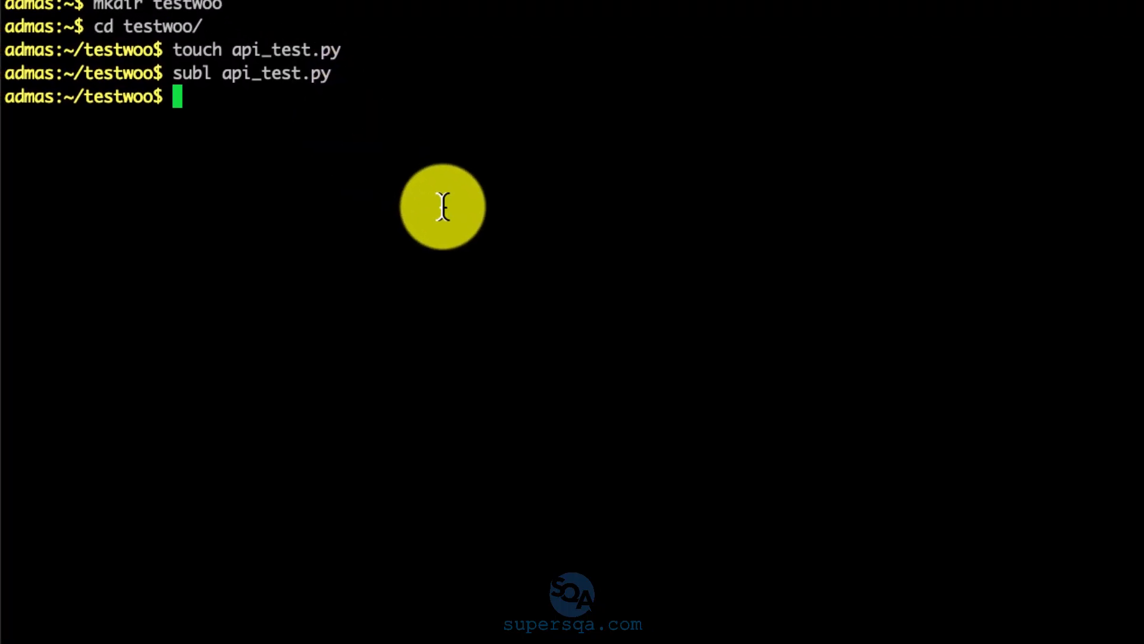
# Run python api_test.py, hitting ImportError: No module named woocommerce, and start a which command.
pyautogui.write('python')
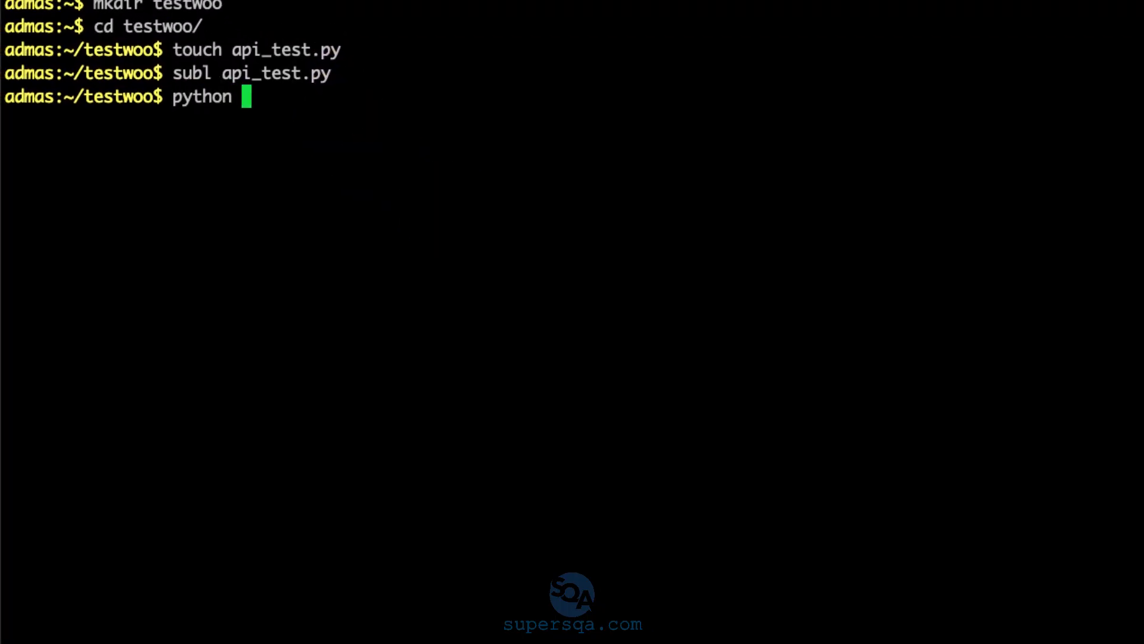
pyautogui.write('api_test.py')
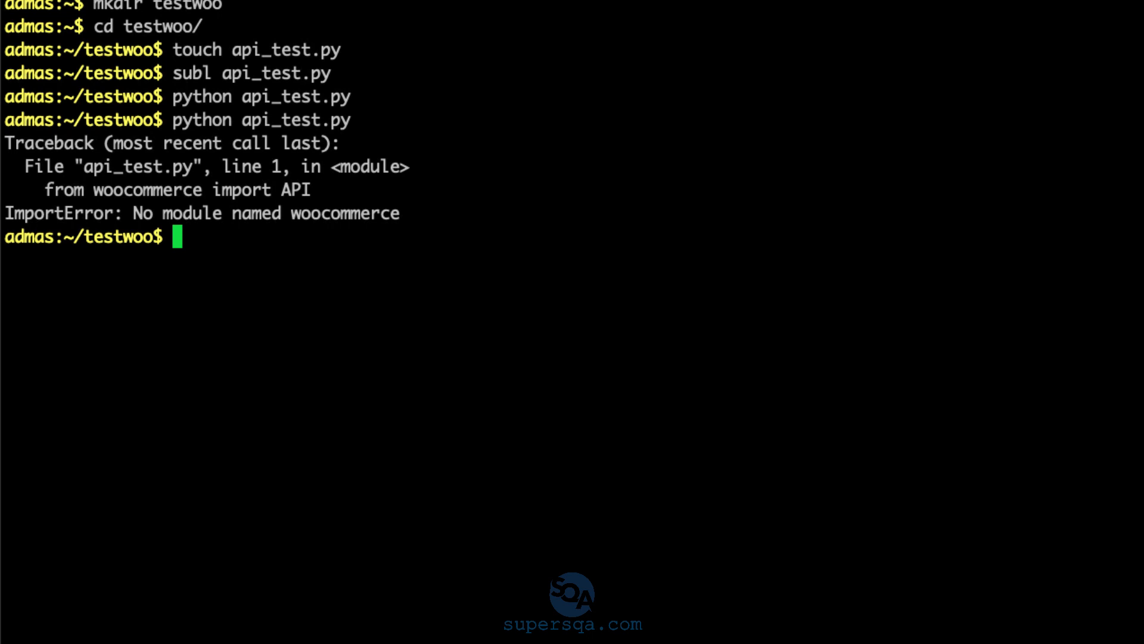
pyautogui.write('which')
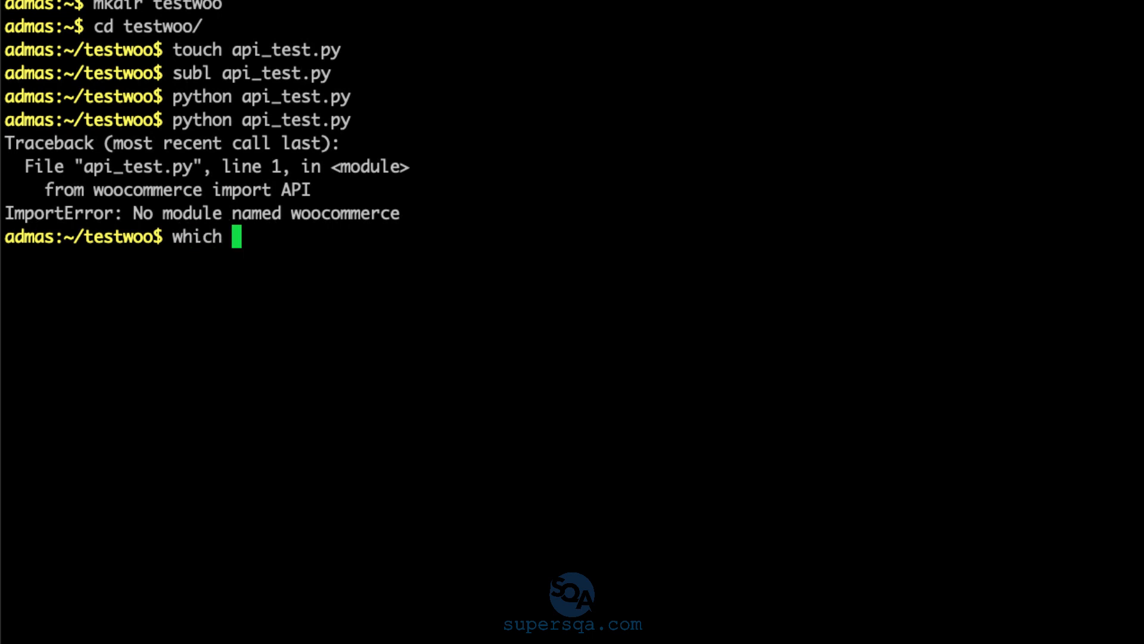
# Create a virtualenv named myenv using /usr/local/bin/python3 as its interpreter.
pyautogui.write('python3')
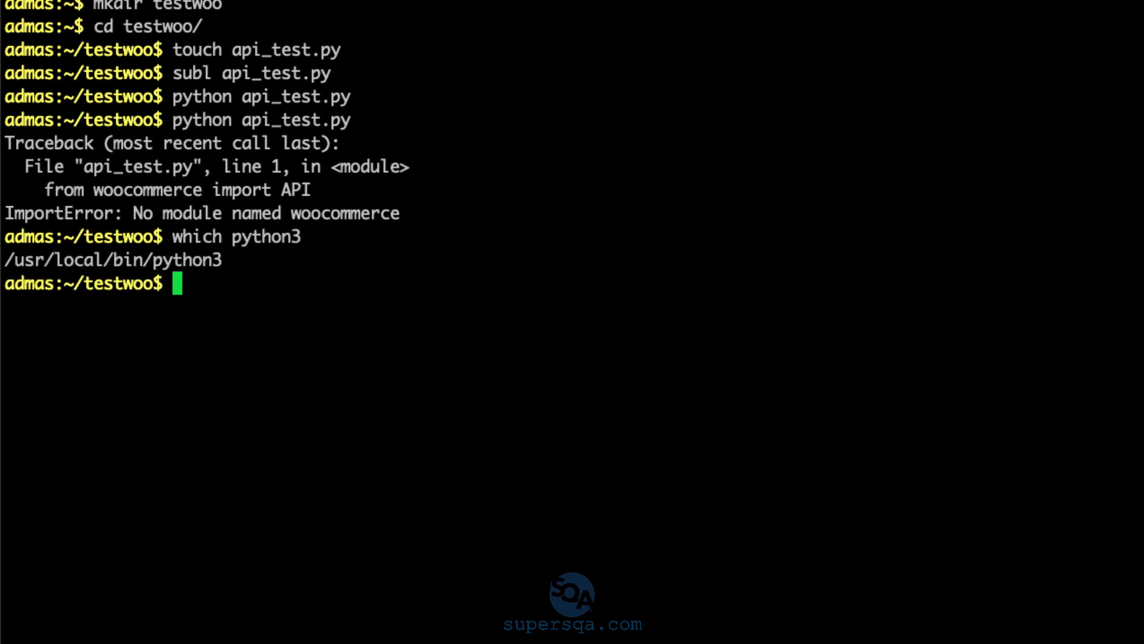
pyautogui.write('virtual')
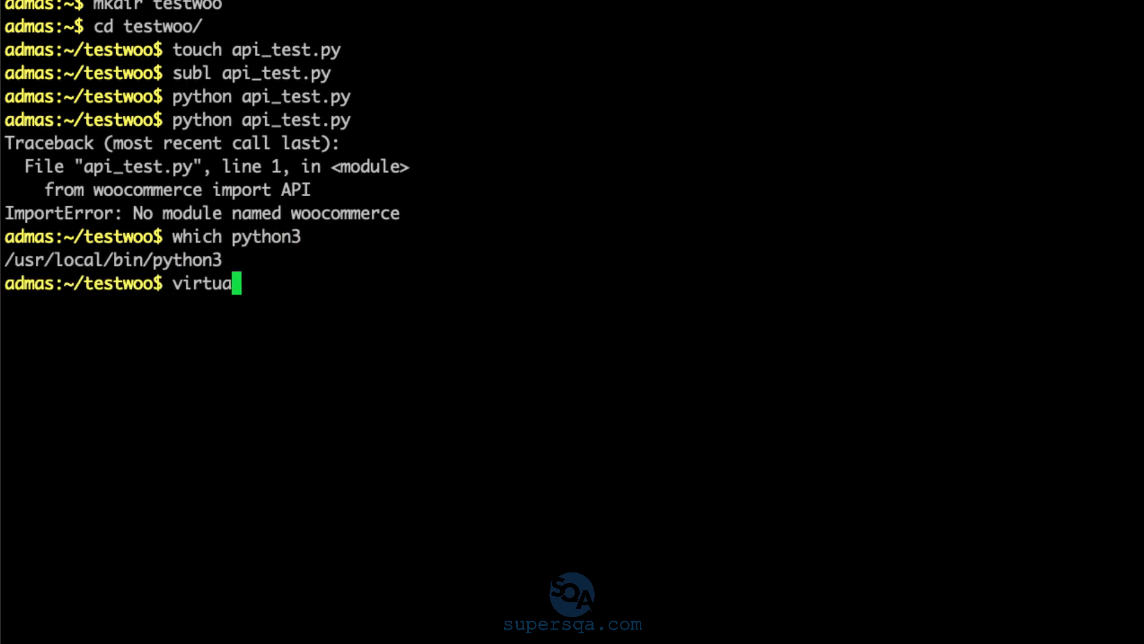
pyautogui.write('lenv --')
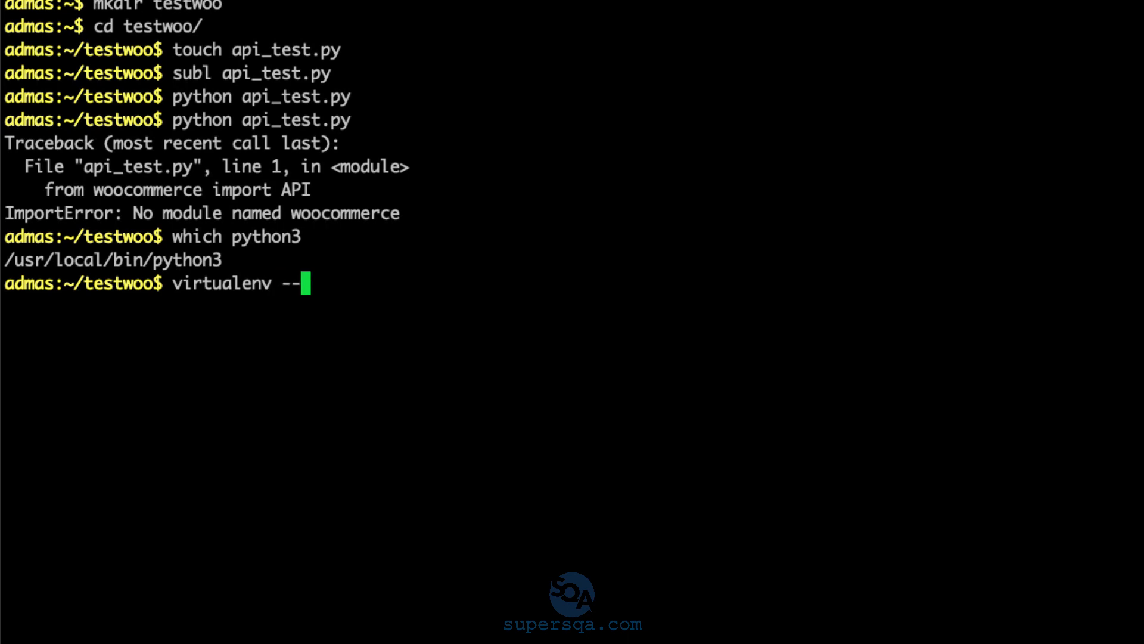
pyautogui.write('python')
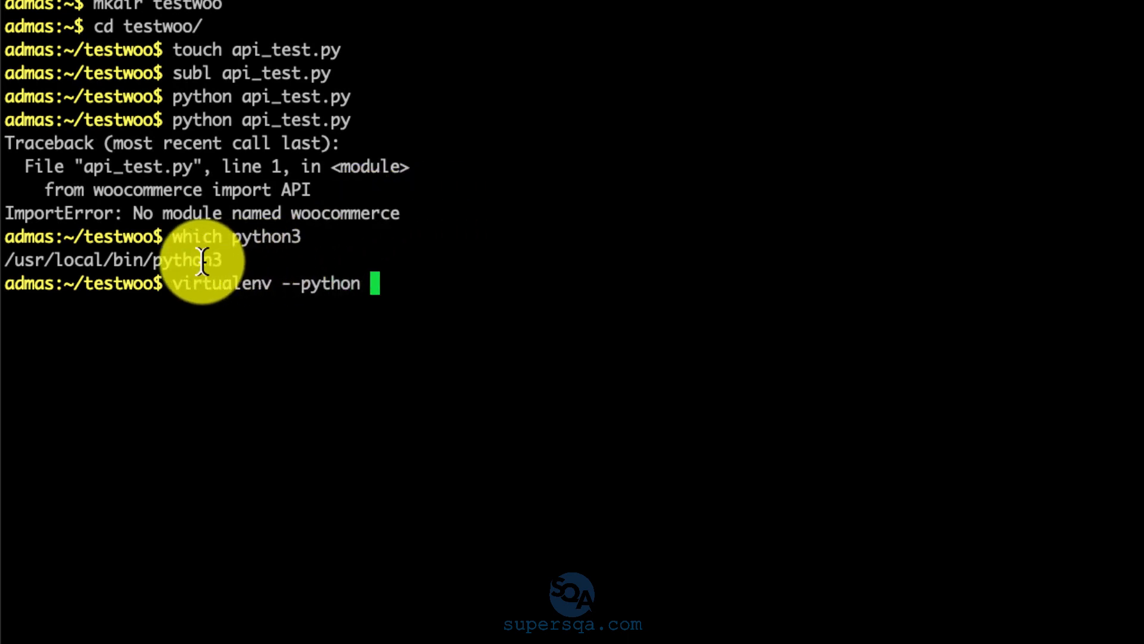
pyautogui.write('=/usr/local/bin/python3')
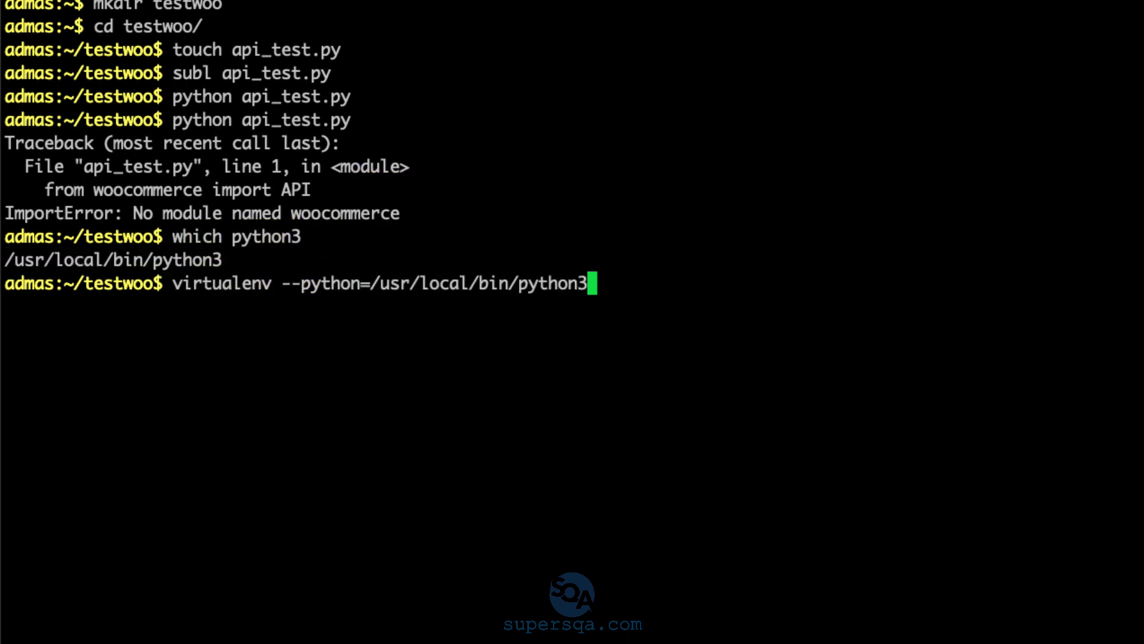
pyautogui.write('myenv')
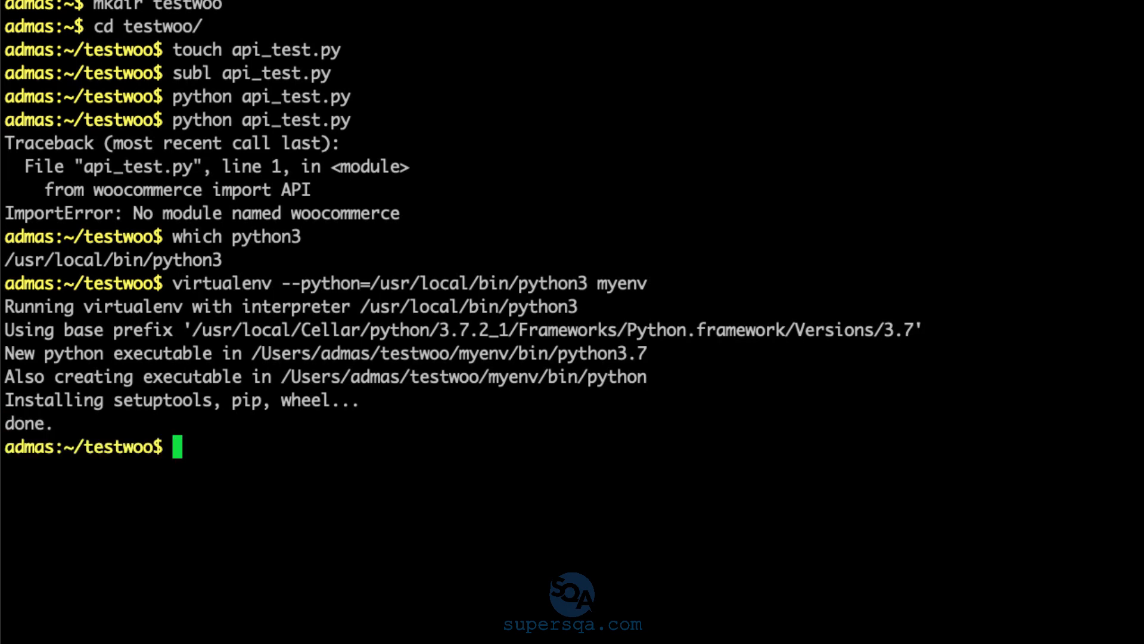
# Activate myenv via source myenv/bin/activate and pip install the woocommerce library.
pyautogui.write('source myenv/')
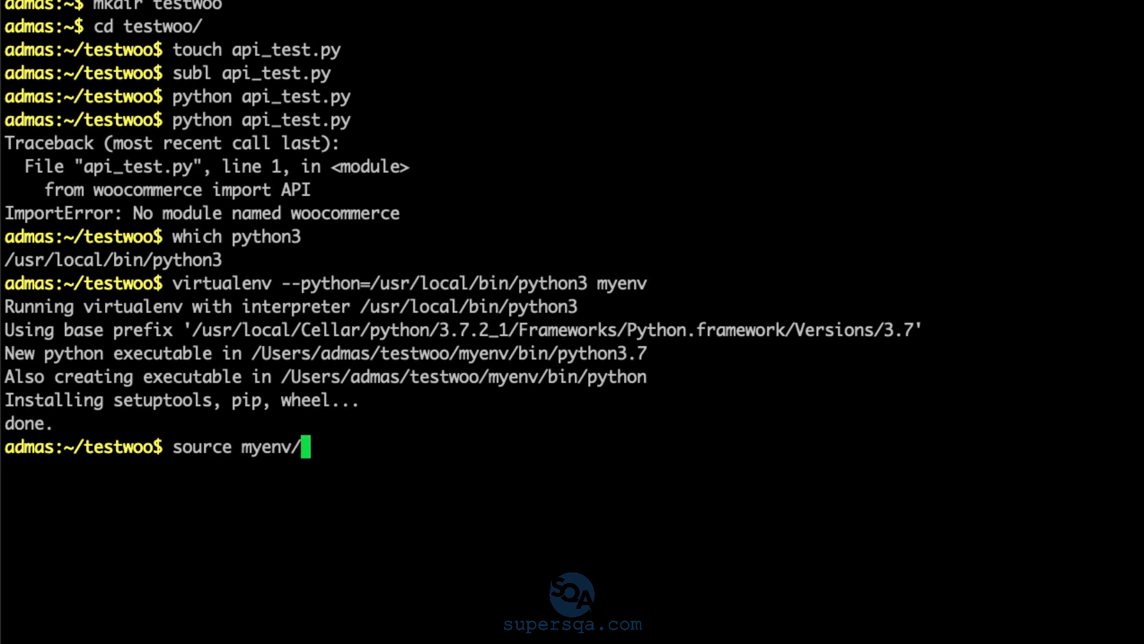
pyautogui.write('bin/activate')
pyautogui.write('pip in')
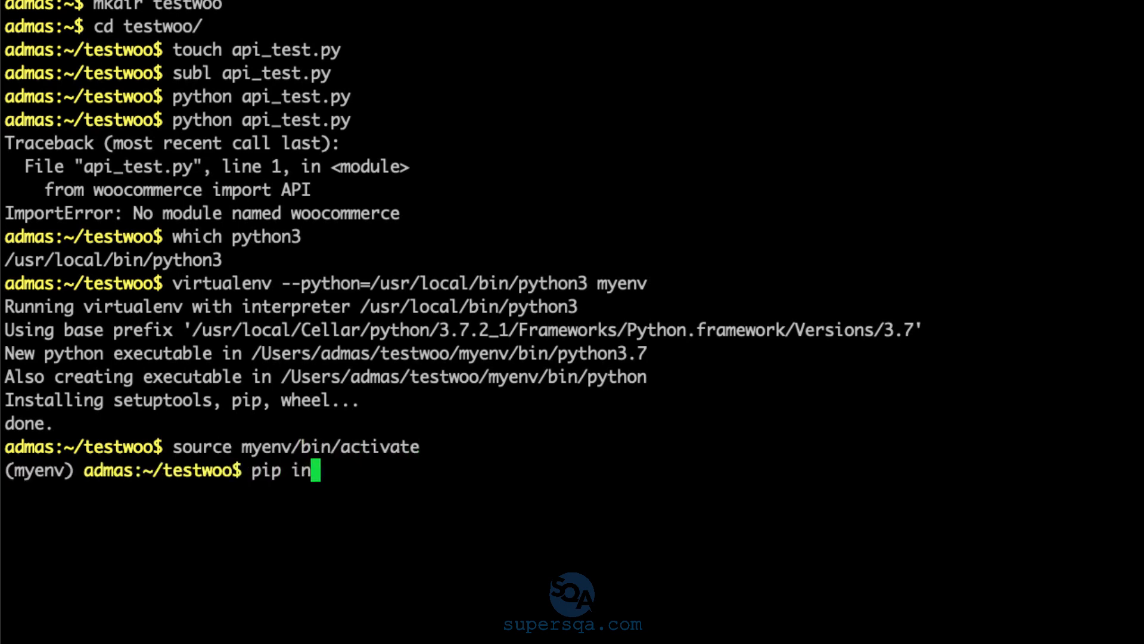
pyautogui.write('stall woocommerce')
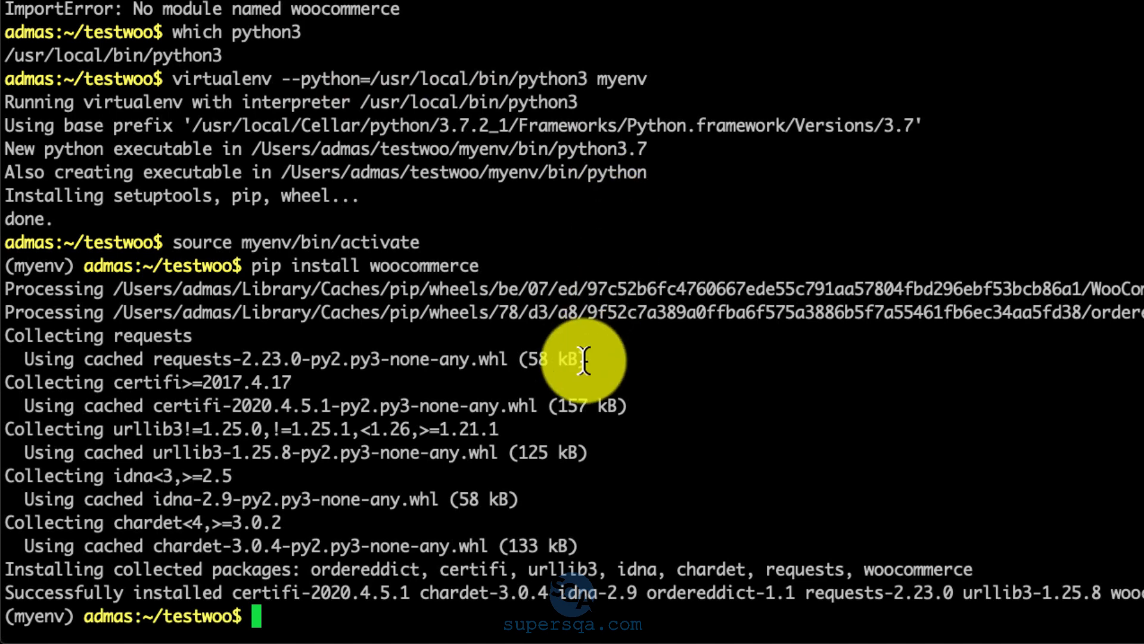
pyautogui.moveTo(422, 346)
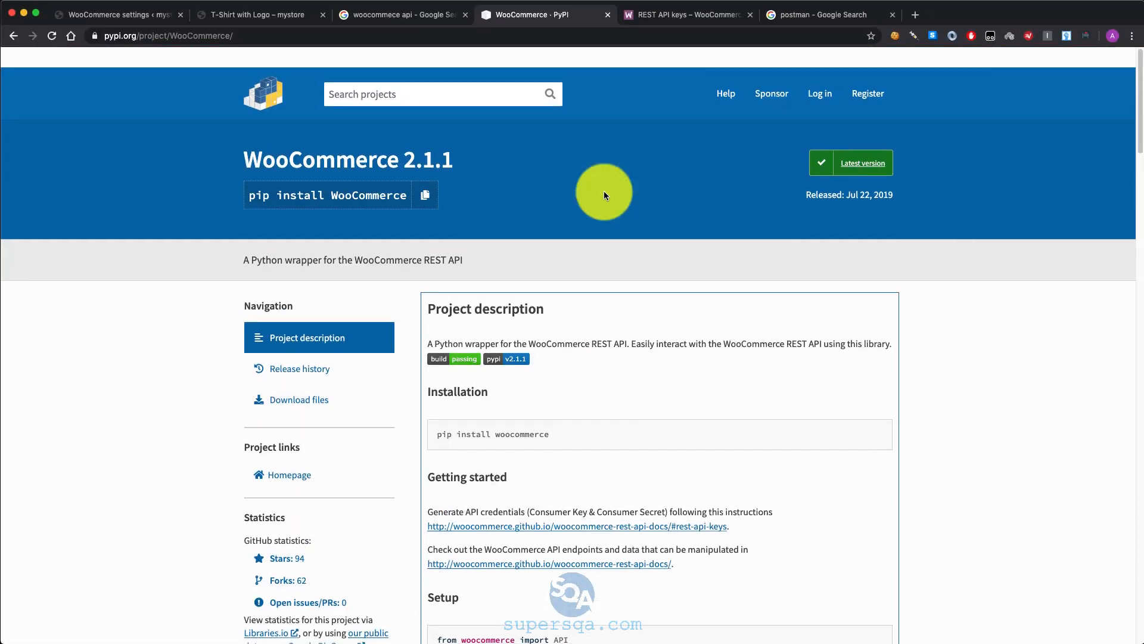
pyautogui.scroll(-3)
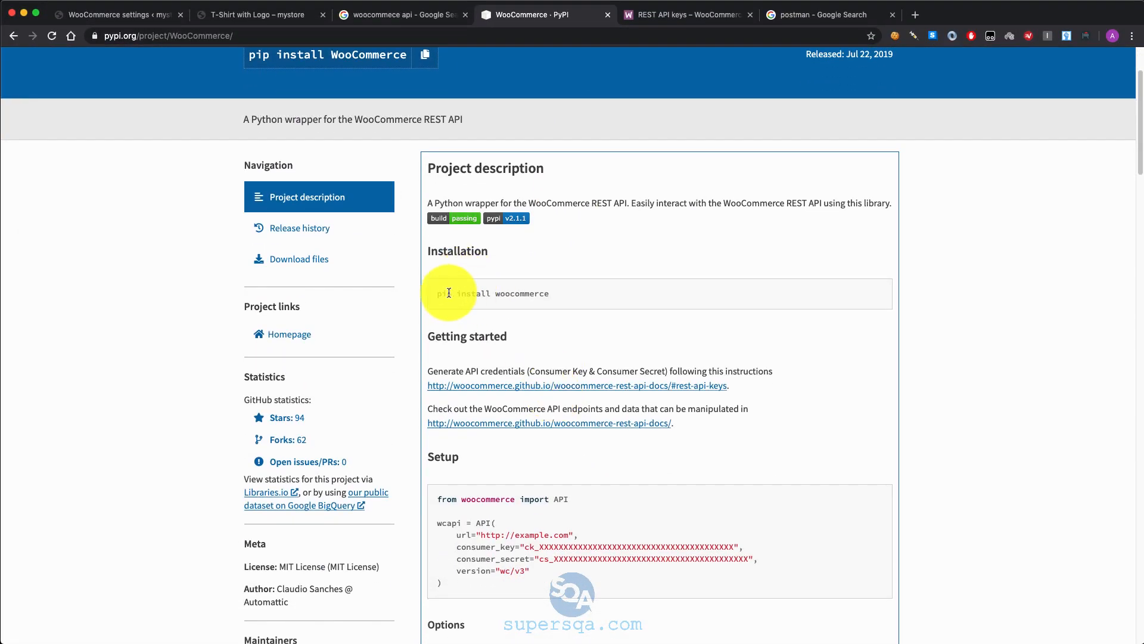
pyautogui.scroll(-3)
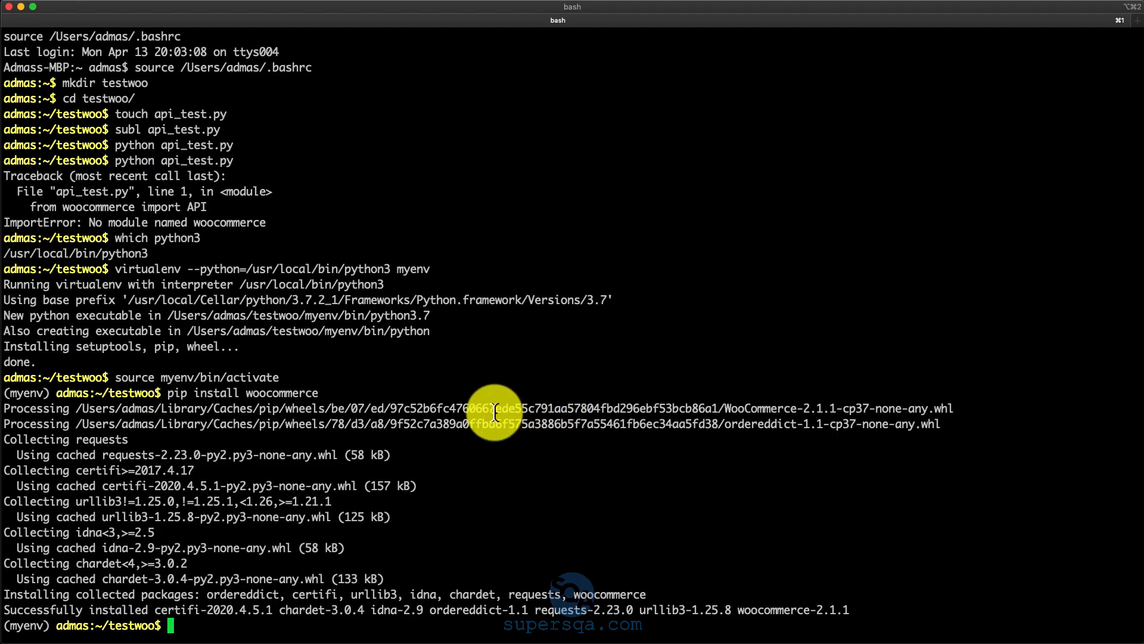
# Run python api_test.py in the virtualenv and review the products and orders JSON output.
pyautogui.write('python')
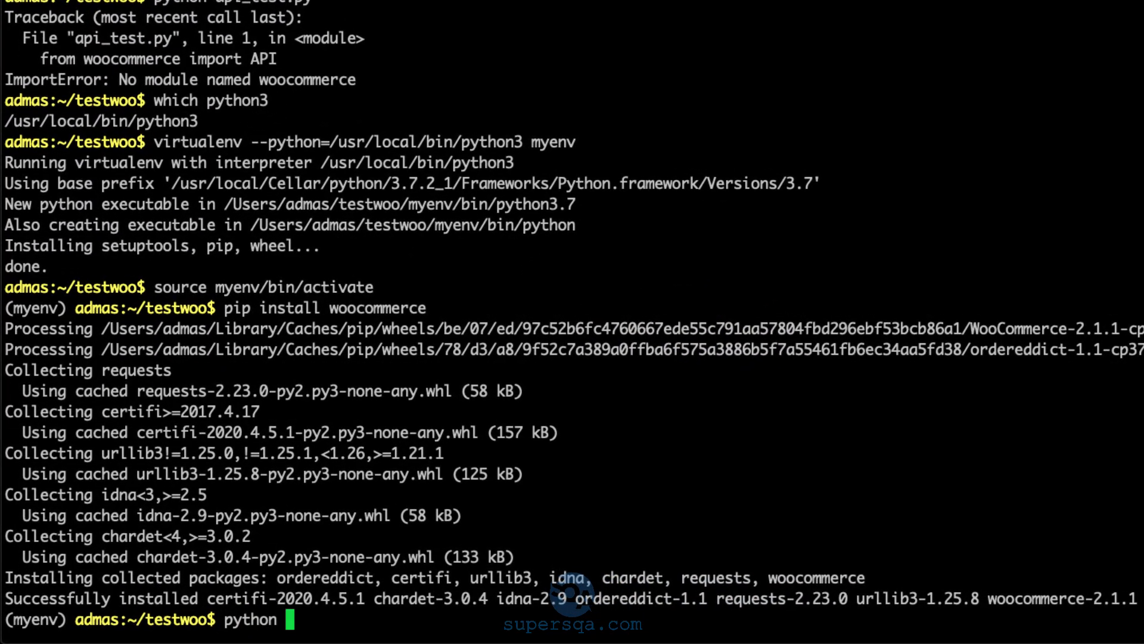
pyautogui.write('api_test.py')
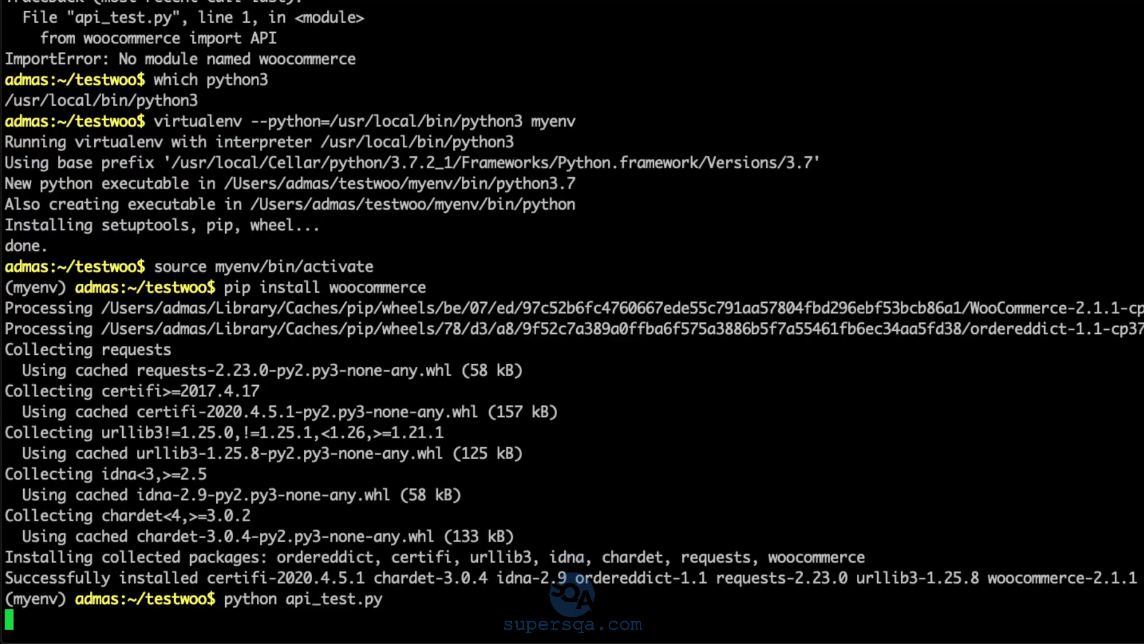
pyautogui.press('Return')
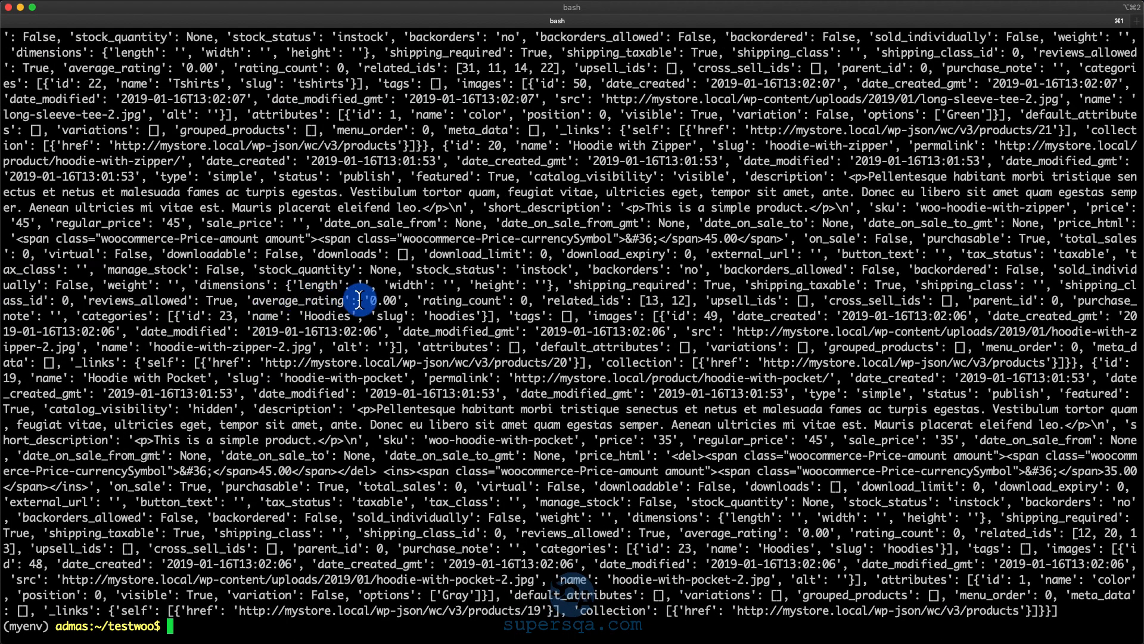
pyautogui.scroll(-3)
pyautogui.write('python api_test.py')
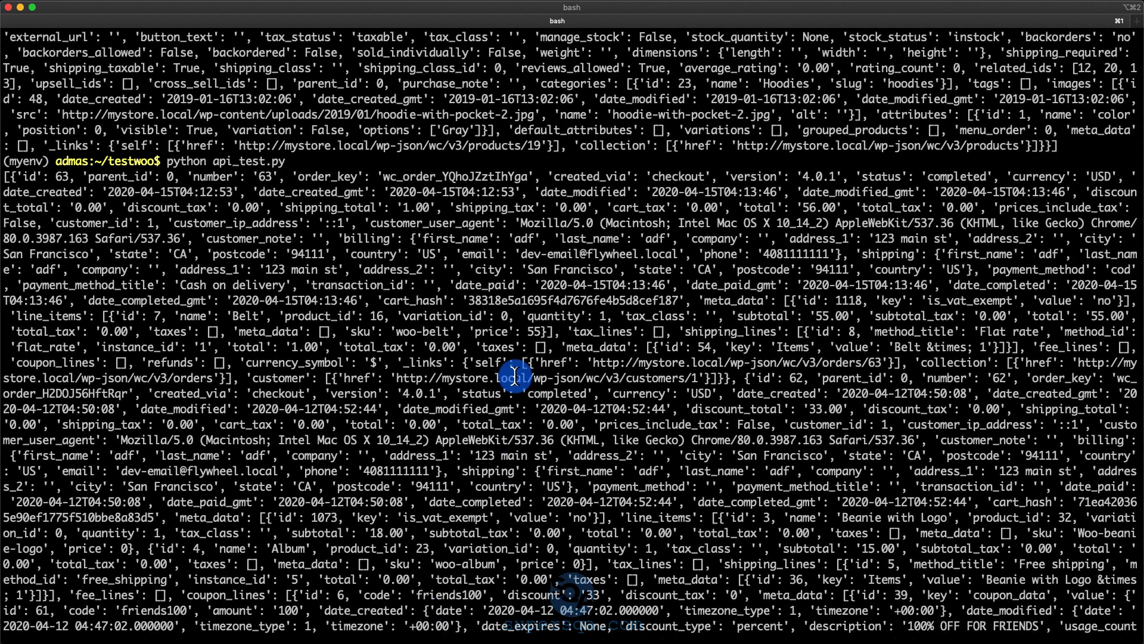
pyautogui.scroll(-3)
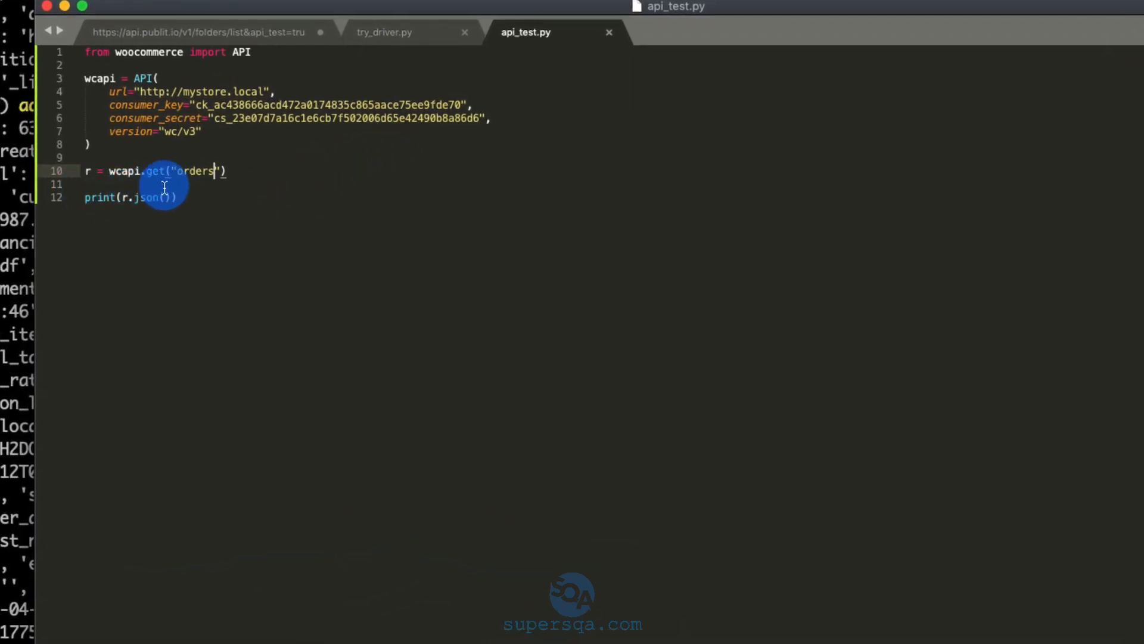
# Add import pprint and switch the orders output to pprint.pprint(r.json()), then clear the terminal.
pyautogui.press('enter')
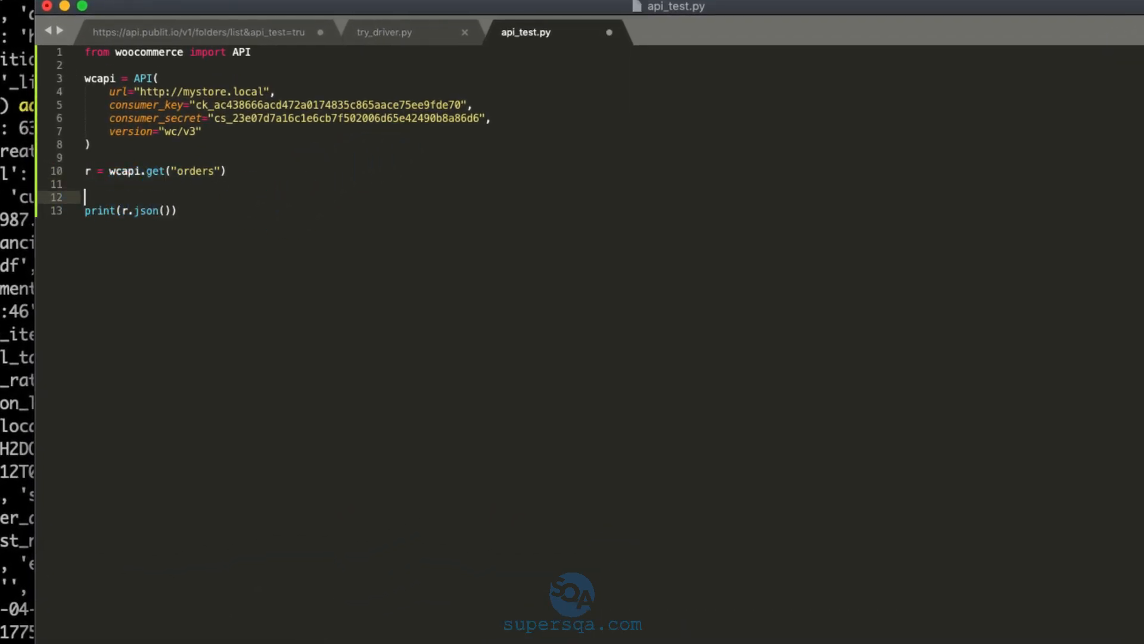
pyautogui.write('import')
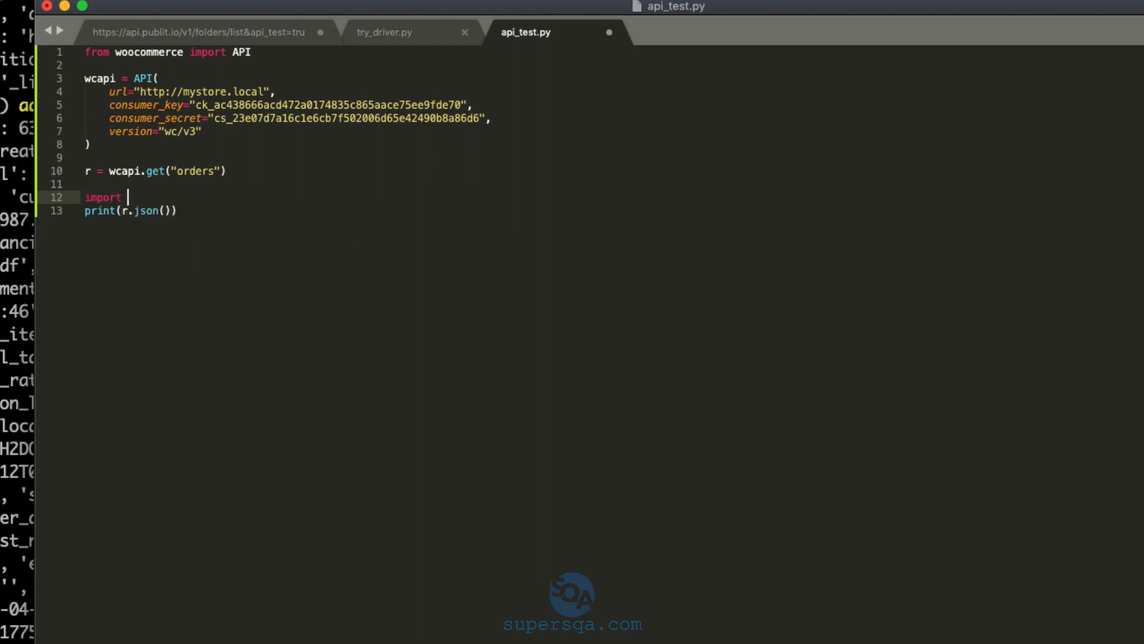
pyautogui.write('pprint')
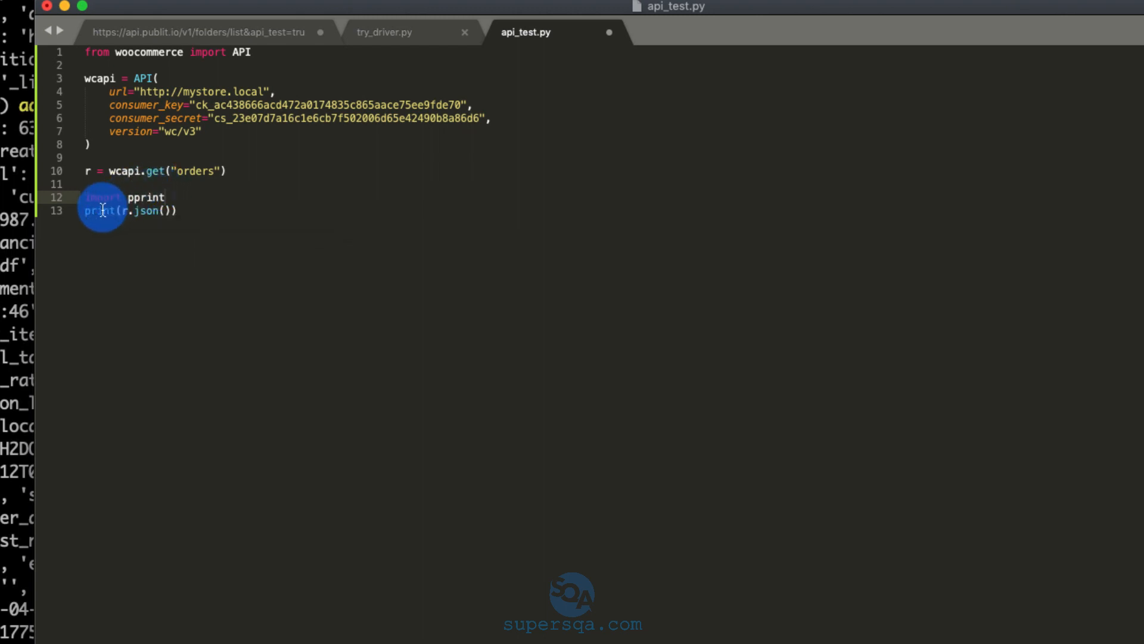
pyautogui.write('pprint.p')
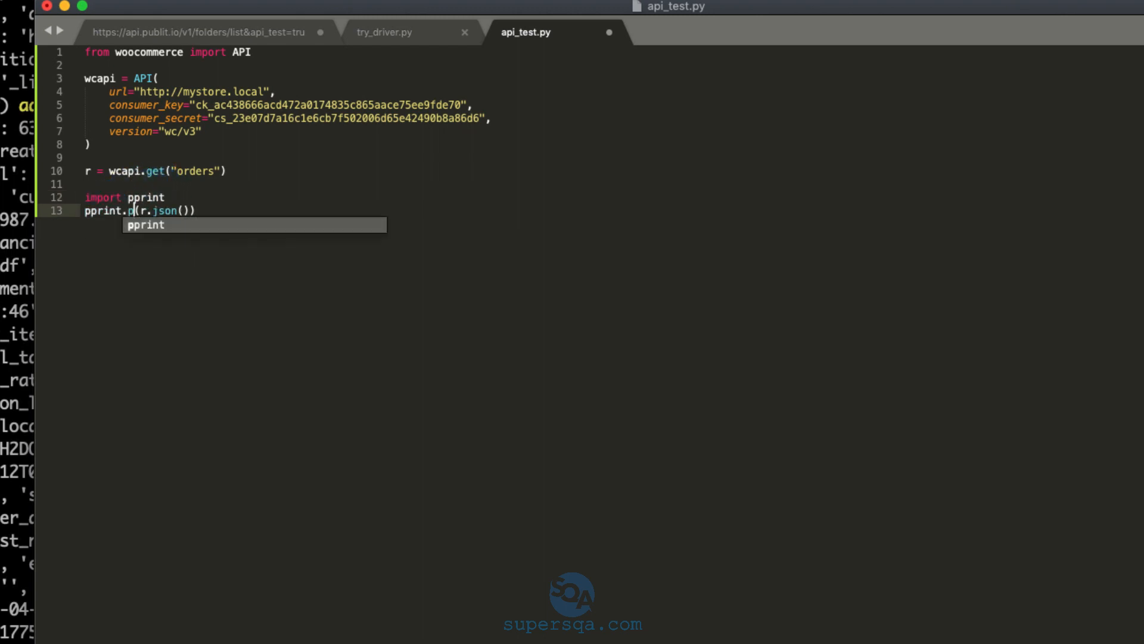
pyautogui.press('enter')
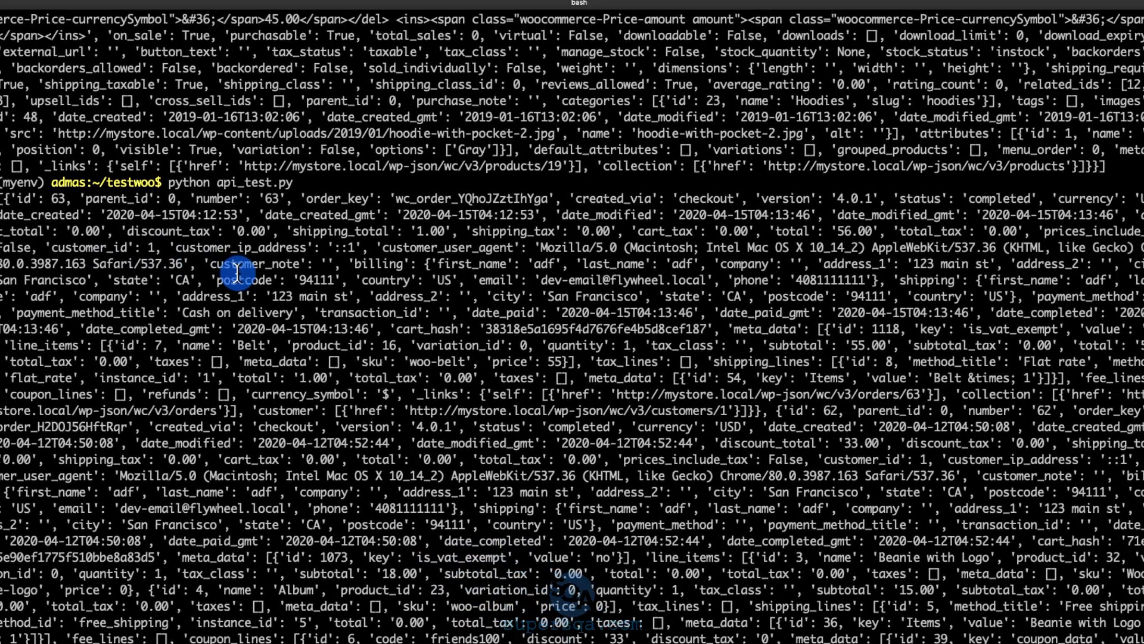
pyautogui.rightClick(221, 284)
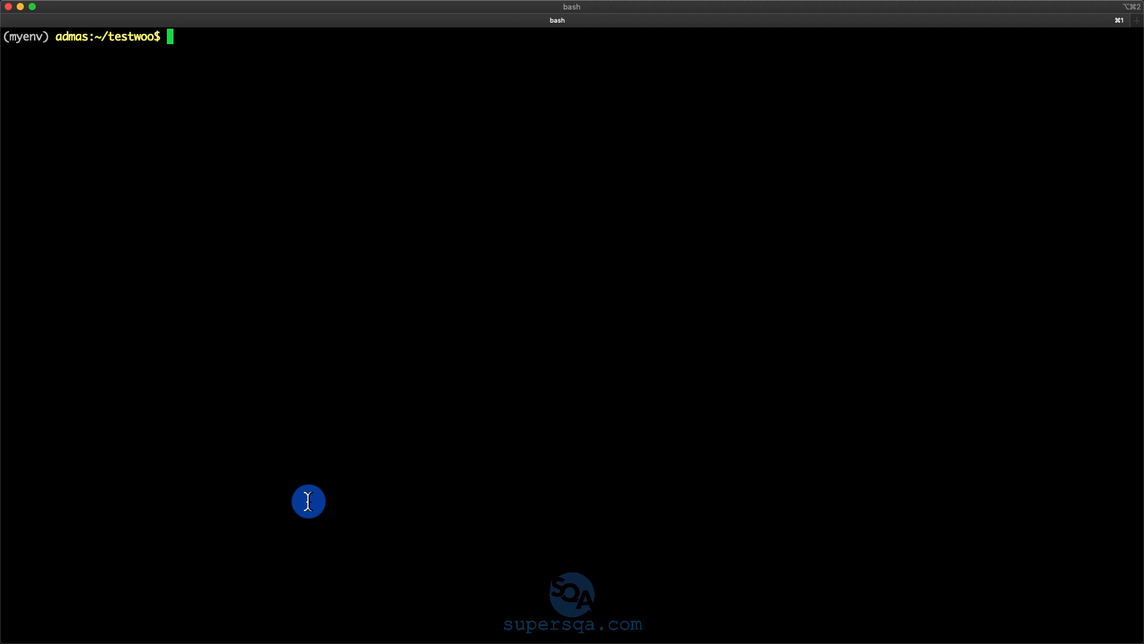
# Rerun python api_test.py to print the orders as indented, one-field-per-line JSON.
pyautogui.press('Return')
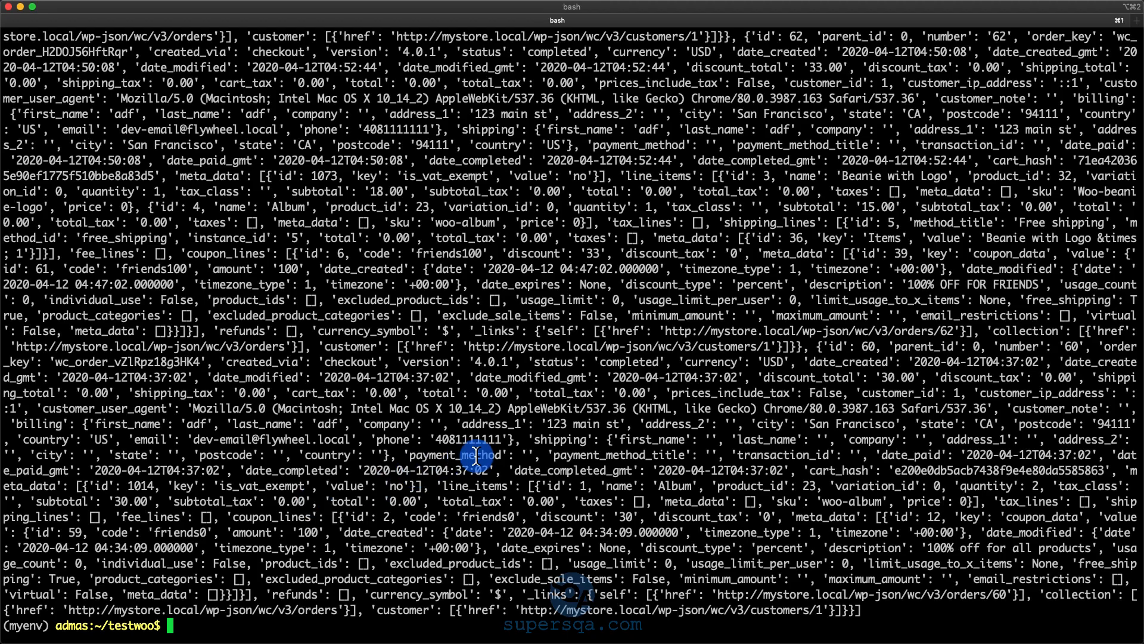
pyautogui.write('python api_test.py')
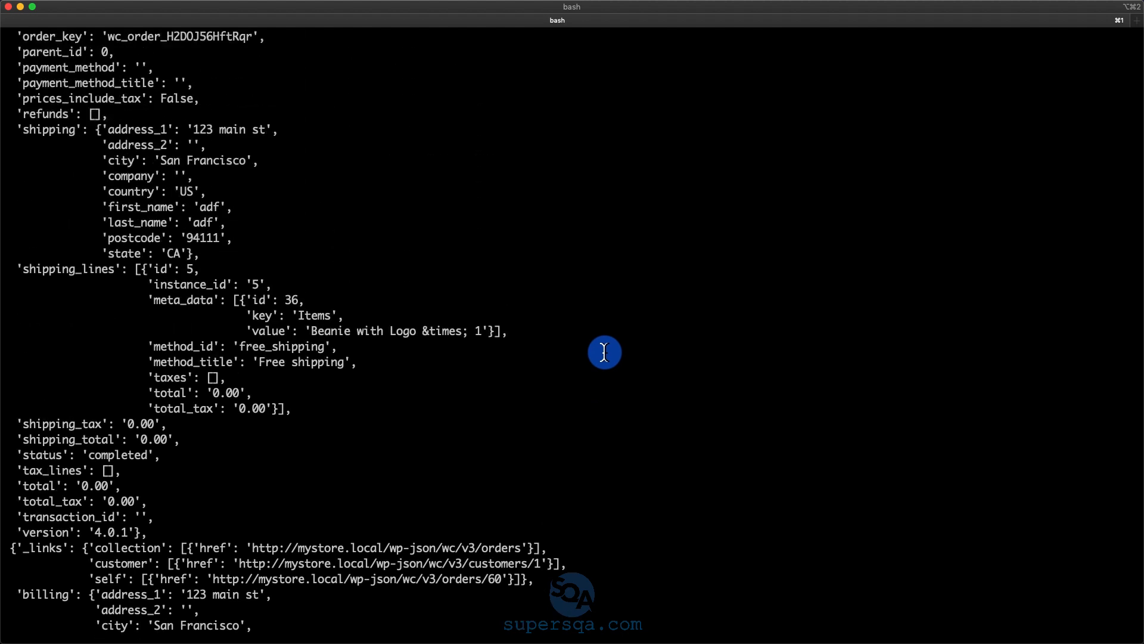
# Switch Chrome from the PyPI WooCommerce page to the WooCommerce REST API keys settings.
pyautogui.click(533, 14)
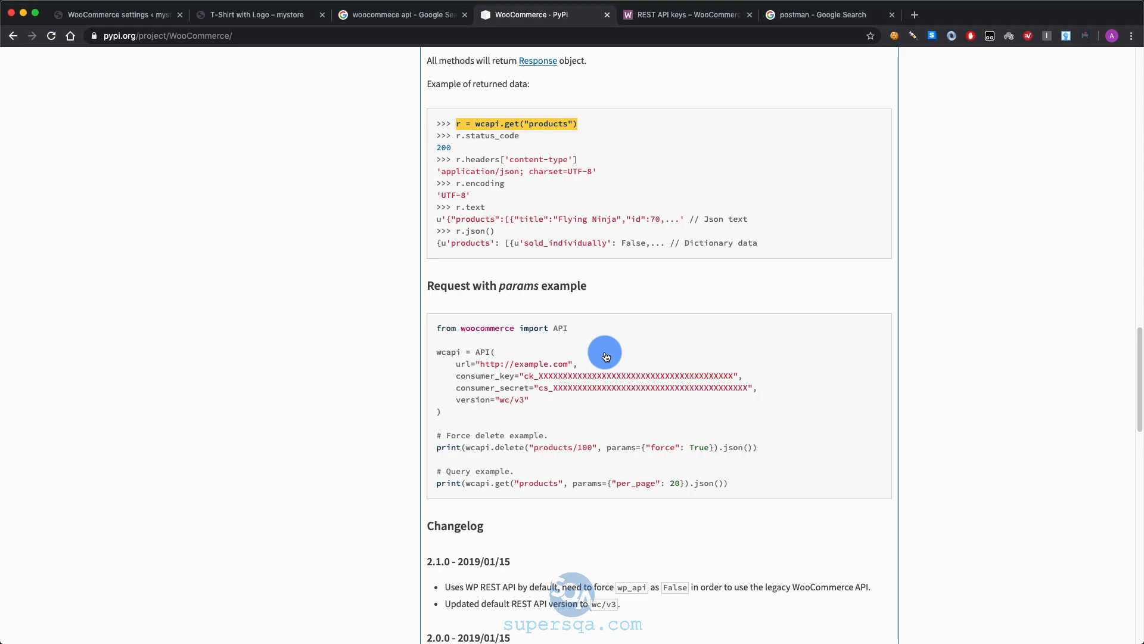
pyautogui.click(110, 14)
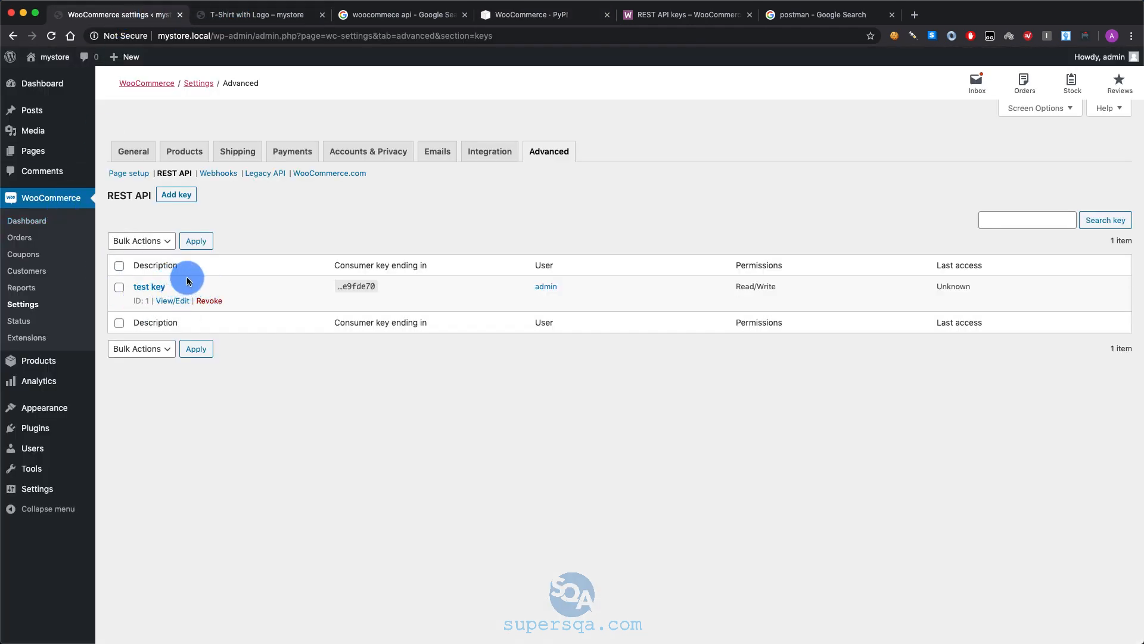
pyautogui.moveTo(230, 278)
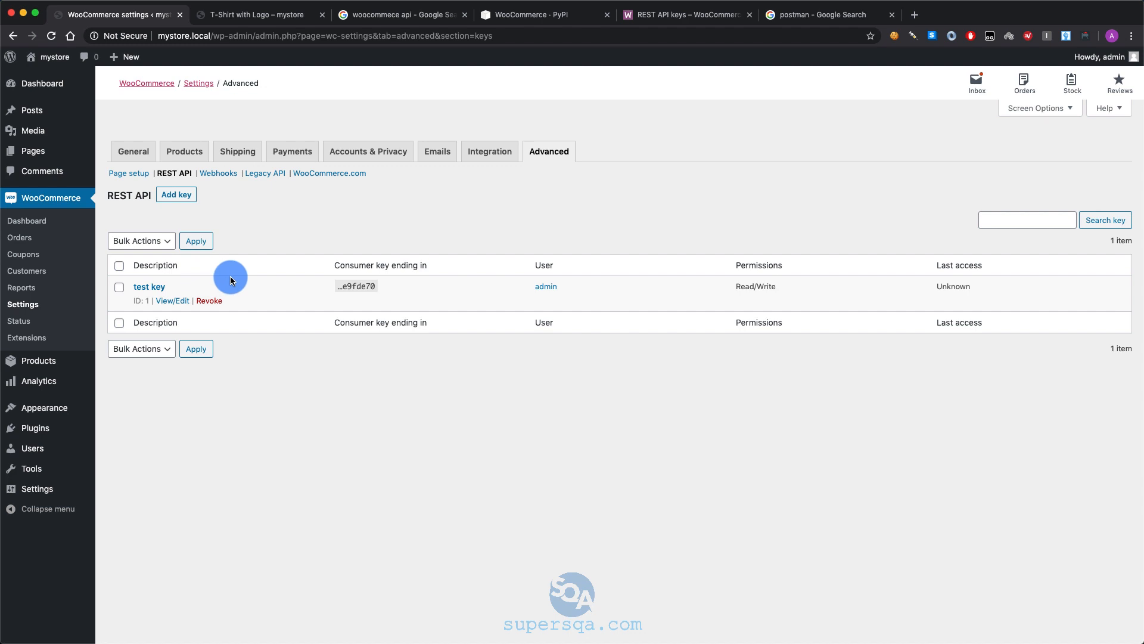